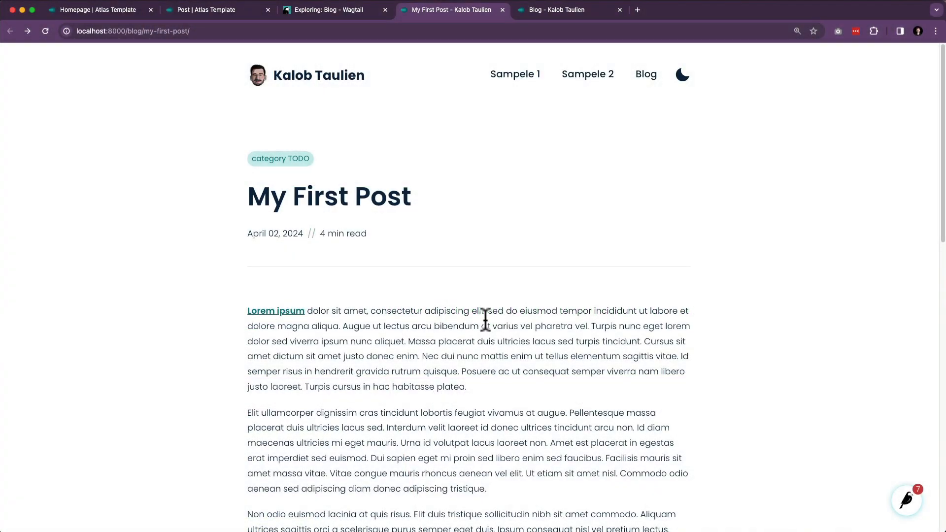
Open My First Post in the Wagtail editor, scroll its fields, then return to the live post
scroll("down", 3)
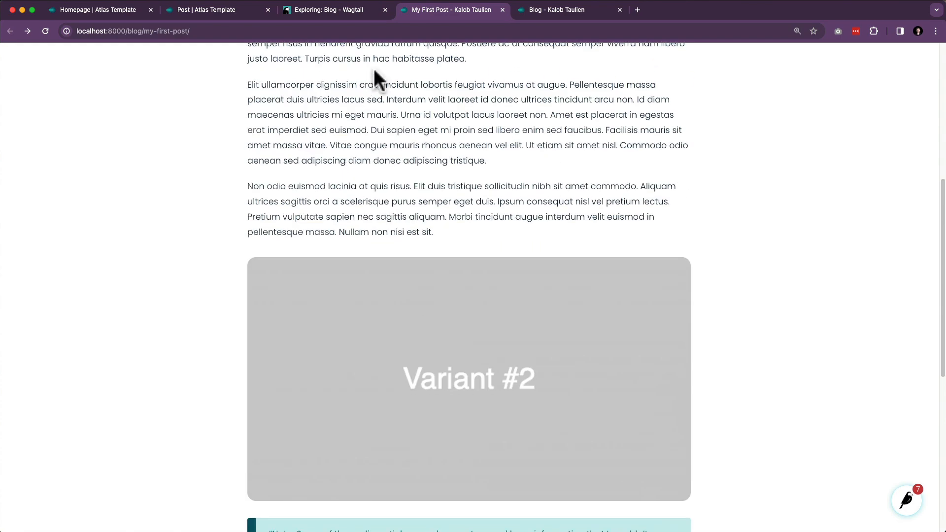
scroll("up", 3)
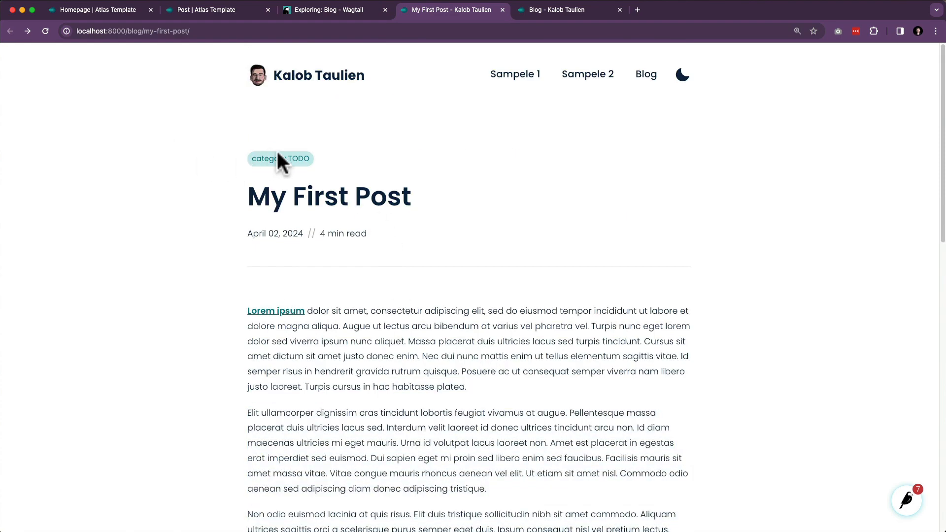
mouse_move(379, 170)
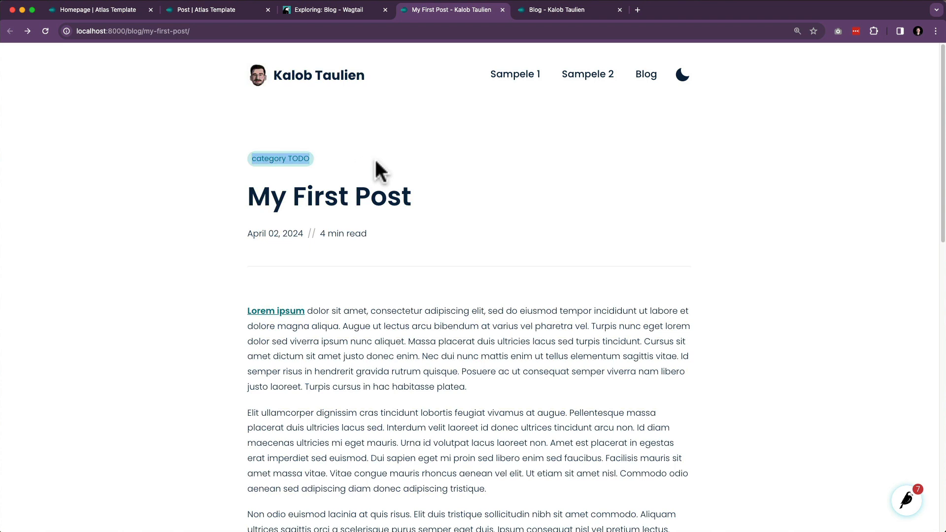
mouse_move(371, 173)
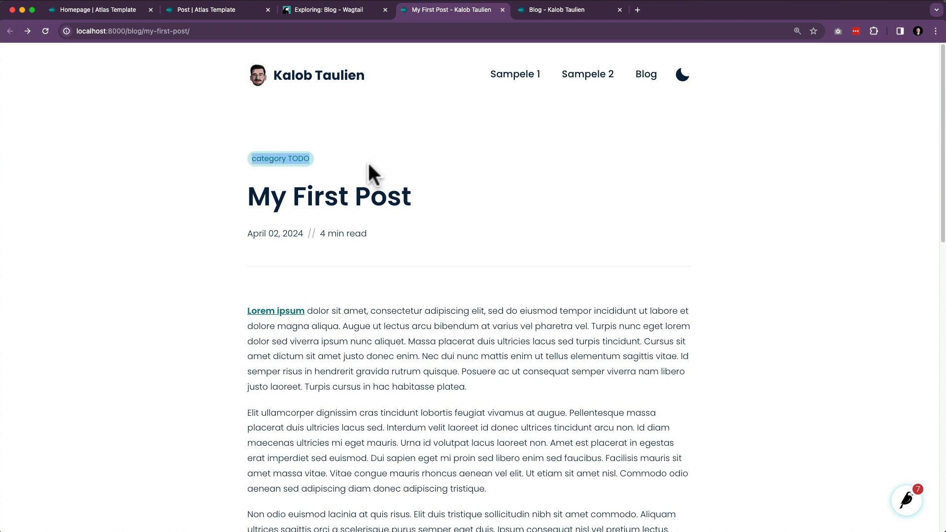
mouse_move(363, 51)
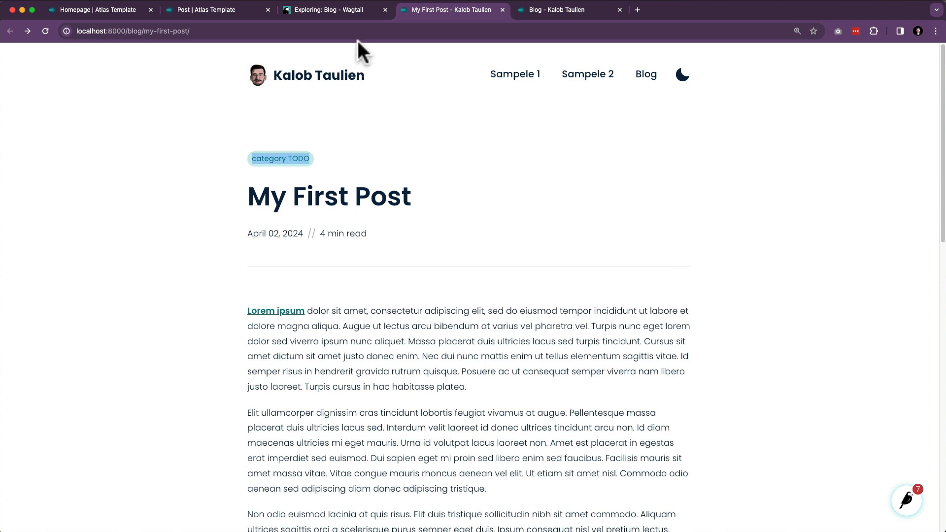
left_click(329, 10)
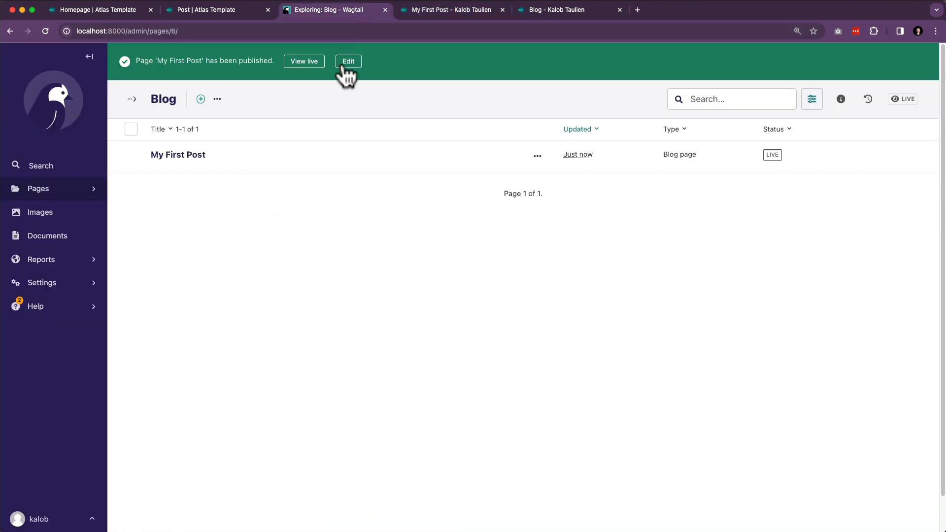
left_click(348, 61)
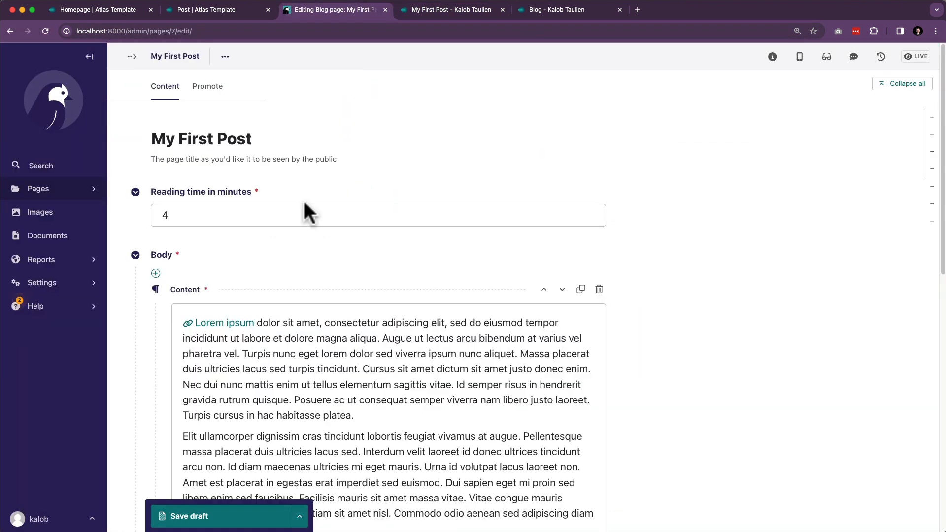
scroll("down", 3)
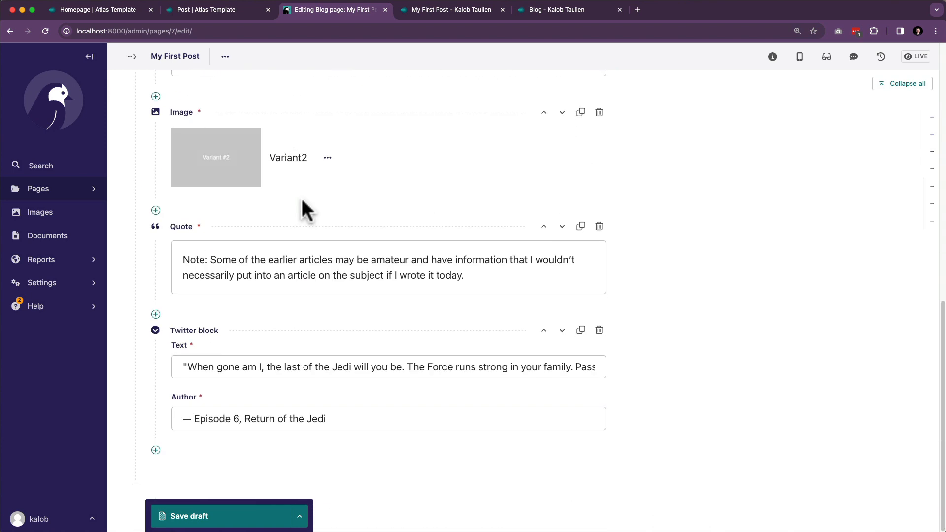
mouse_move(148, 459)
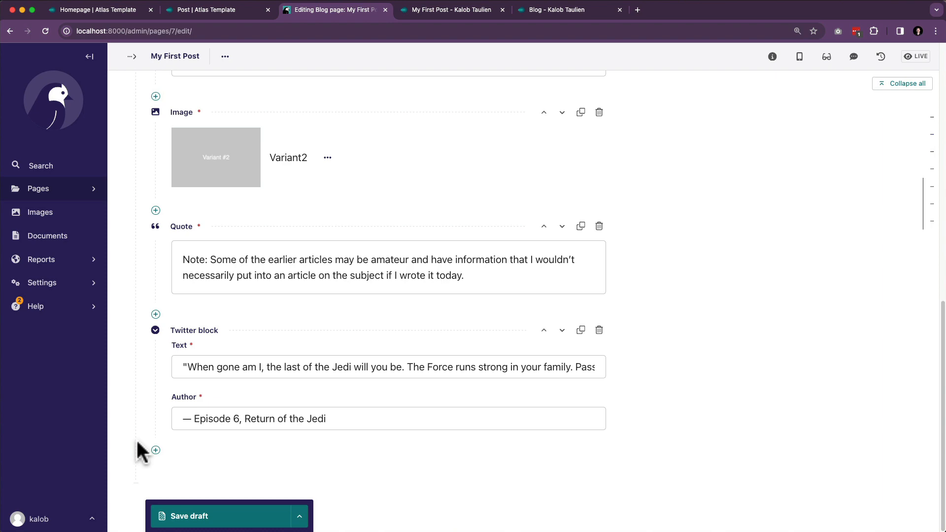
left_click(451, 10)
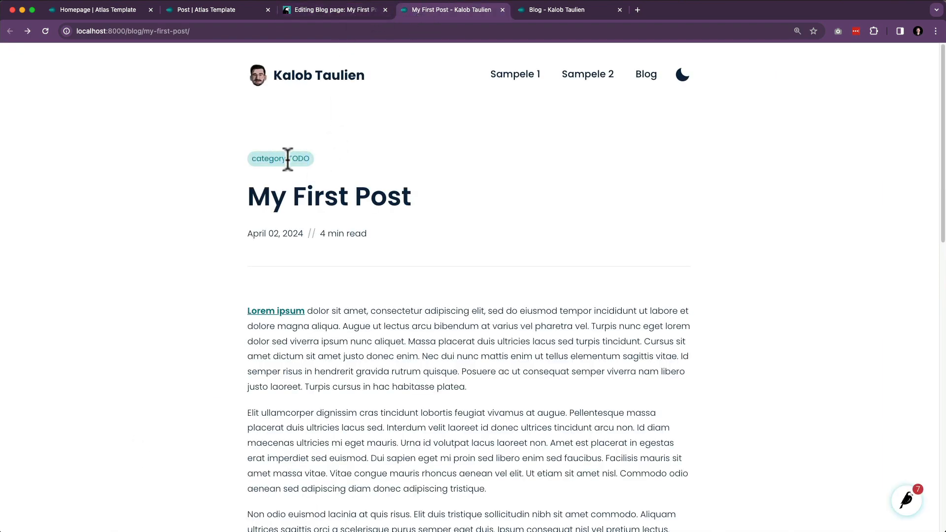
mouse_move(361, 162)
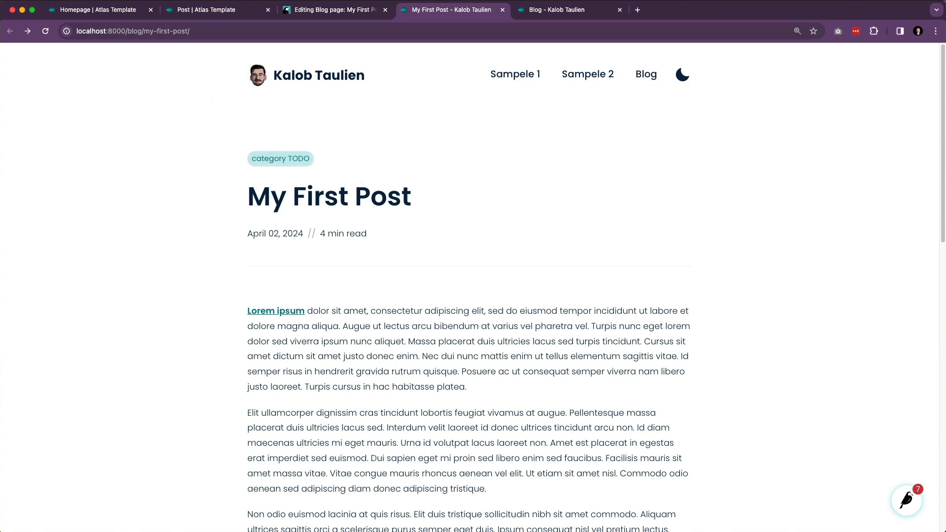
Go from the Atlas template's post page to its Blog listing and scroll the coloured category badges
left_click(207, 9)
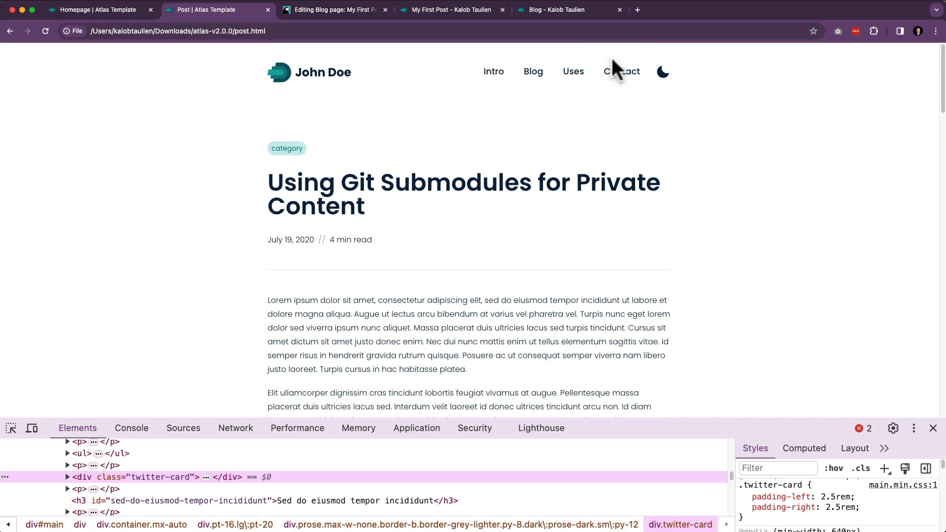
left_click(177, 30)
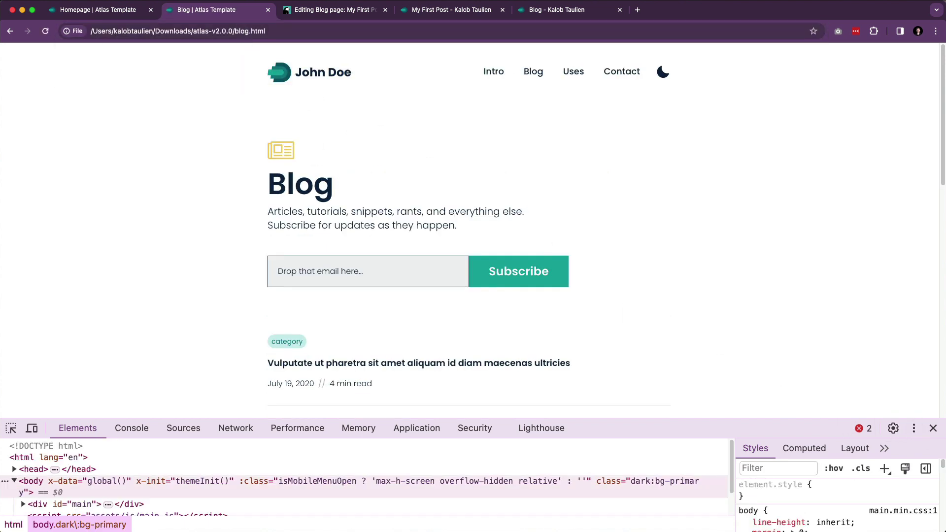
left_click(933, 428)
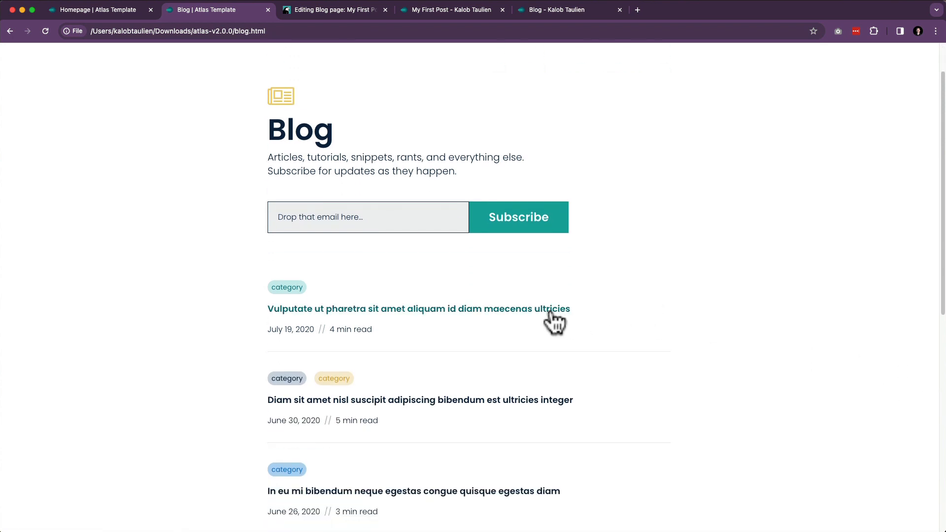
scroll("down", 3)
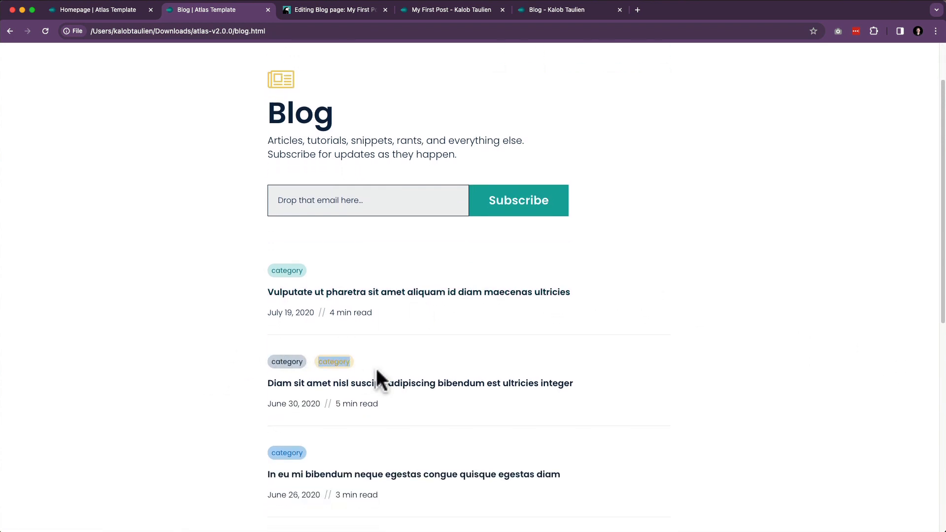
mouse_move(323, 287)
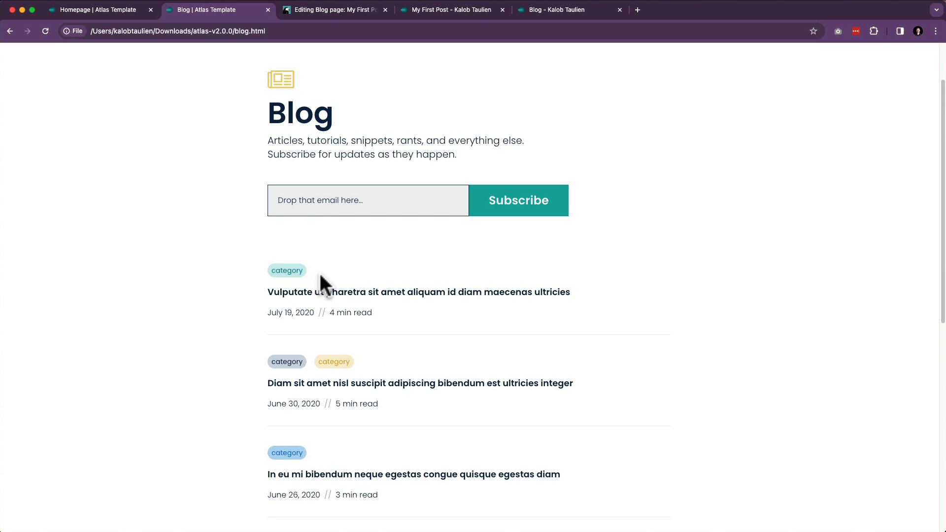
mouse_move(282, 261)
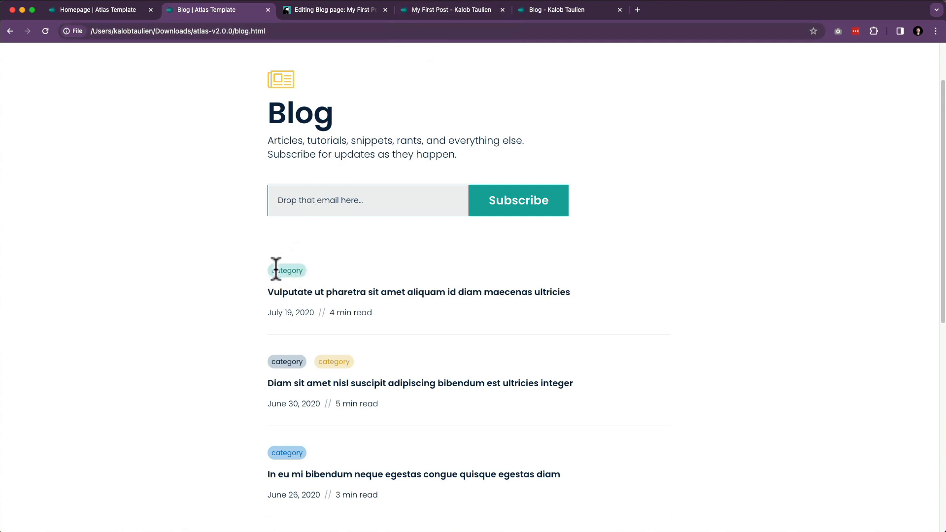
scroll("down", 3)
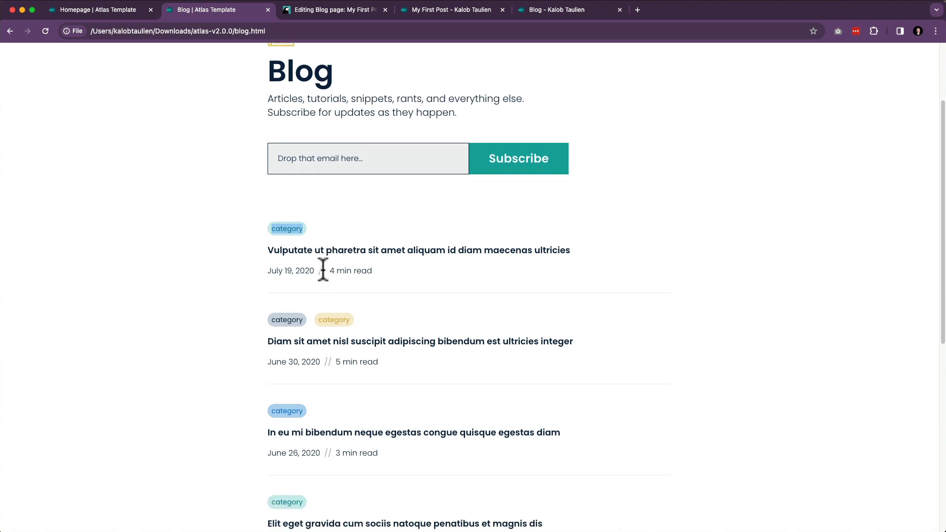
scroll("down", 3)
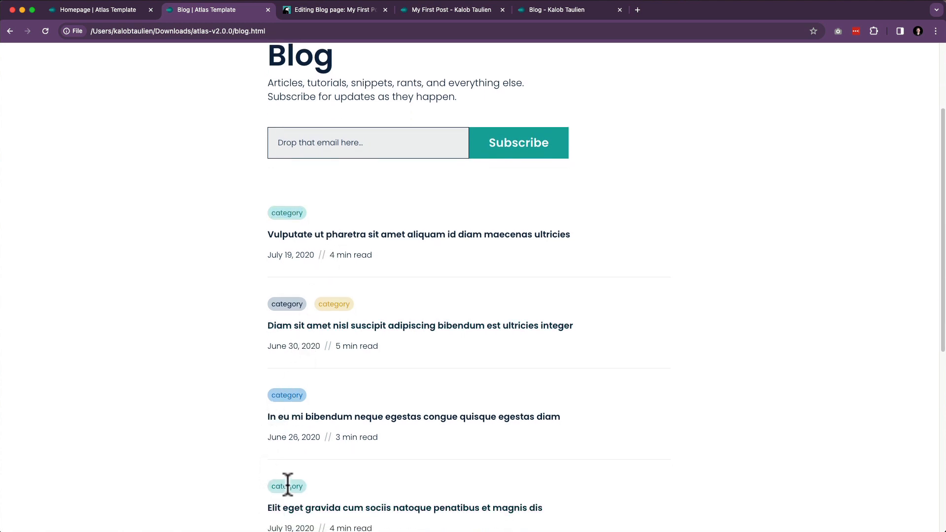
mouse_move(319, 475)
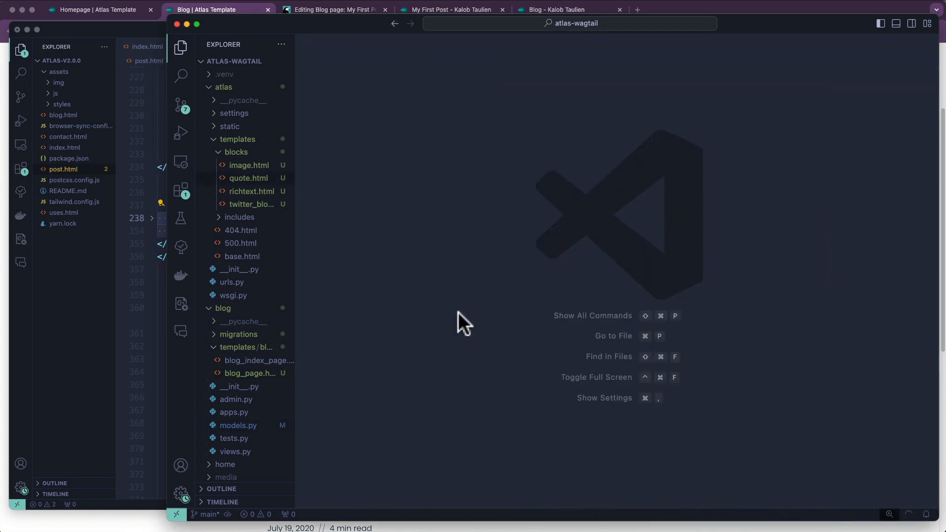
Open blog/models.py and jump to the AbstractPage parent class definition
type("blog models")
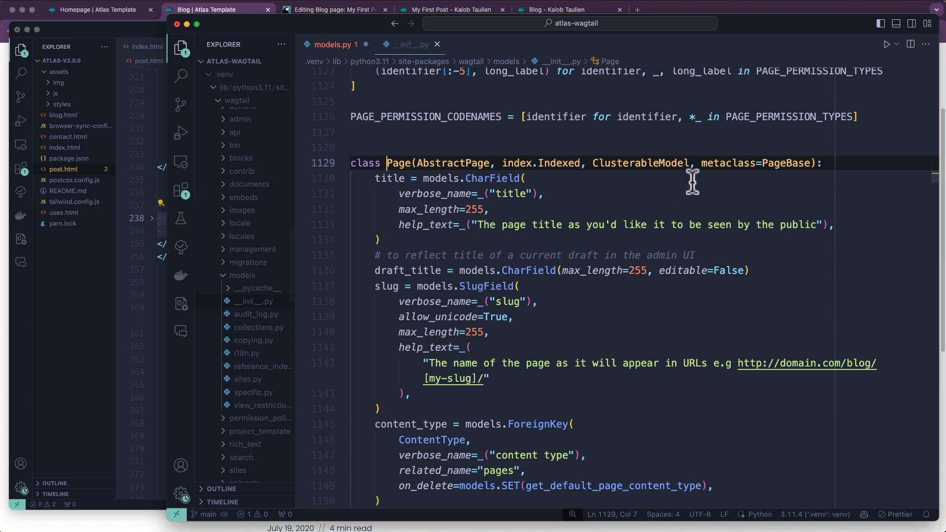
right_click(443, 162)
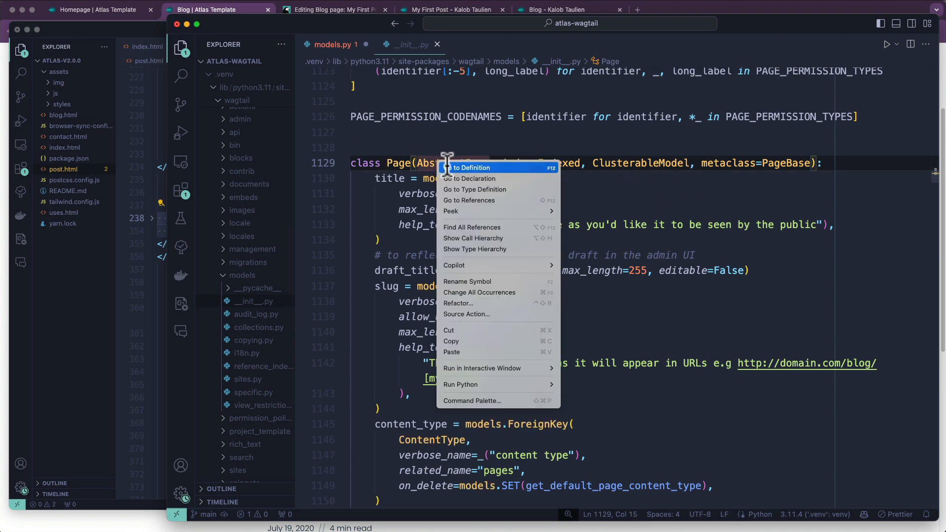
left_click(473, 168)
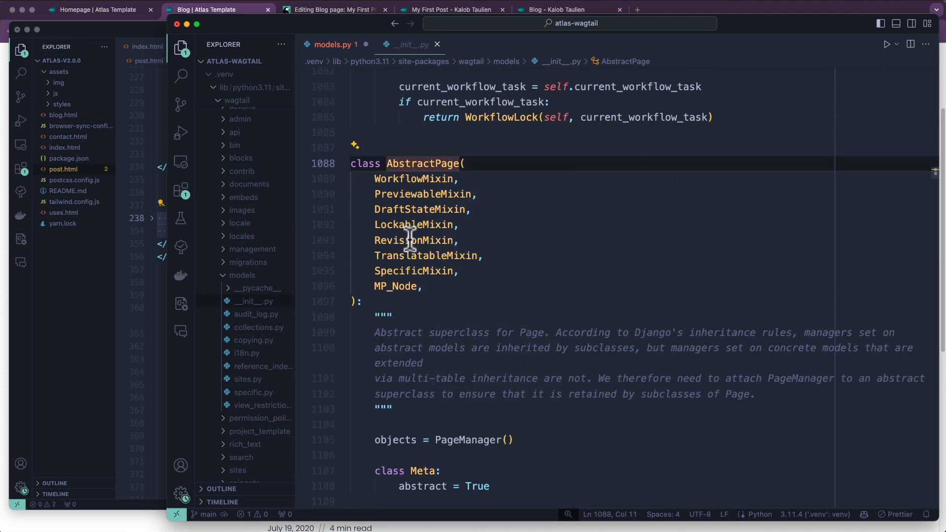
mouse_move(425, 296)
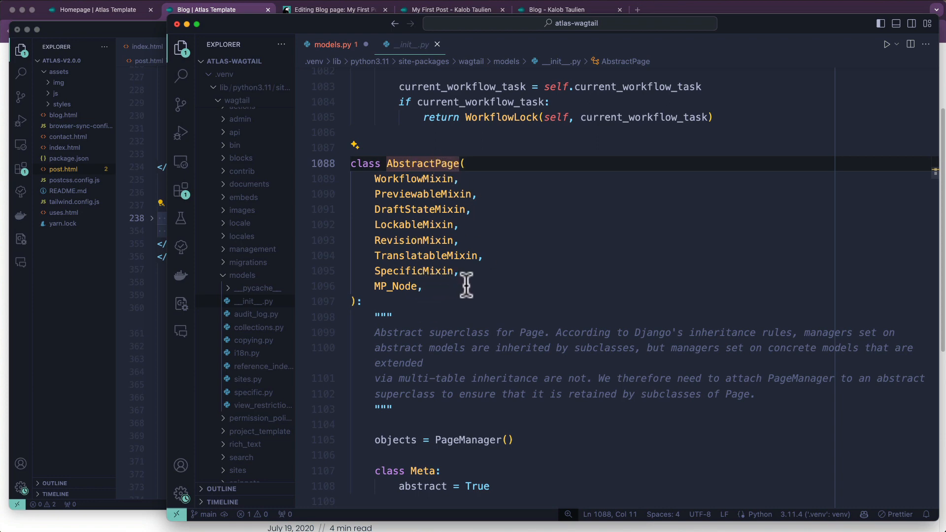
mouse_move(460, 277)
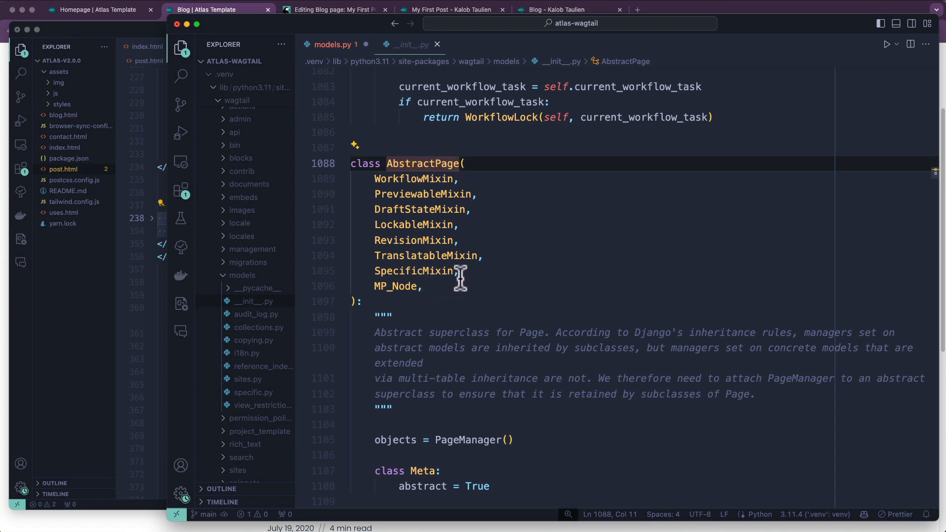
mouse_move(442, 205)
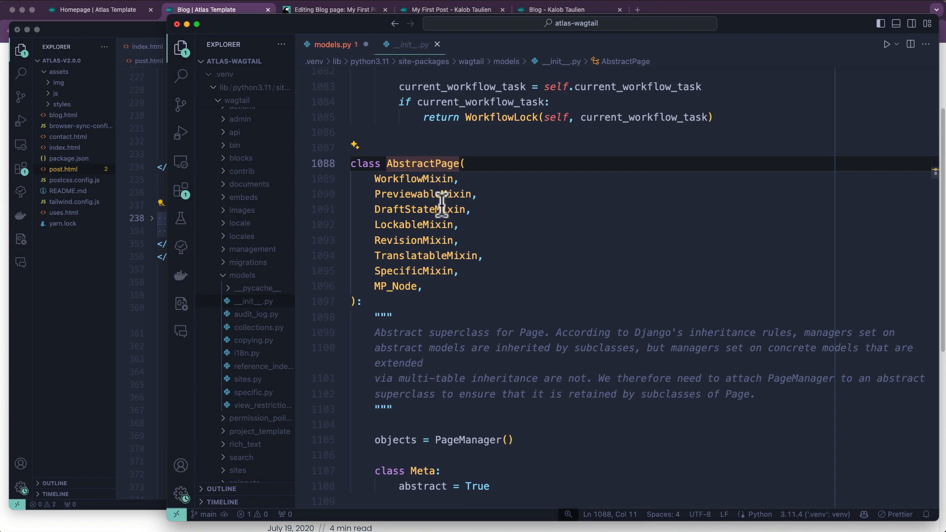
Follow RevisionMixin to its definition and select the models.Model base class name
left_click(457, 241)
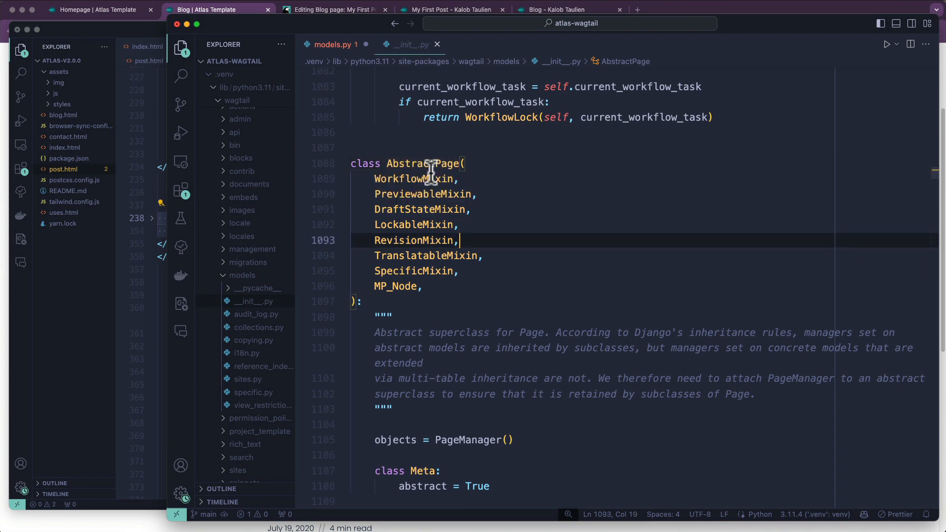
right_click(410, 241)
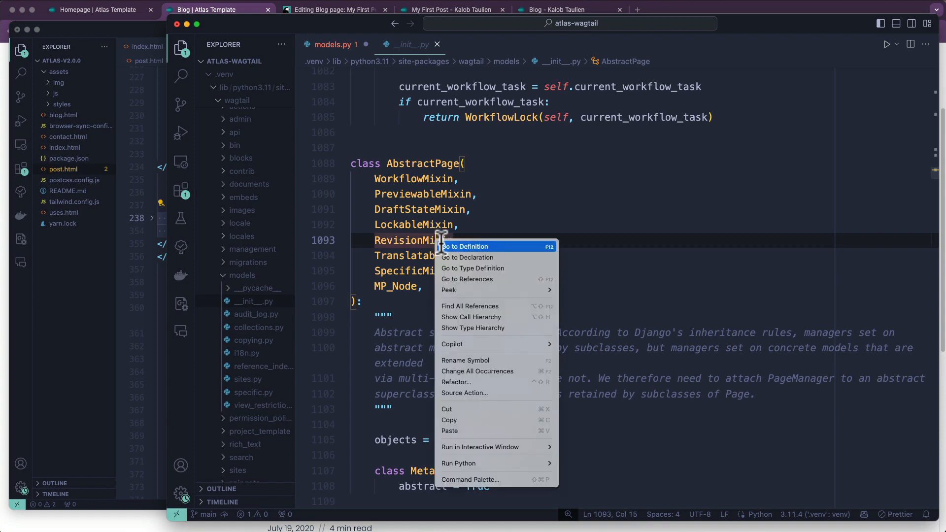
left_click(465, 246)
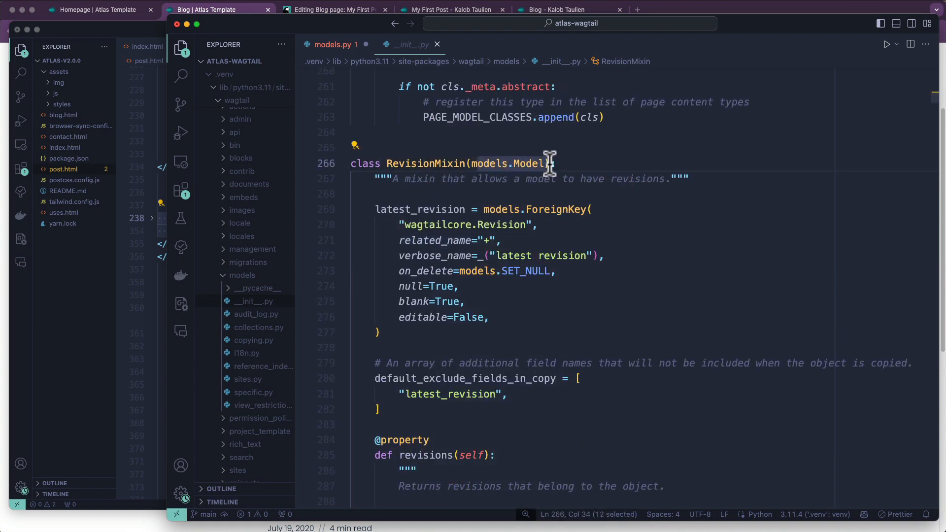
mouse_move(481, 164)
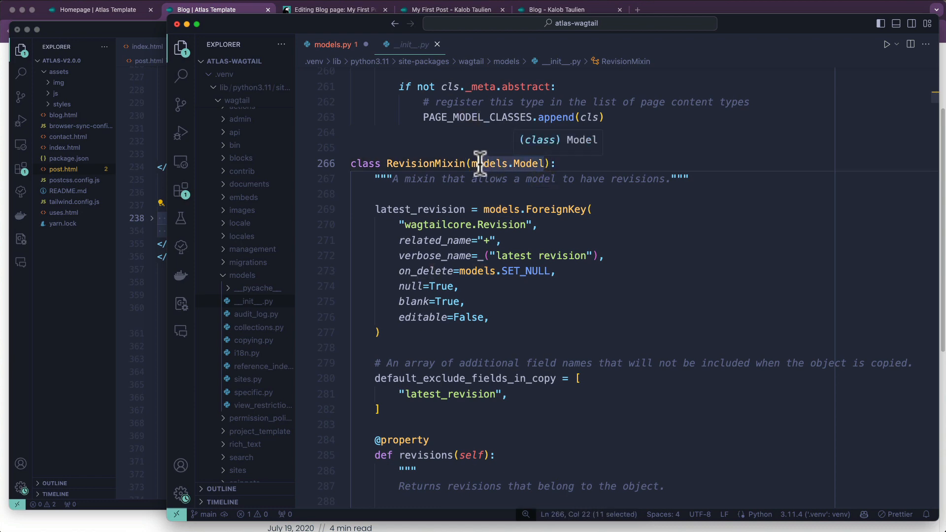
double_click(487, 163)
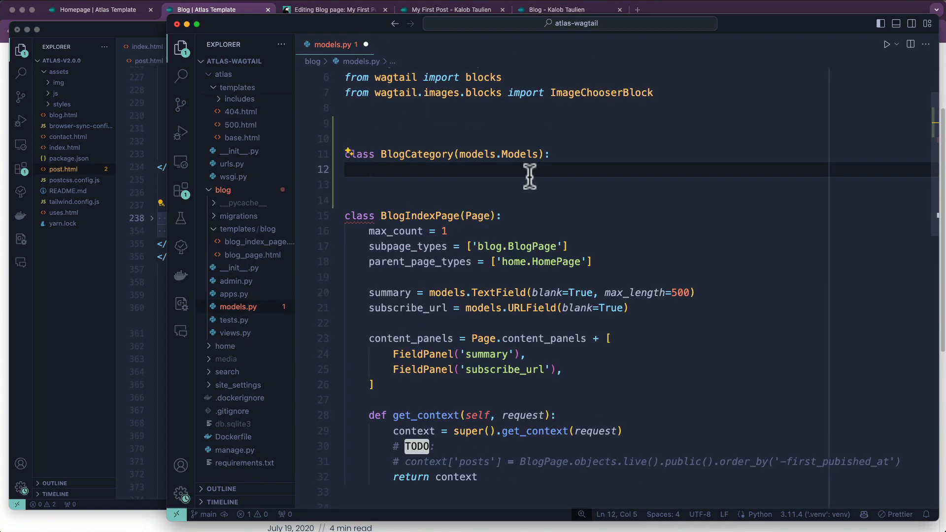
Keep only a name CharField(max_length=255) in BlogCategory, removing slug, __str__ and Meta
type("text = models.CharField(max_length=255)")
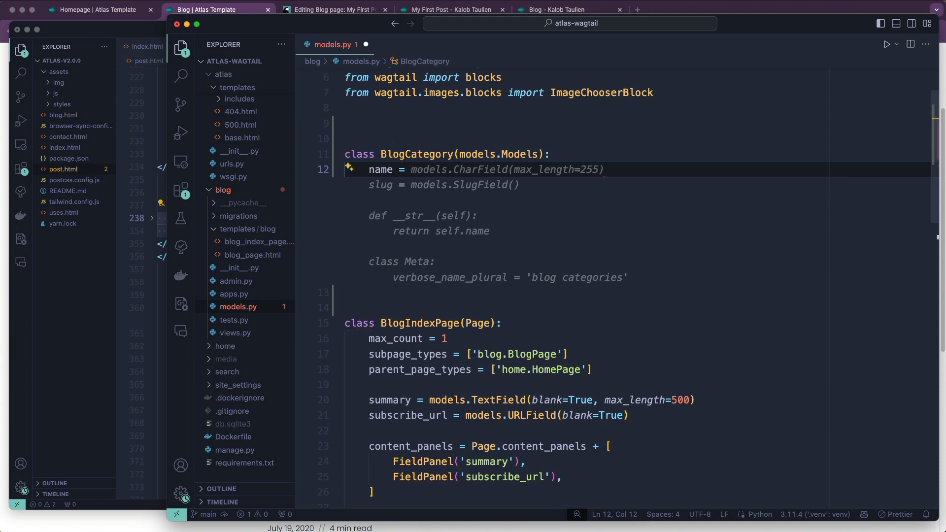
type("CharField(max_length=255")
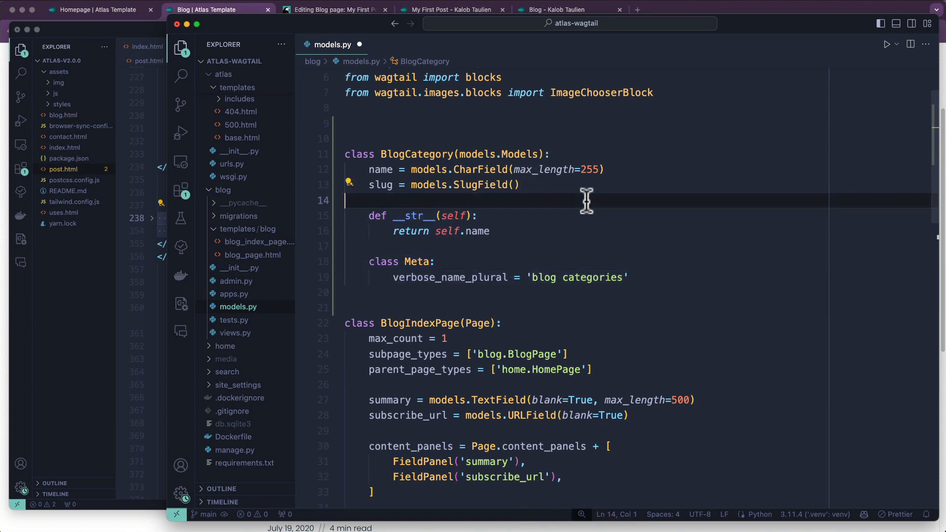
key("Backspace")
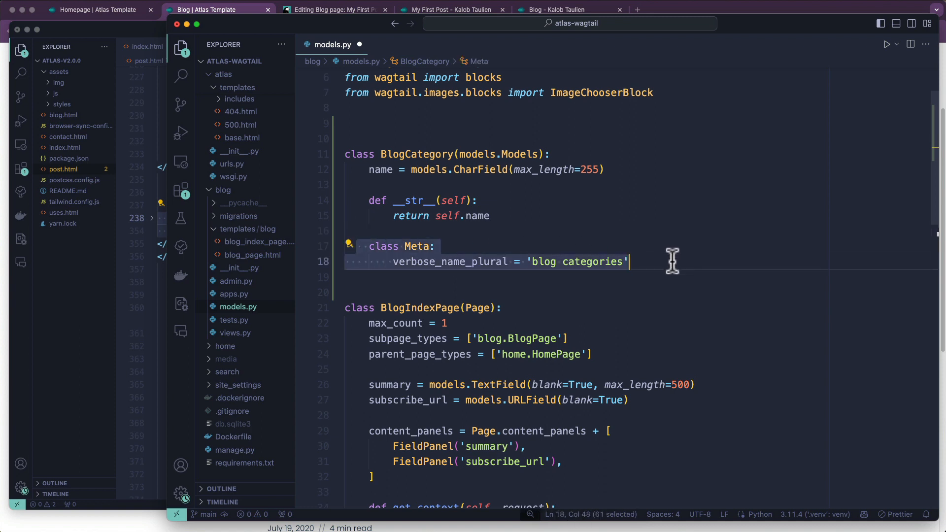
key("Delete")
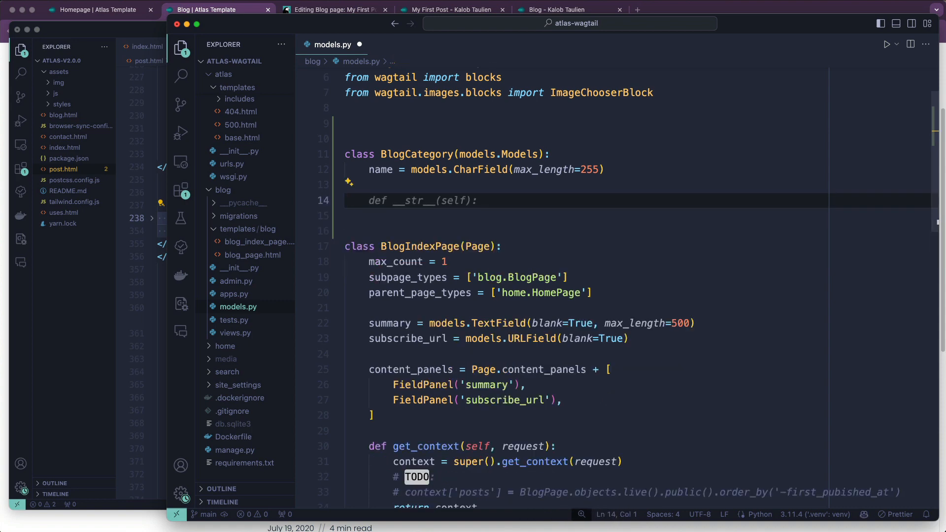
Add a color CharField with blue/green/yellow/grey choices, 'Background color' help text, default 'grey', max_length=255
type("slug = models.SlugField(unique=True)")
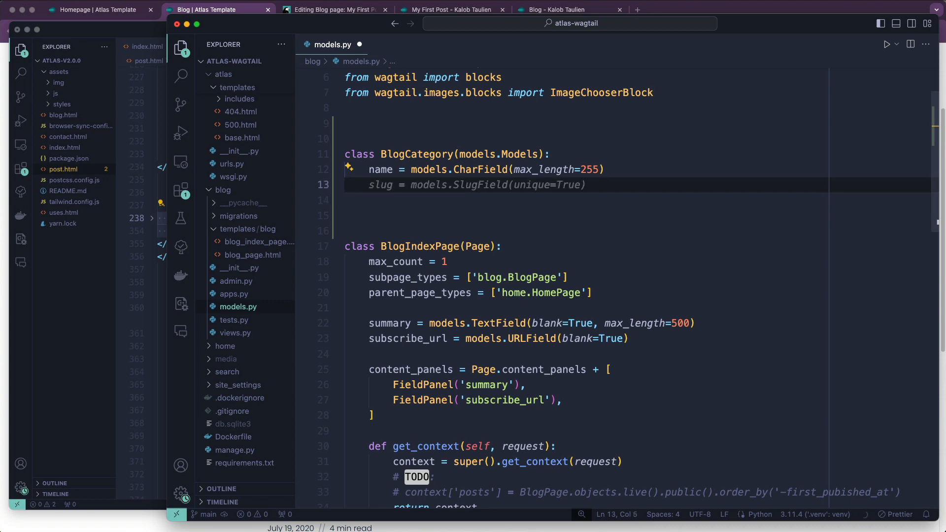
type("colors")
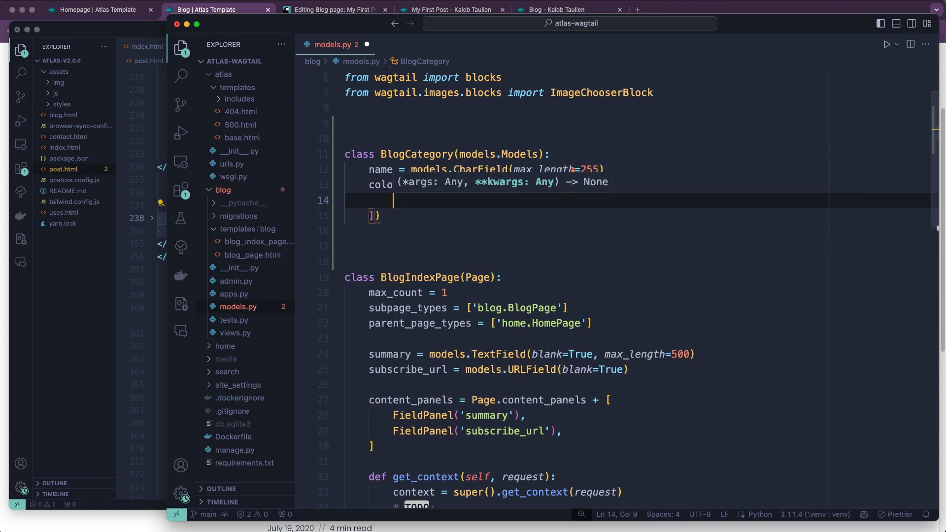
type("color = models.CharField(choices=[")
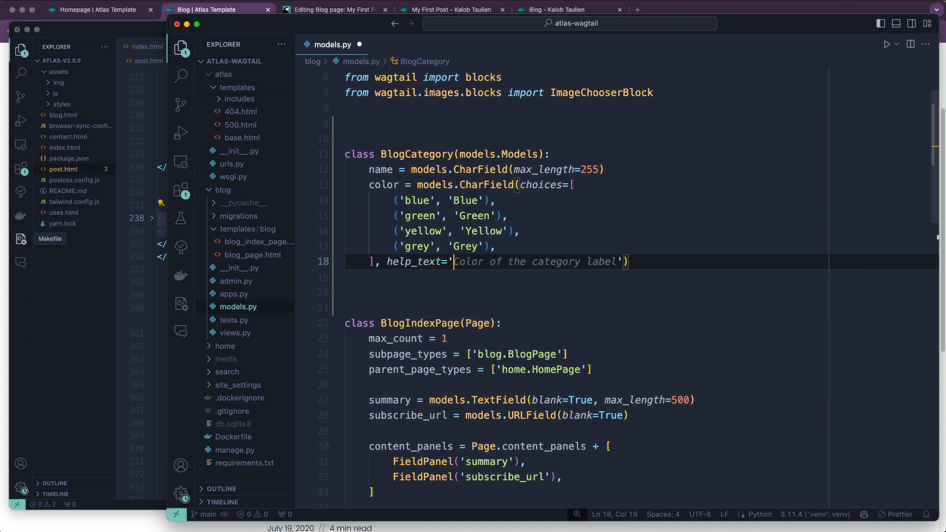
type("Background color")
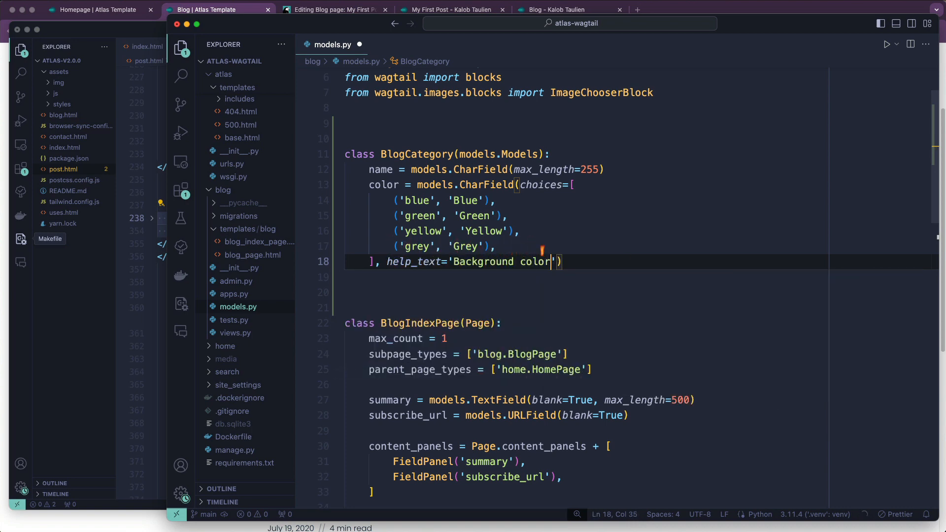
type(", default='blue'")
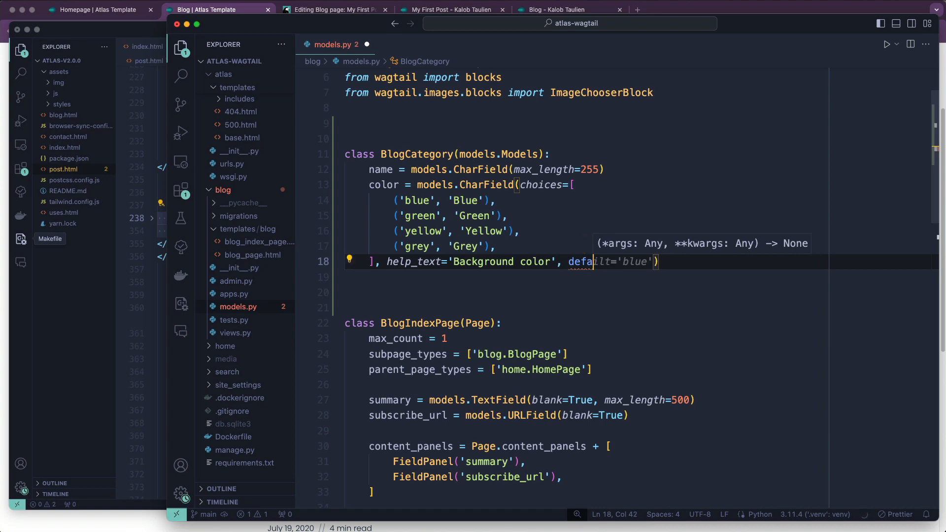
type("grey'")
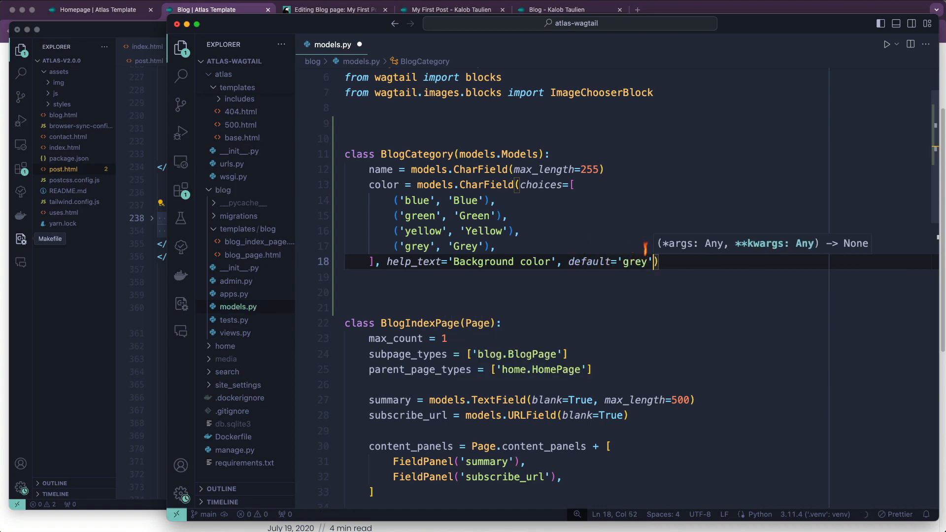
type(", max_length=255")
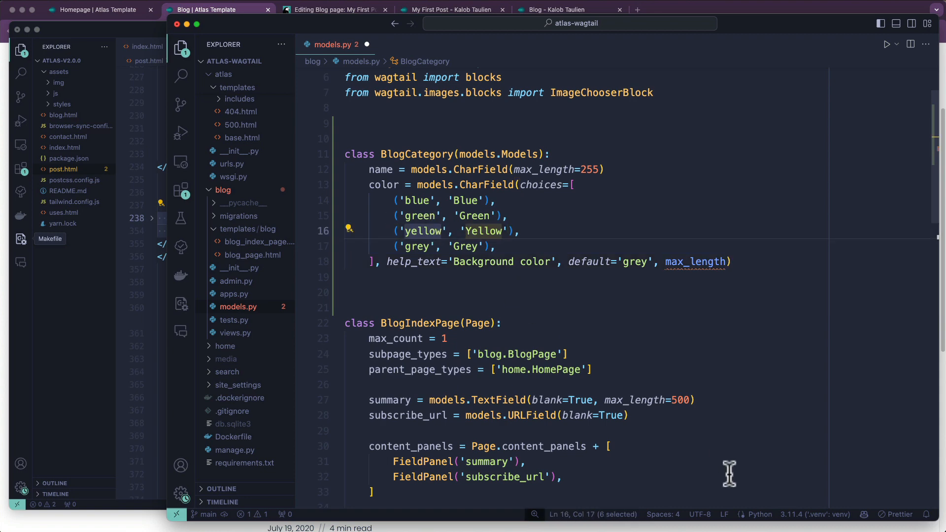
mouse_move(591, 517)
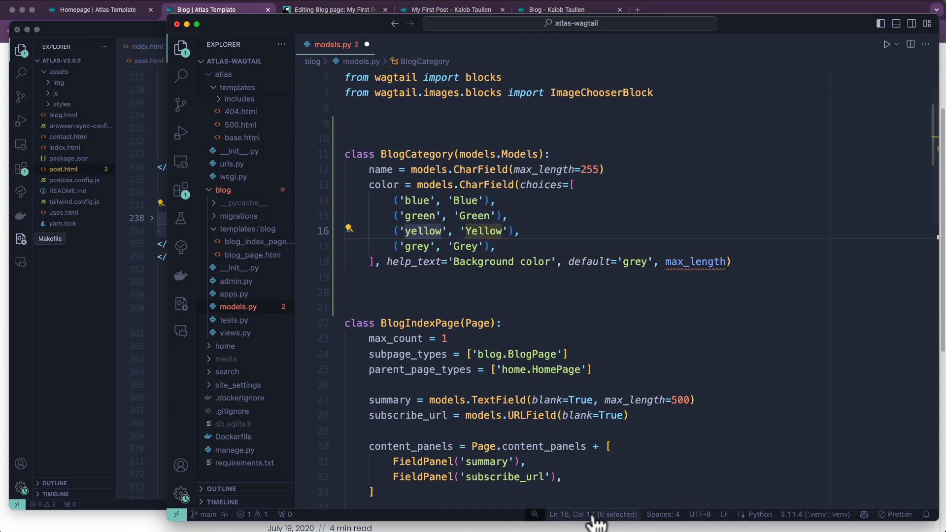
mouse_move(737, 284)
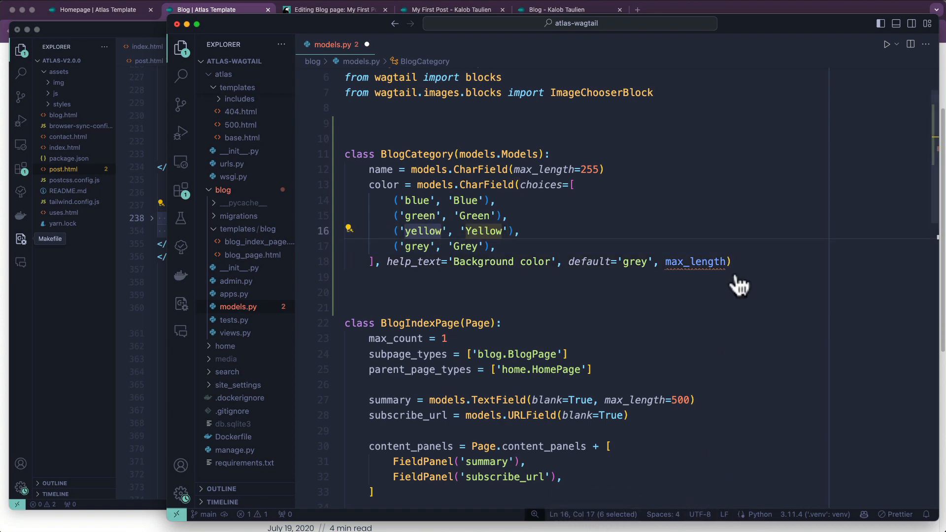
Set the color field's max_length to 6 and inspect post.html's category badge span markup
type("=6")
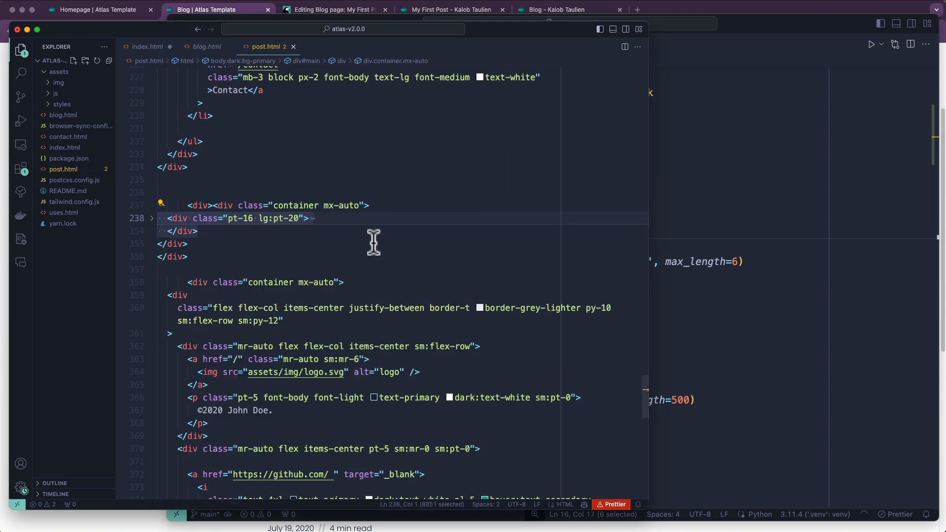
left_click(152, 218)
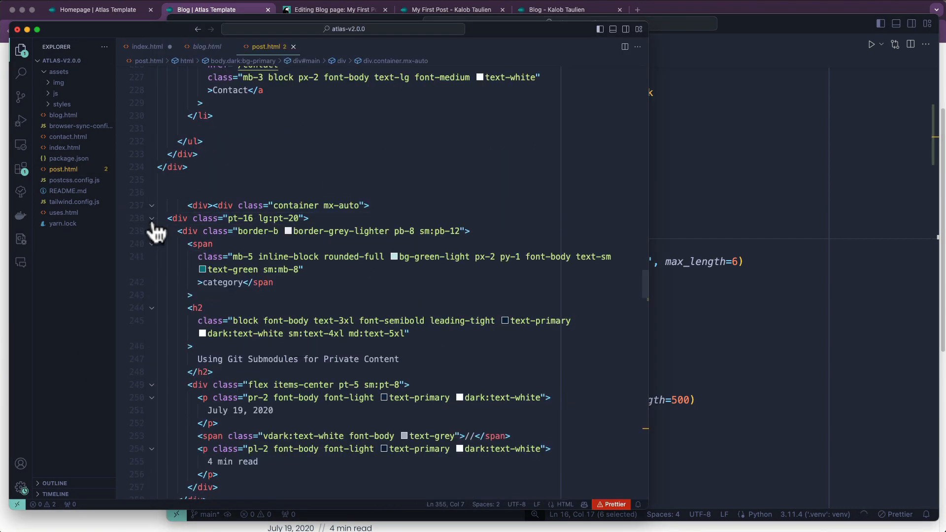
left_click(267, 281)
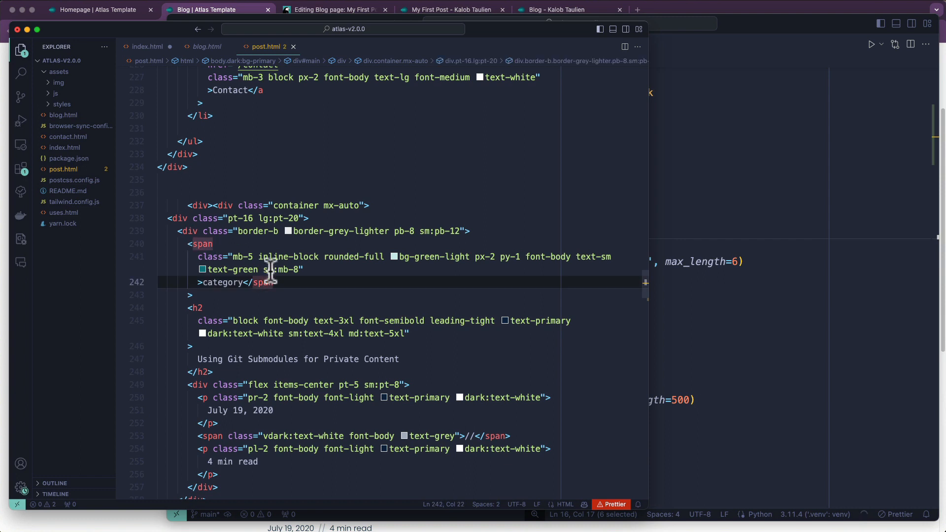
mouse_move(282, 269)
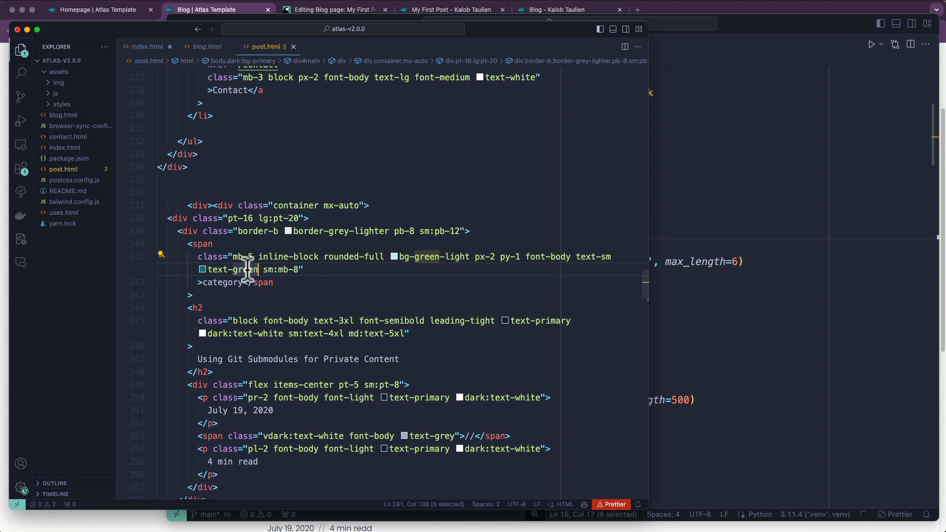
scroll("down", 3)
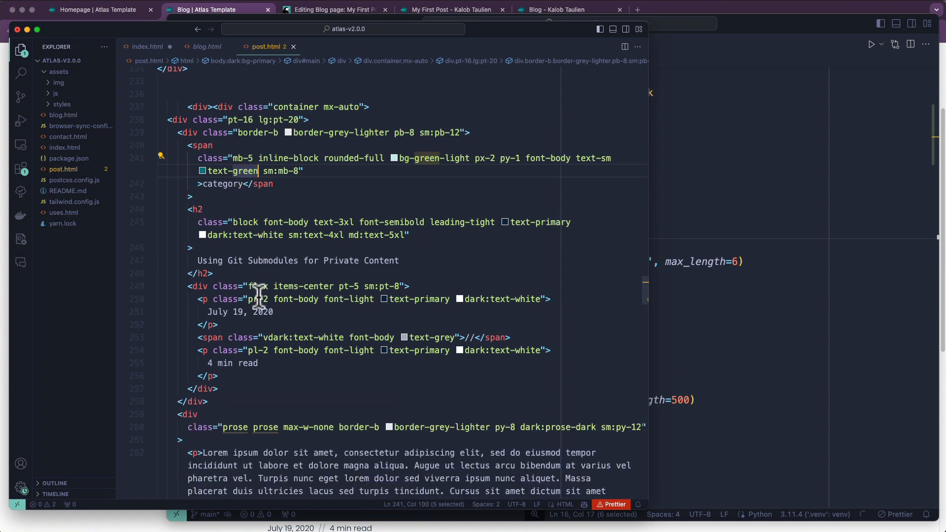
left_click(152, 193)
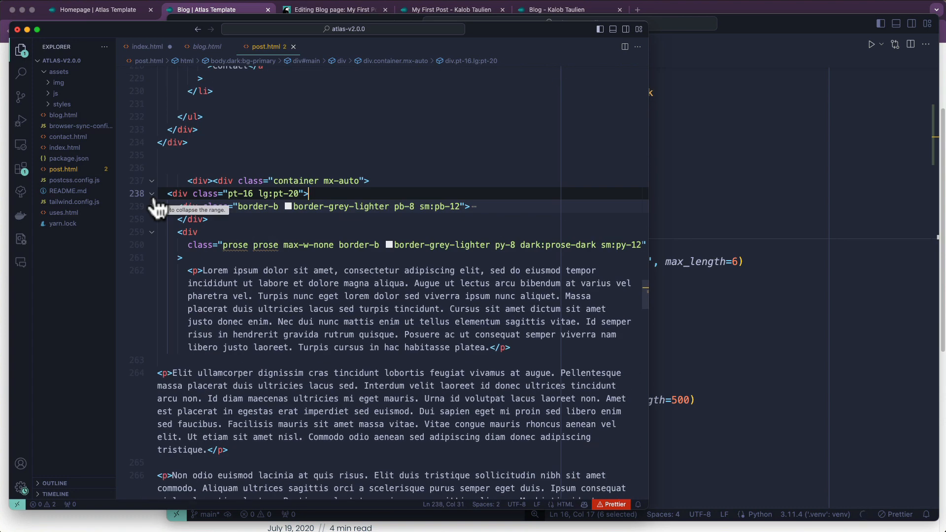
Check blog.html's badge classes, including the two-badge post and the grey background class
left_click(208, 47)
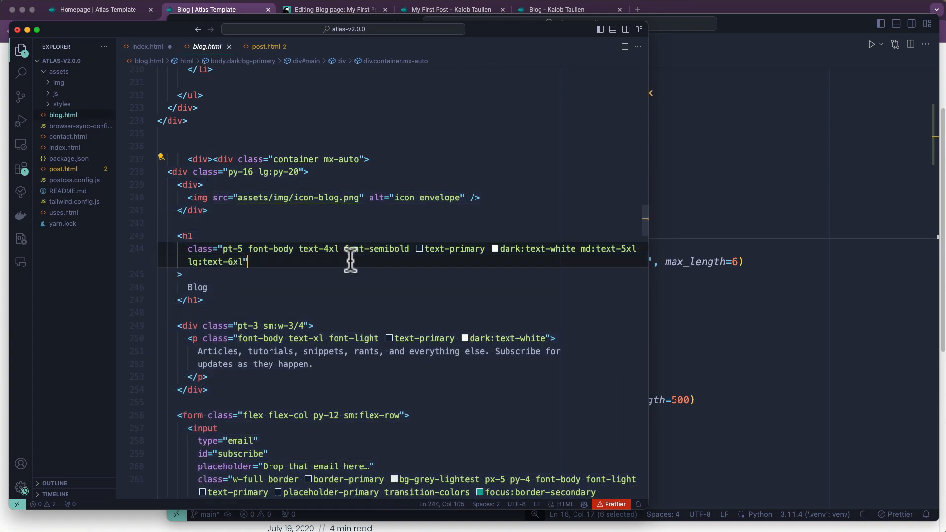
scroll("down", 3)
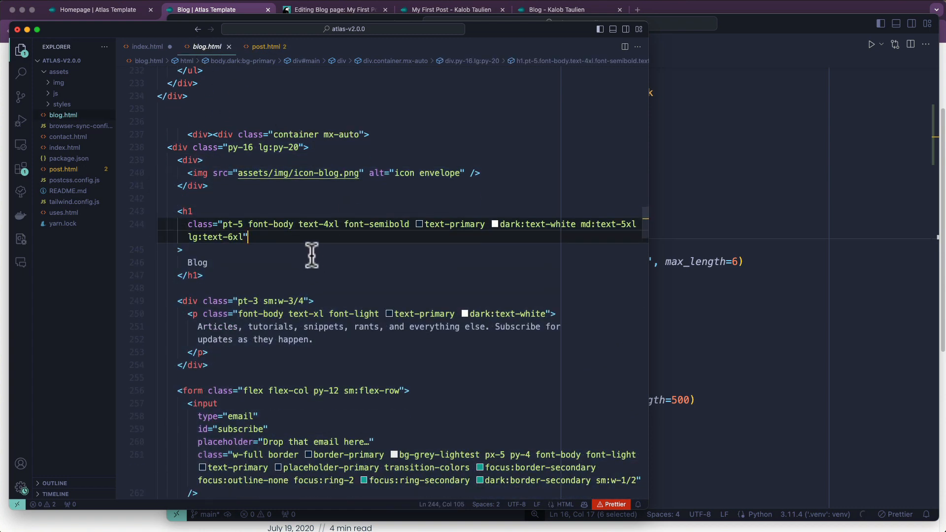
scroll("down", 3)
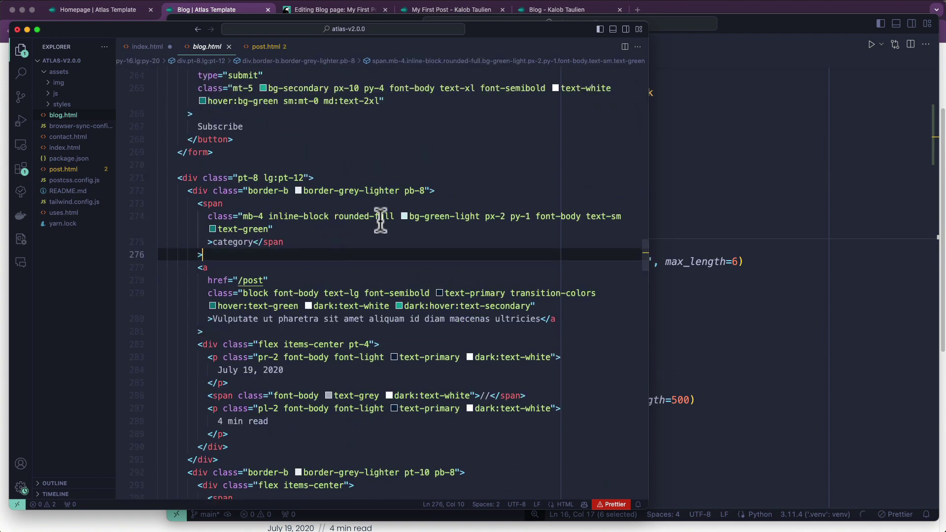
double_click(434, 216)
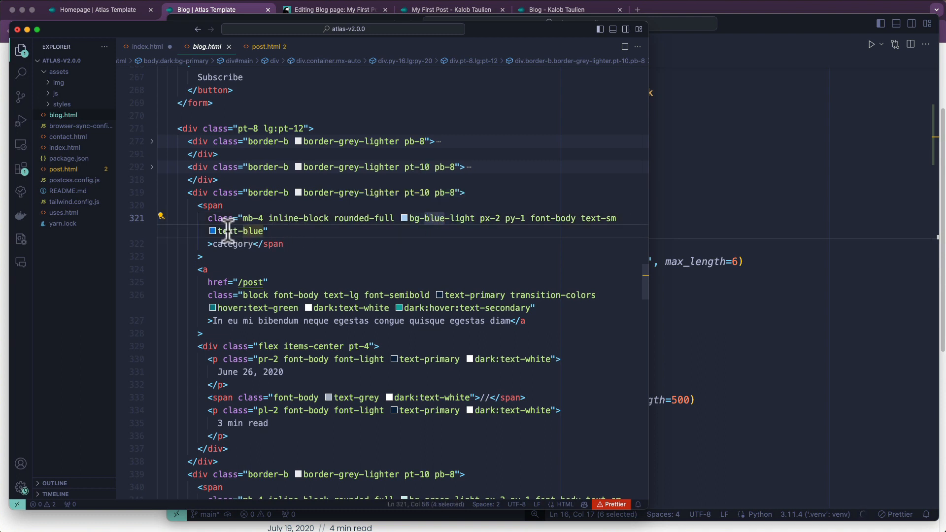
mouse_move(246, 230)
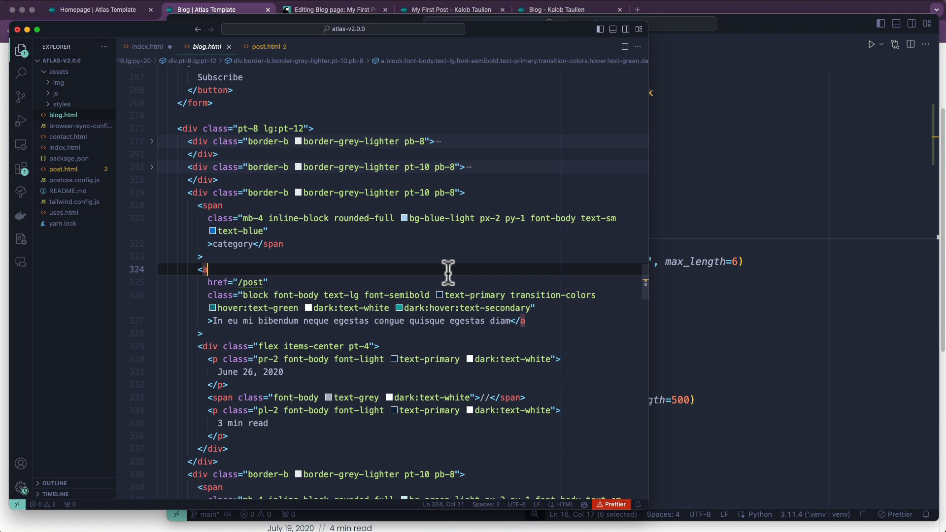
mouse_move(464, 219)
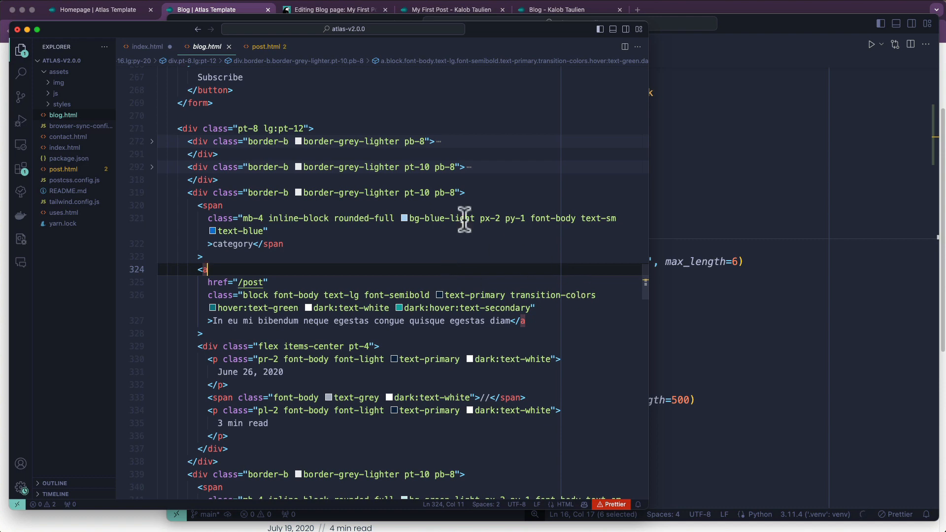
left_click(152, 167)
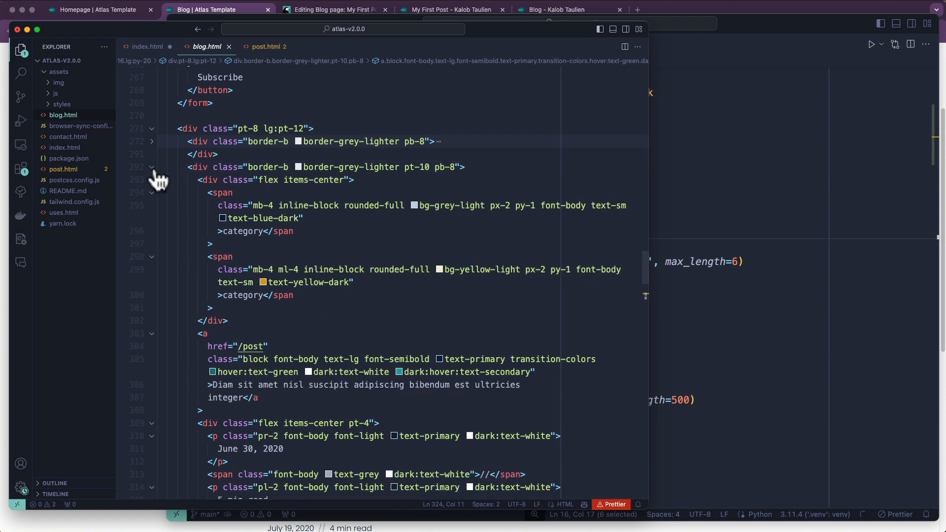
mouse_move(469, 213)
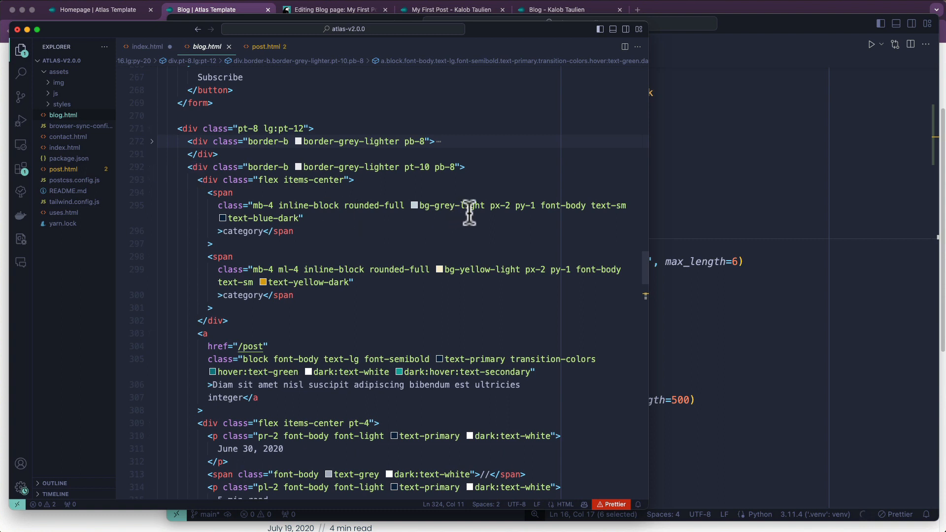
double_click(444, 205)
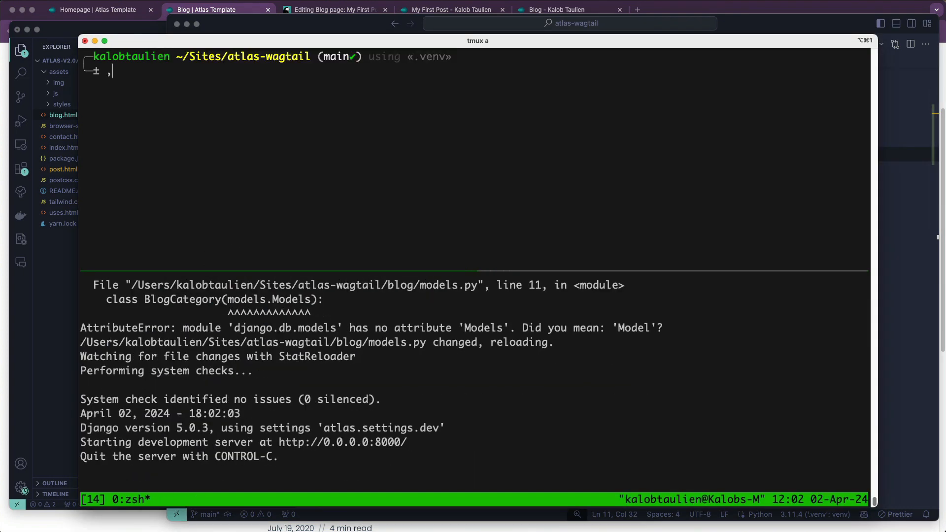
Run makemigrations and migrate to create the BlogCategory table
type("python manage.py makemigrations")
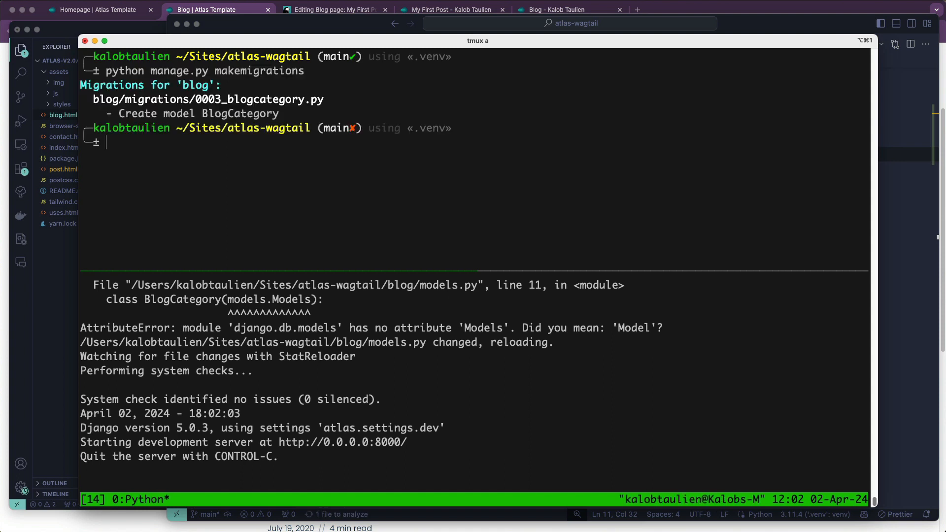
type("python manage.py migrate")
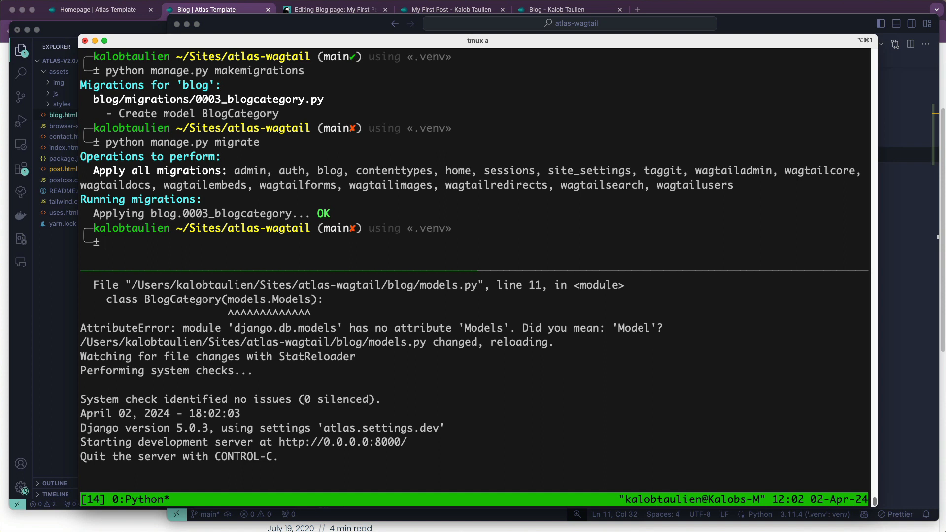
mouse_move(926, 207)
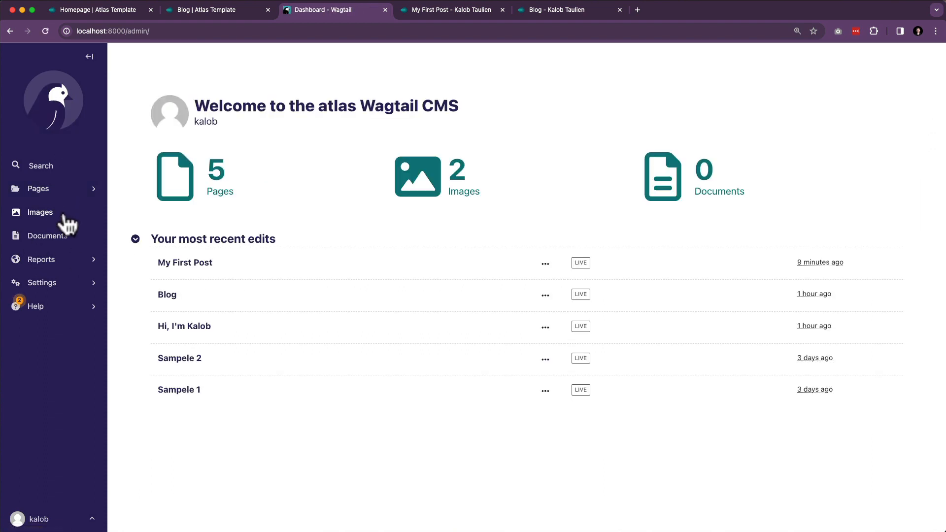
mouse_move(67, 226)
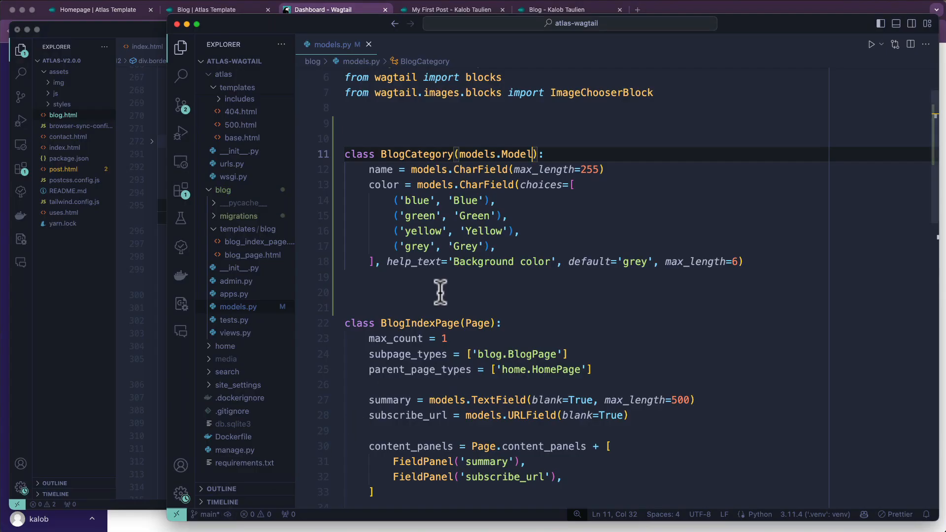
mouse_move(428, 281)
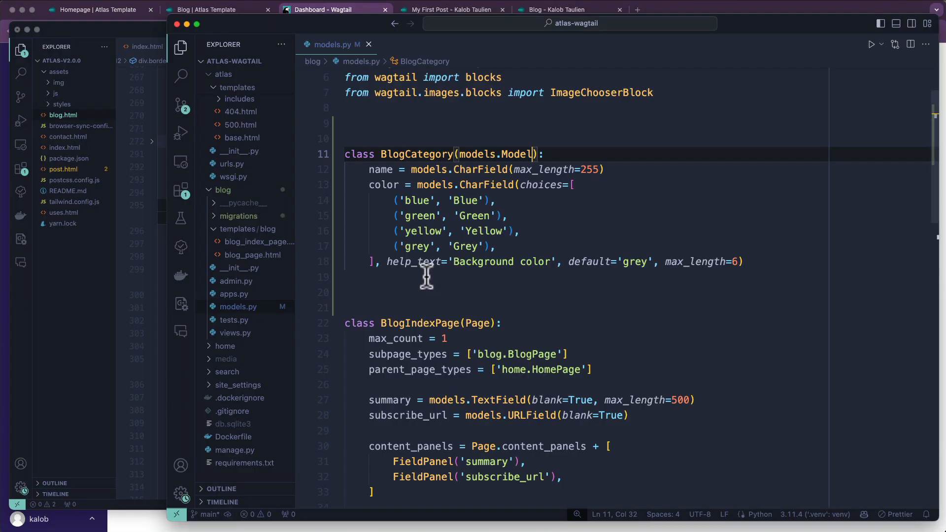
mouse_move(432, 207)
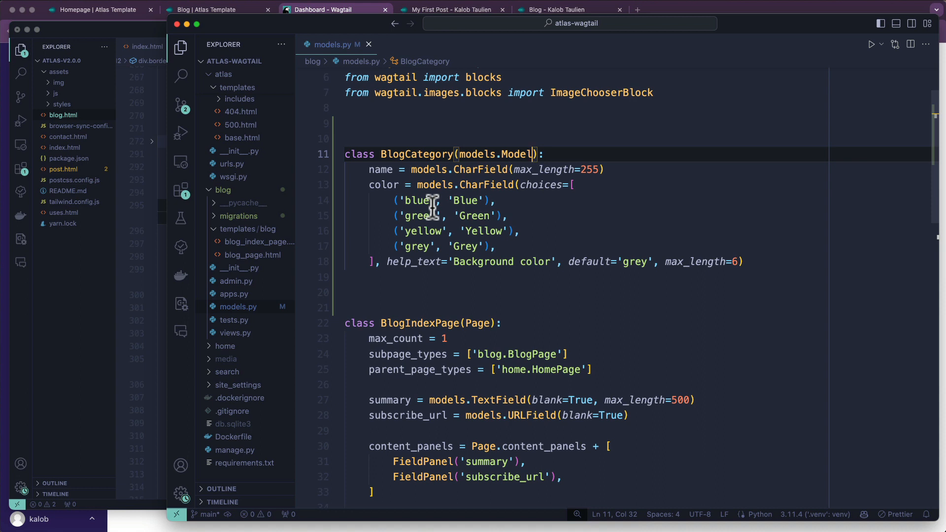
mouse_move(422, 213)
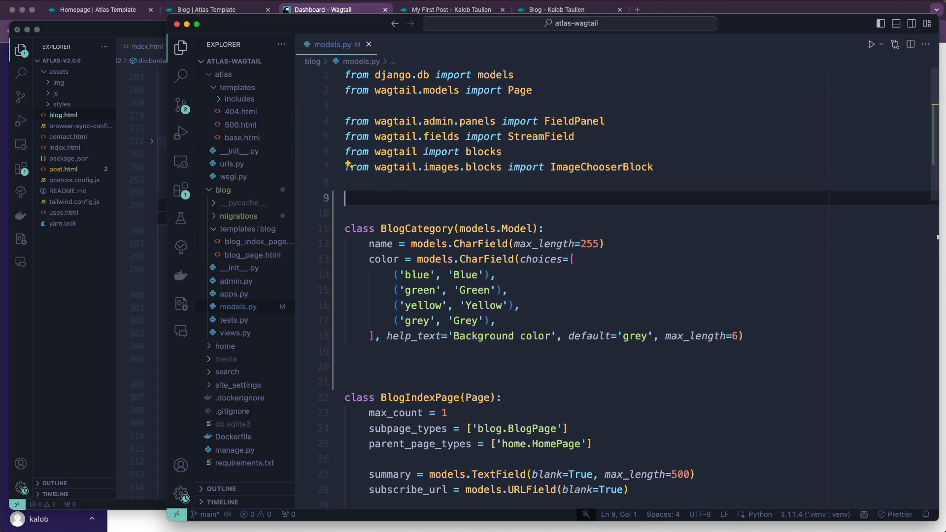
type("fr")
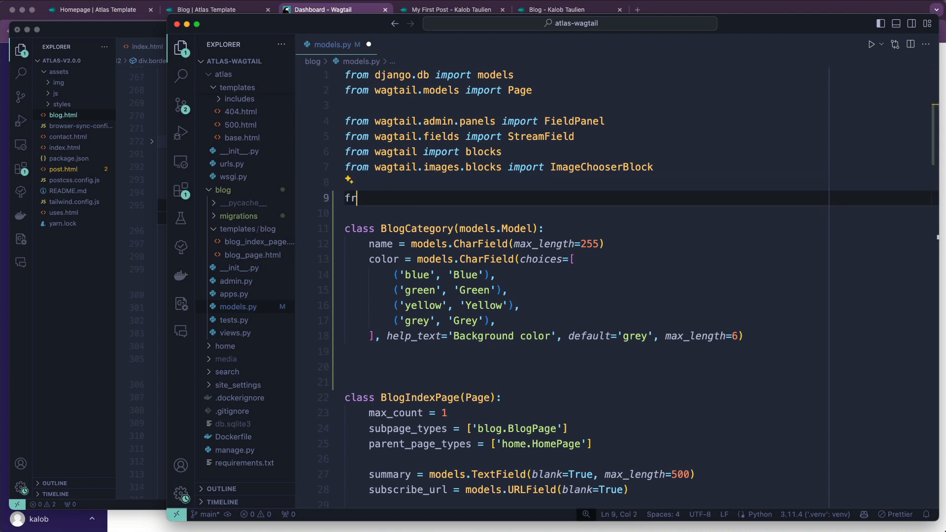
type("om wagtail.snip")
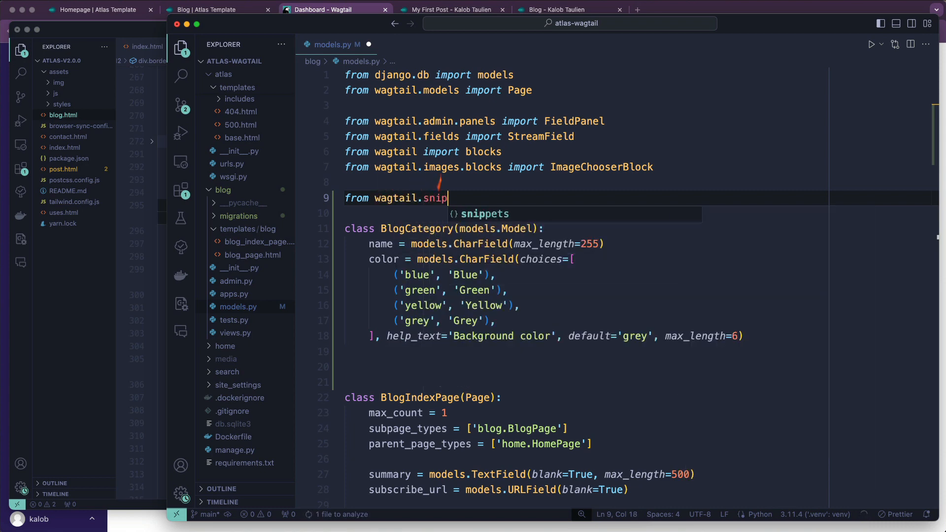
type("pets.models import register_snippet")
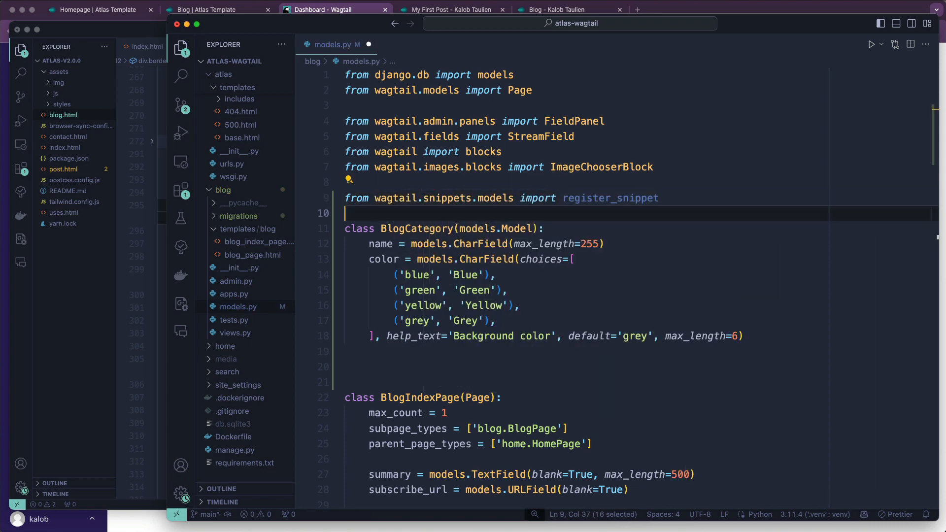
type("@register_snippet")
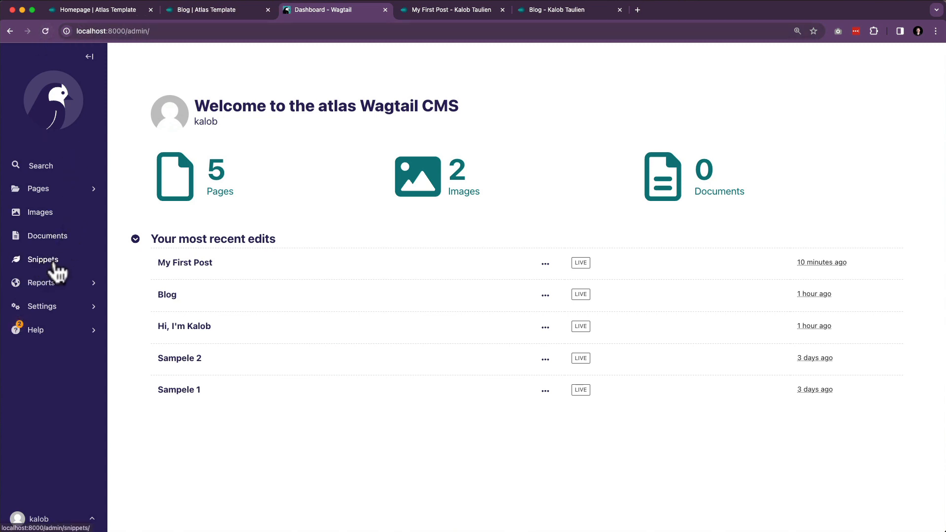
Add a Meta class with a plural name so Snippets lists 'Blog categories'
left_click(44, 259)
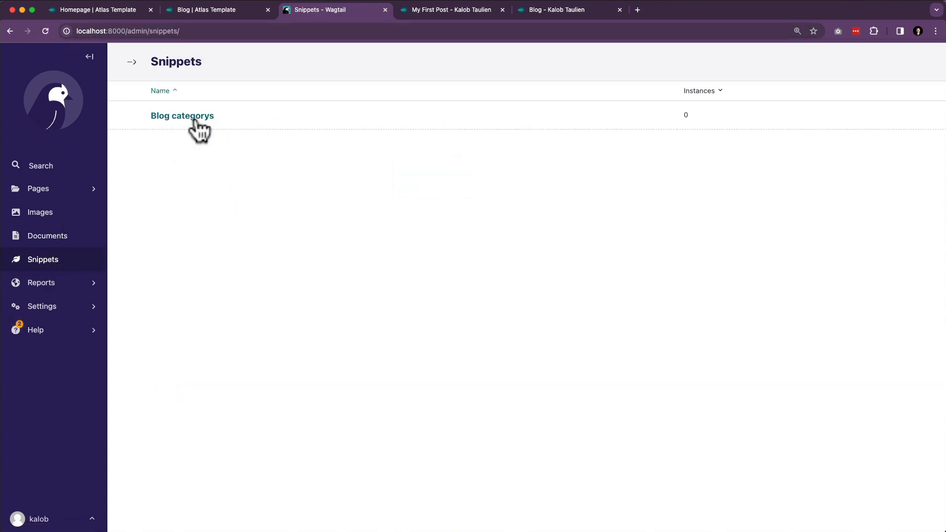
mouse_move(181, 116)
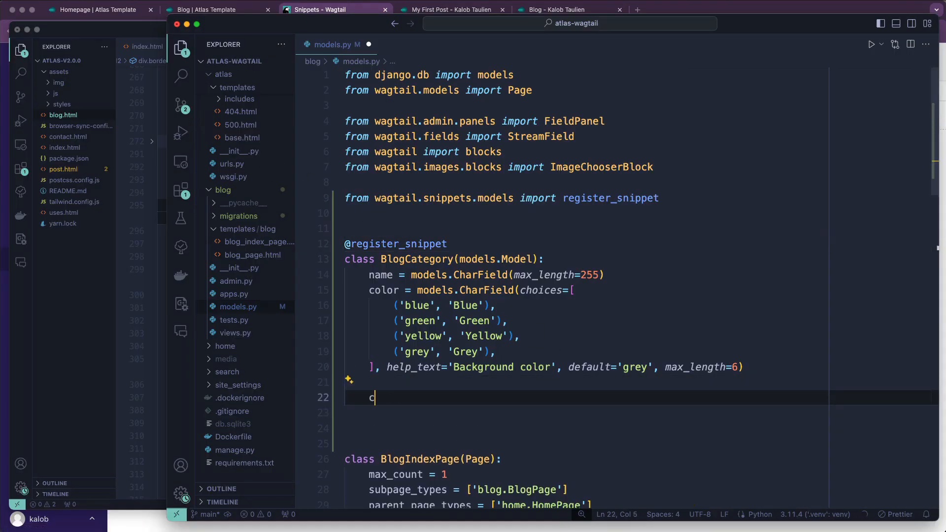
type("lass Meta")
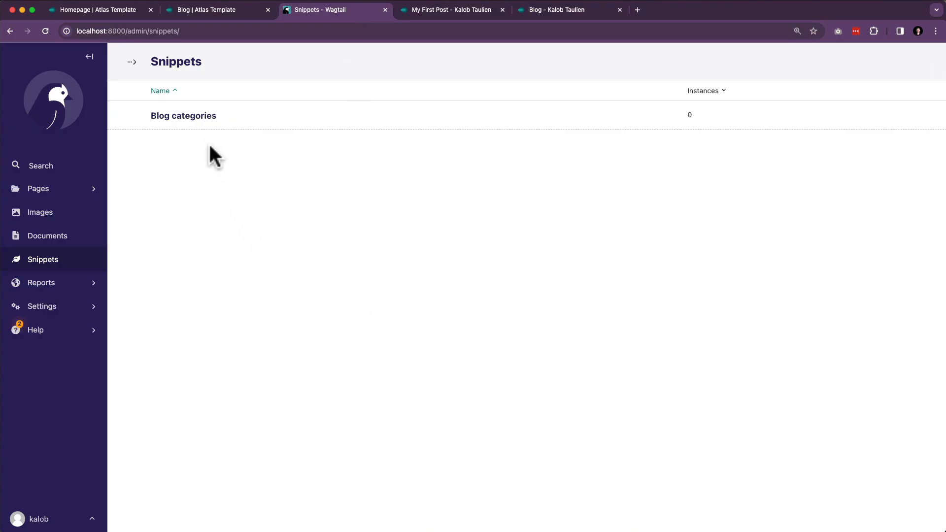
Create a Python blog category with a colour from the dropdown and save it
left_click(183, 116)
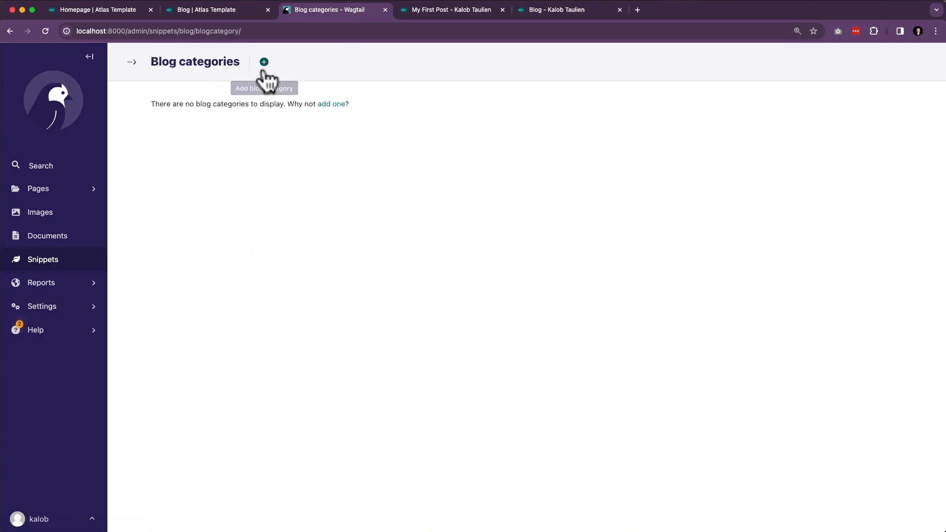
left_click(263, 61)
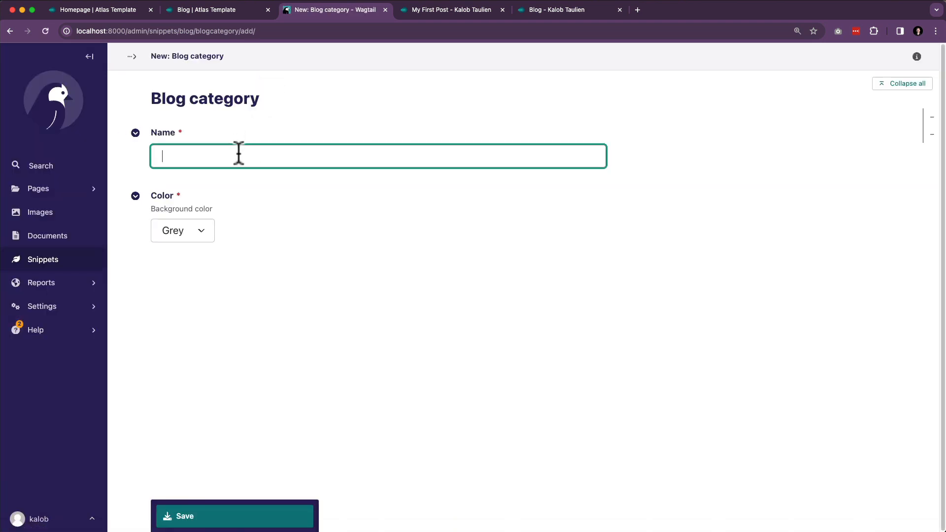
type("P")
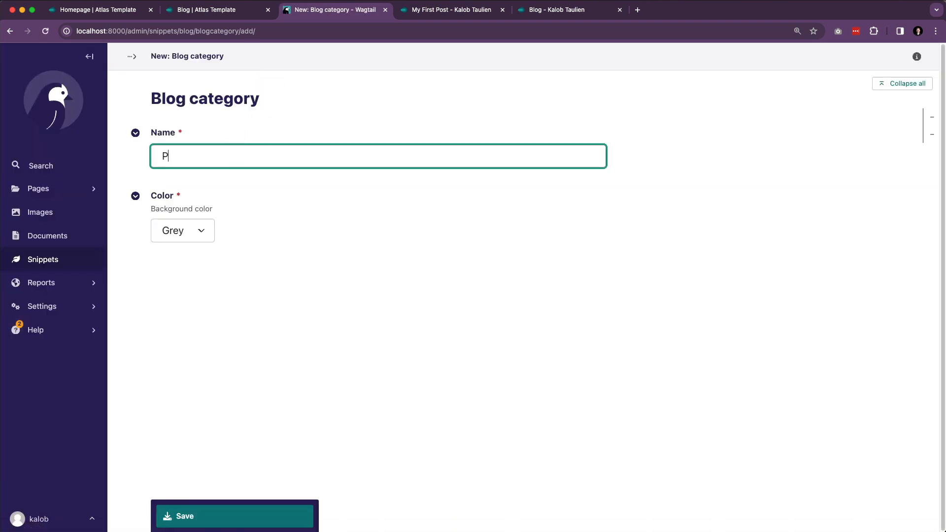
left_click(183, 230)
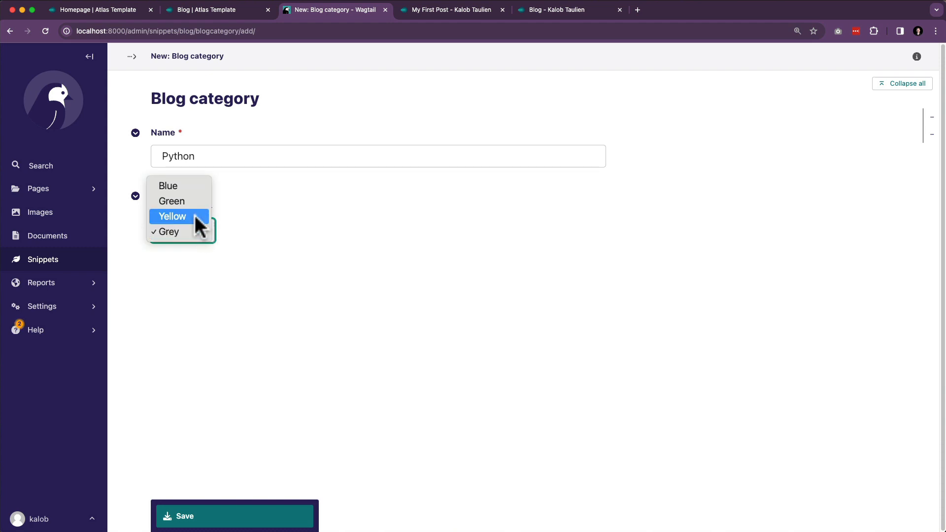
left_click(169, 232)
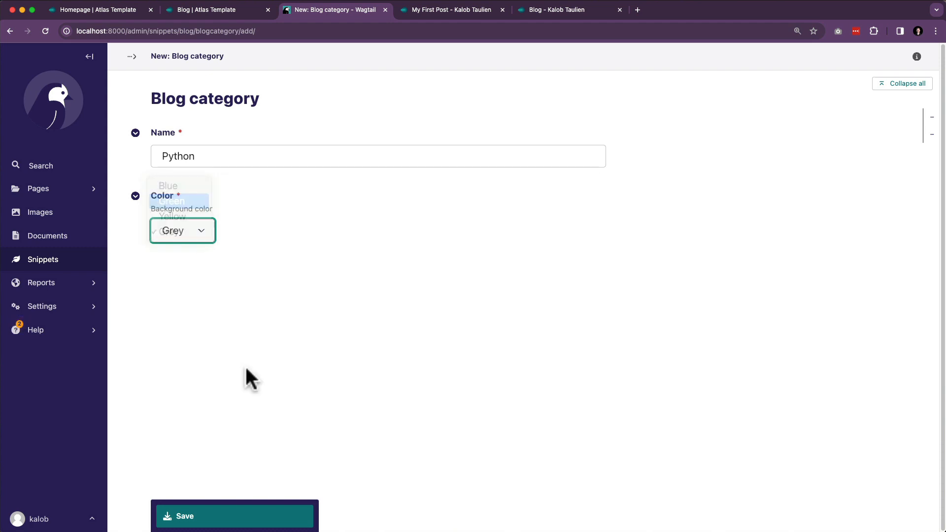
left_click(235, 516)
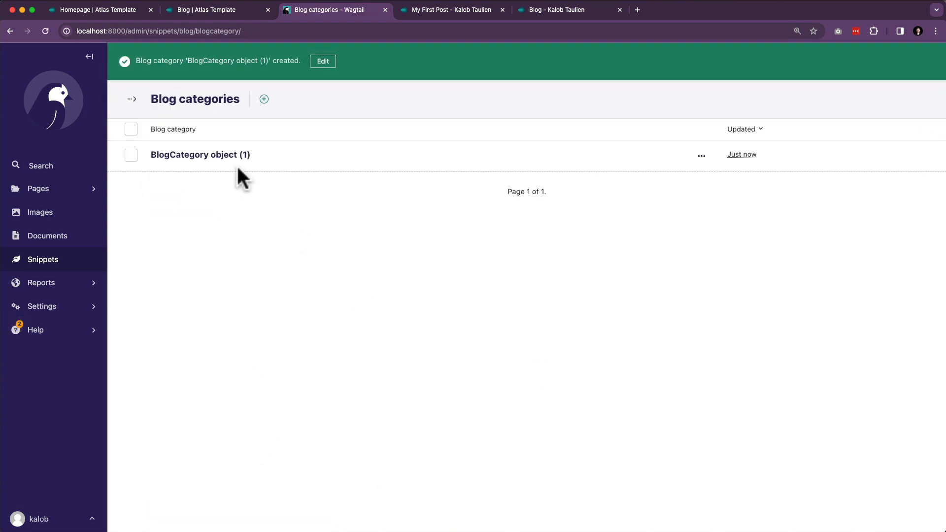
Create a JavaScript category with its colour, then start a third category
left_click(264, 99)
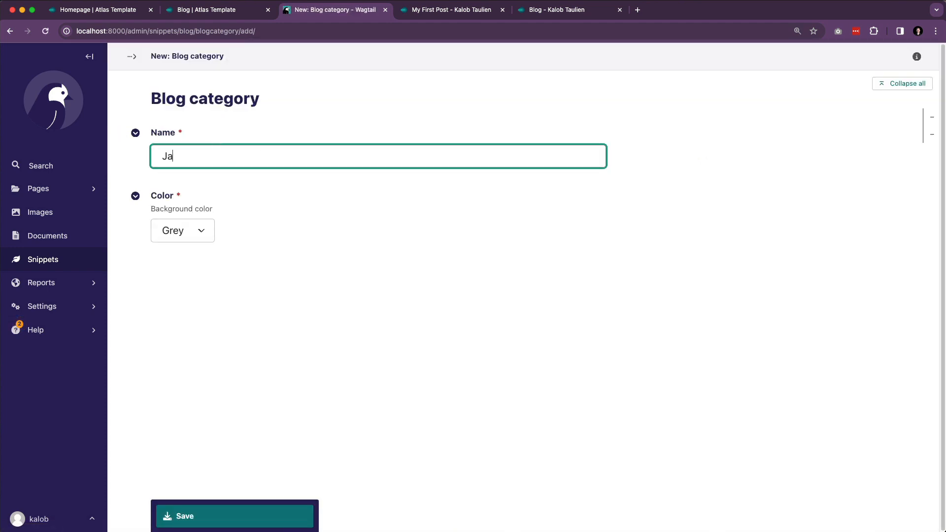
left_click(183, 231)
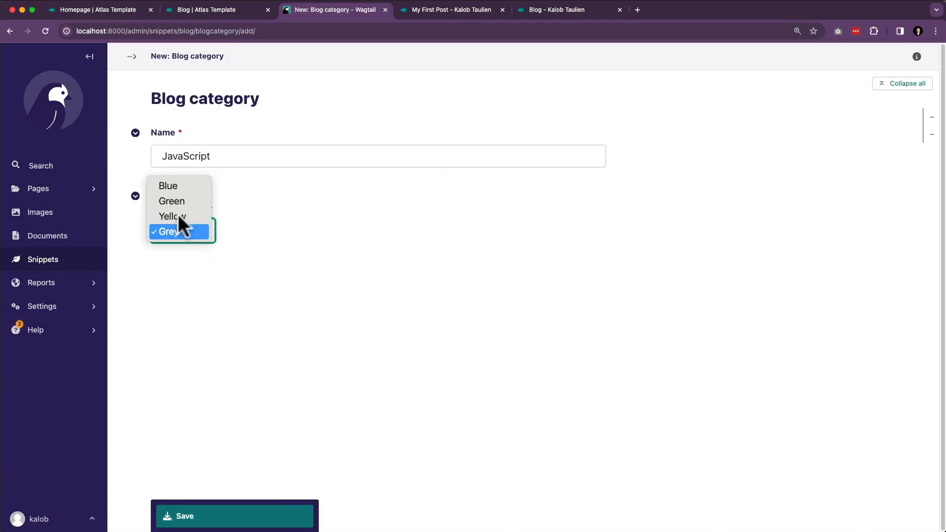
left_click(167, 185)
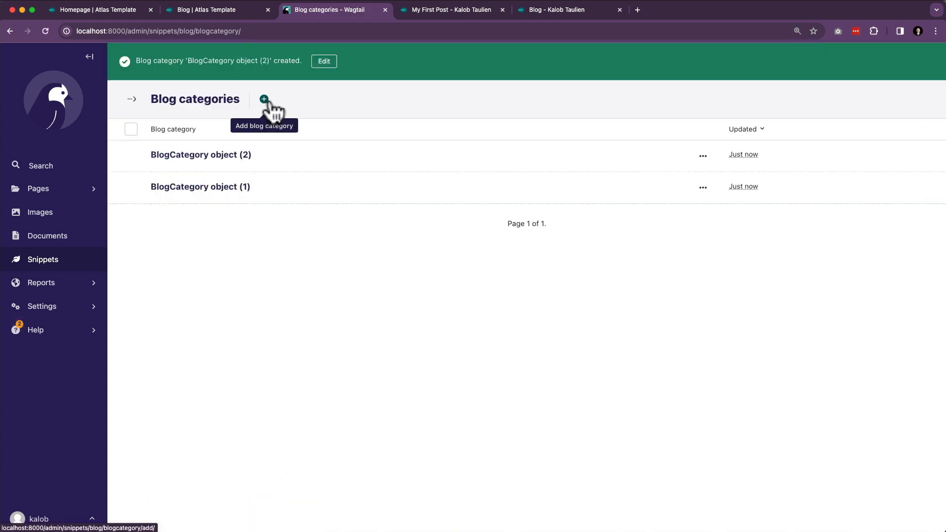
left_click(265, 98)
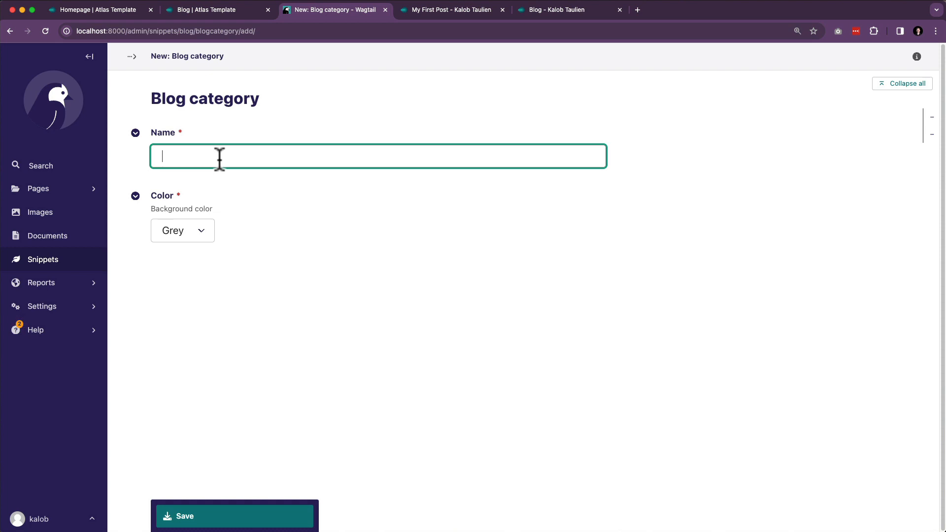
left_click(183, 230)
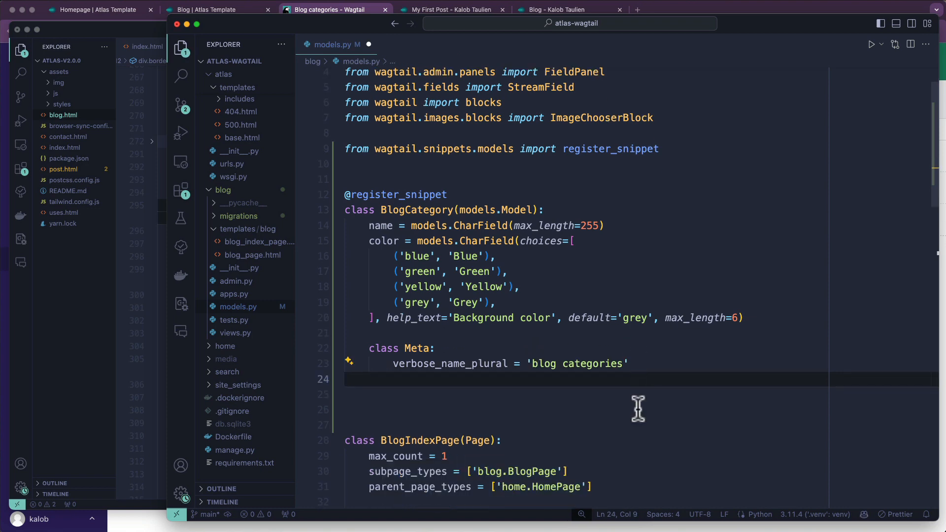
Add a __str__ method to BlogCategory that returns self.name
type("def __str__(self):")
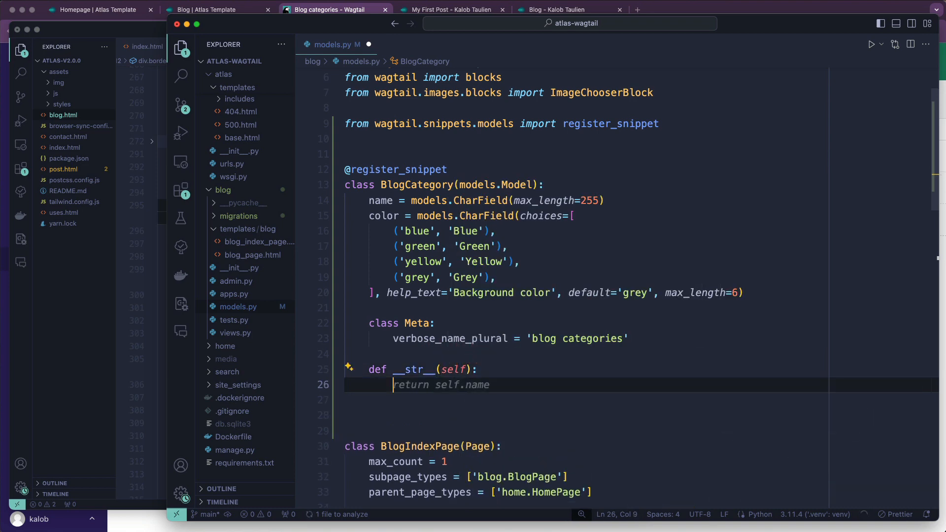
type(".")
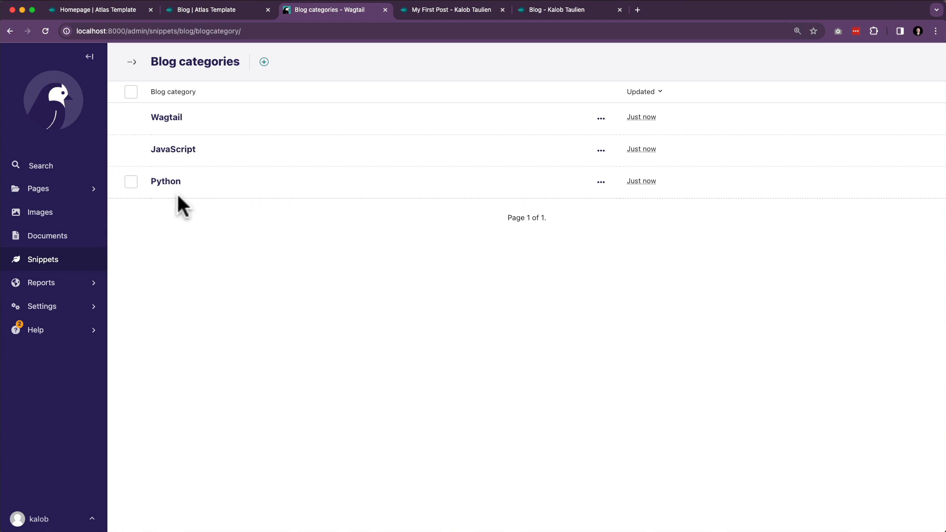
mouse_move(208, 200)
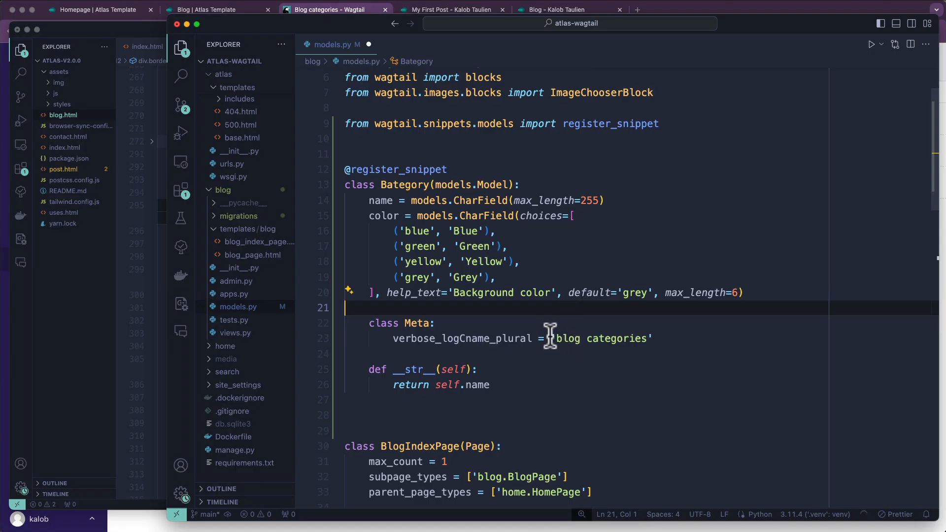
Navigate the Wagtail admin through Pages and Snippets to the Python blog category's edit form
left_click(329, 9)
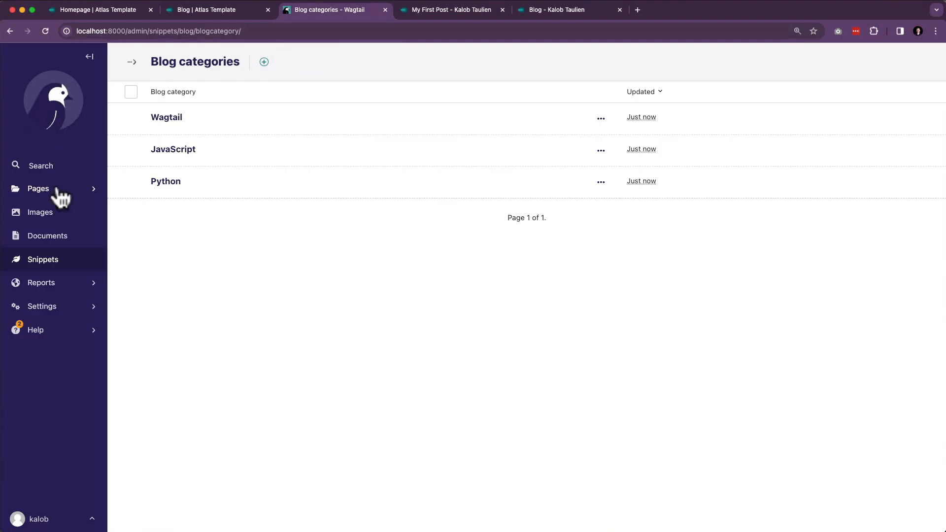
left_click(37, 188)
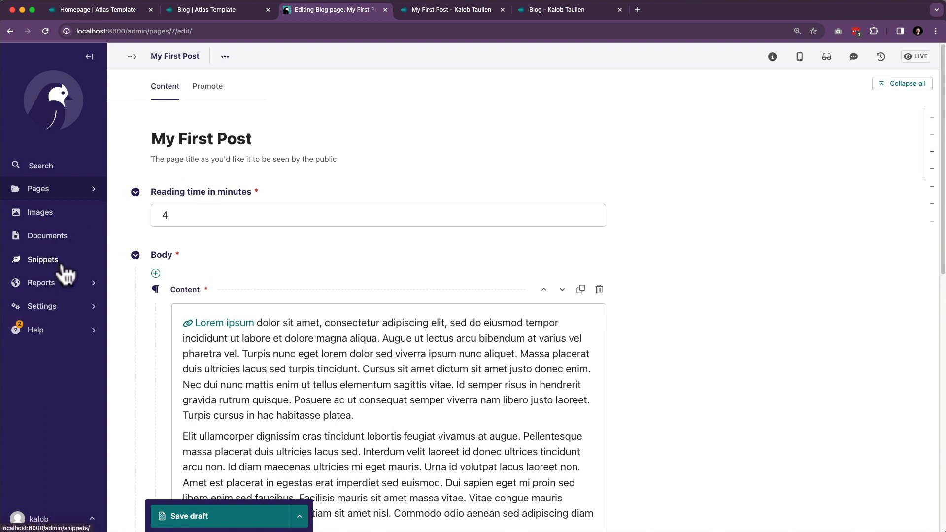
scroll("down", 3)
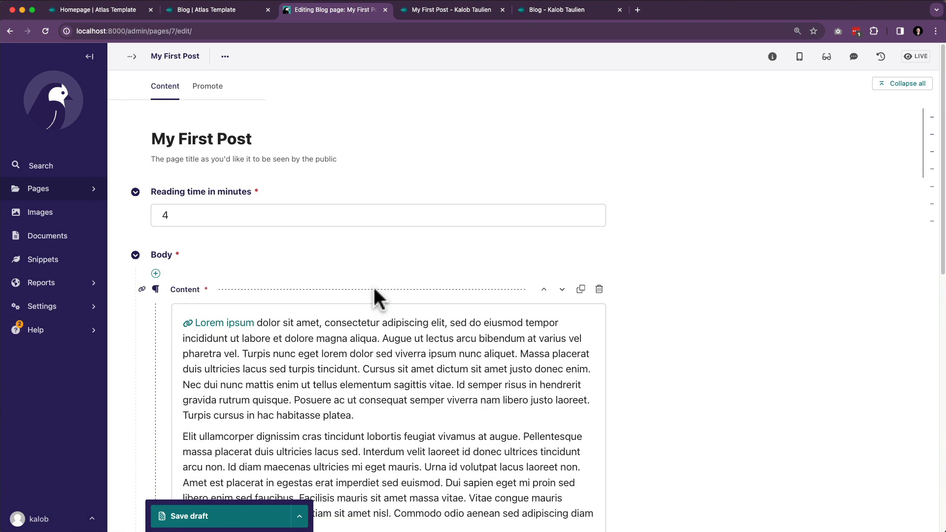
mouse_move(311, 366)
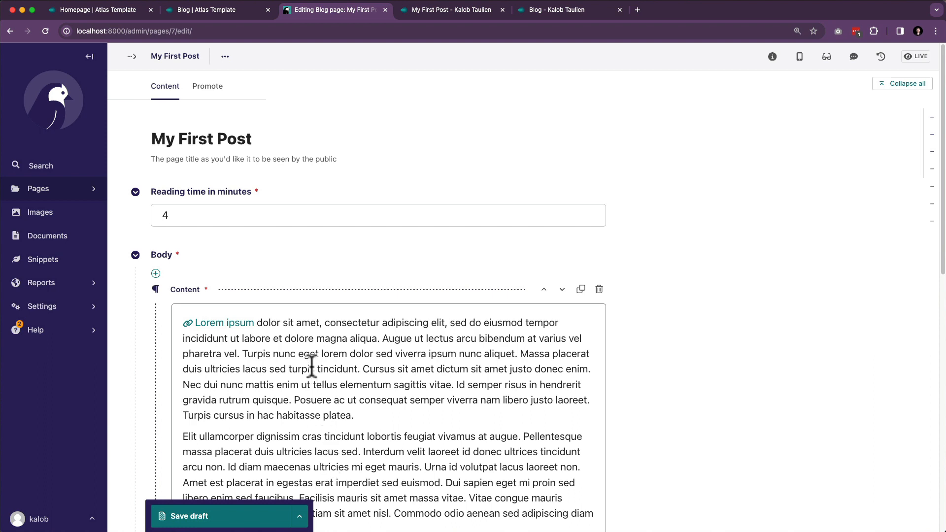
mouse_move(83, 270)
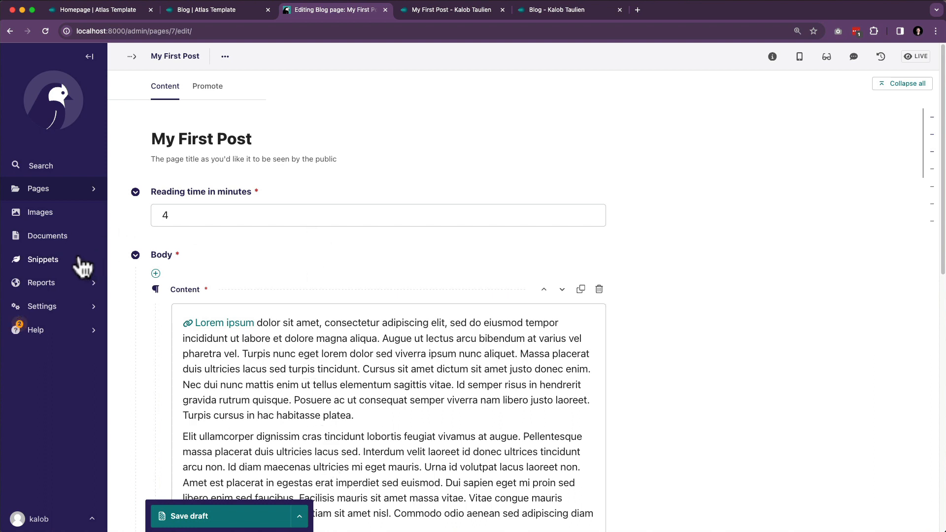
left_click(43, 259)
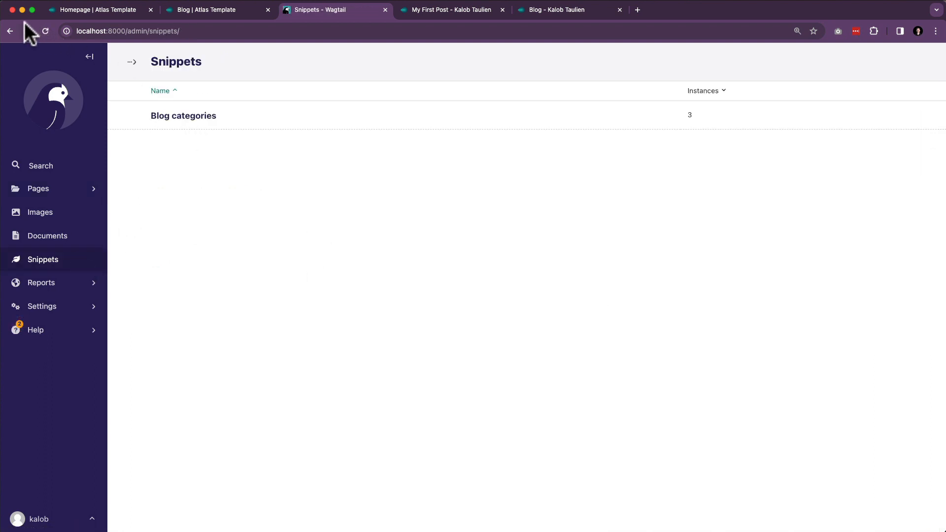
left_click(183, 115)
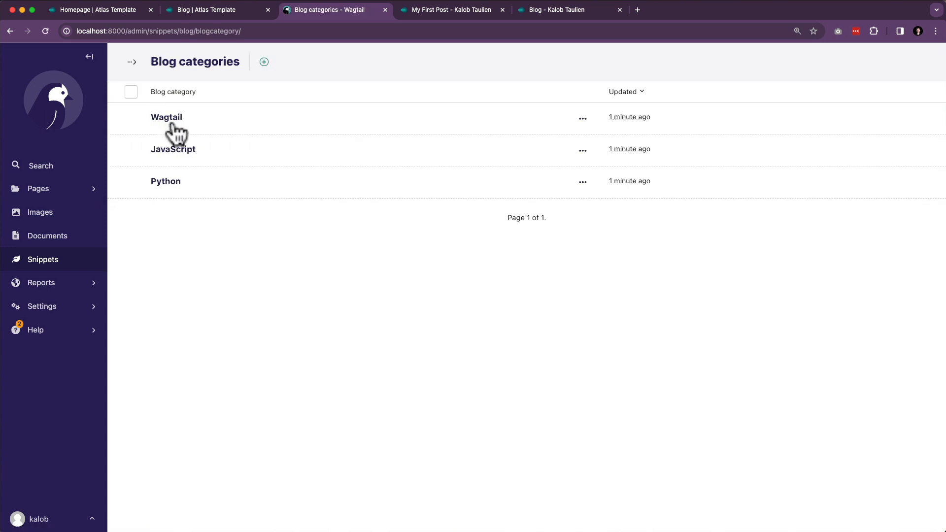
left_click(165, 182)
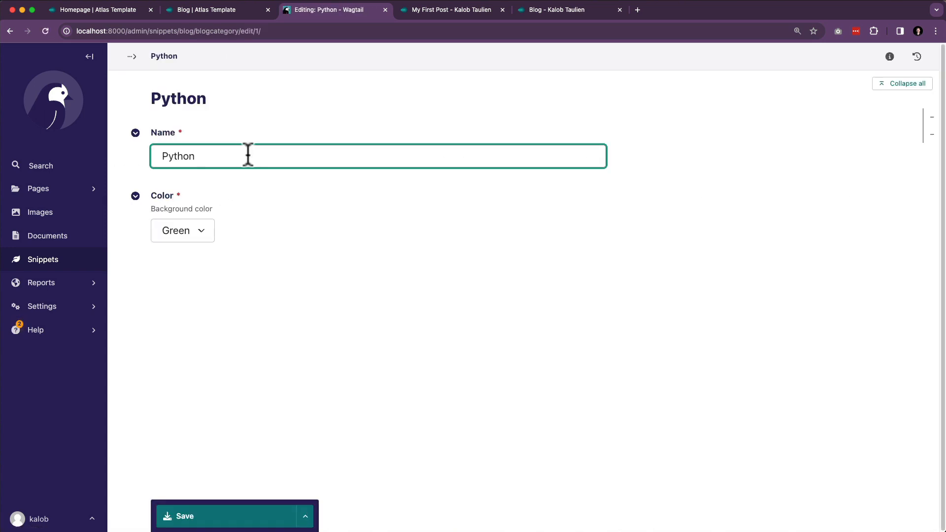
Rename the category to 'Python 3.11' and go back to the Snippets overview
type("3.1")
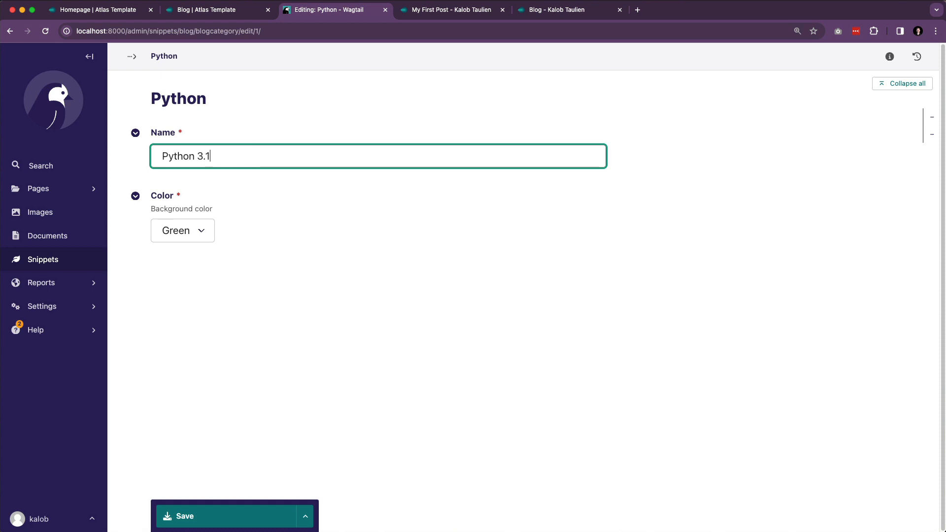
type("1")
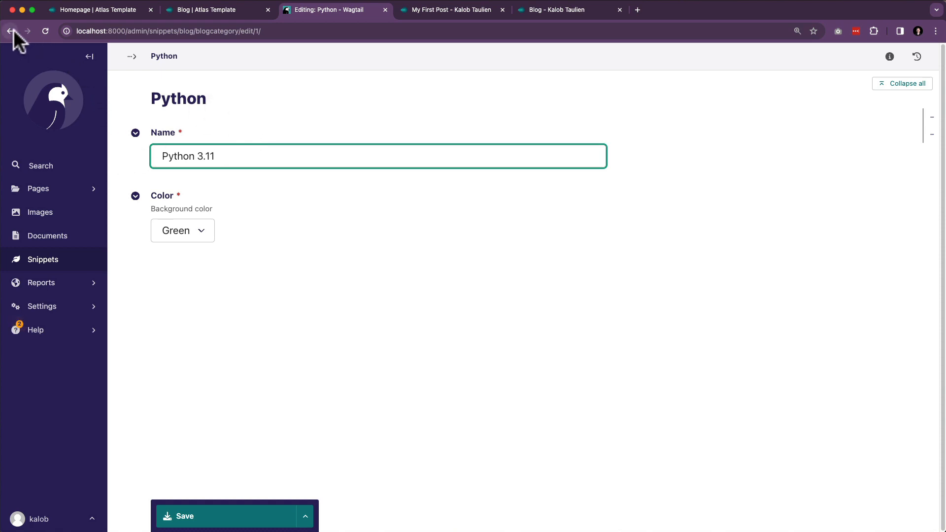
left_click(11, 31)
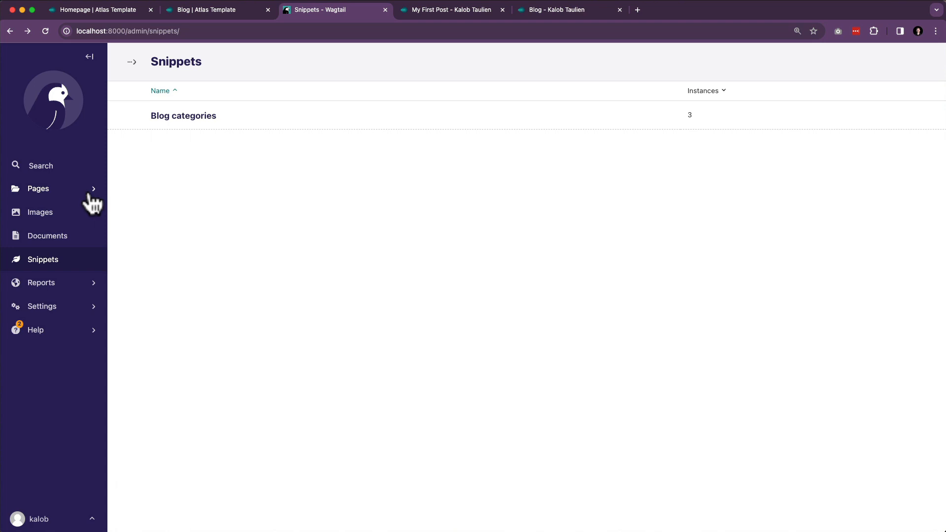
mouse_move(210, 124)
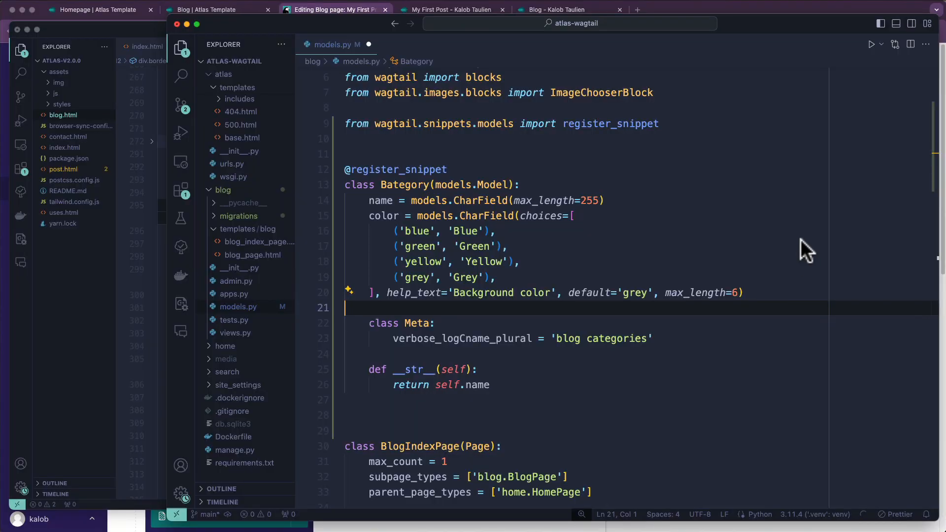
mouse_move(680, 130)
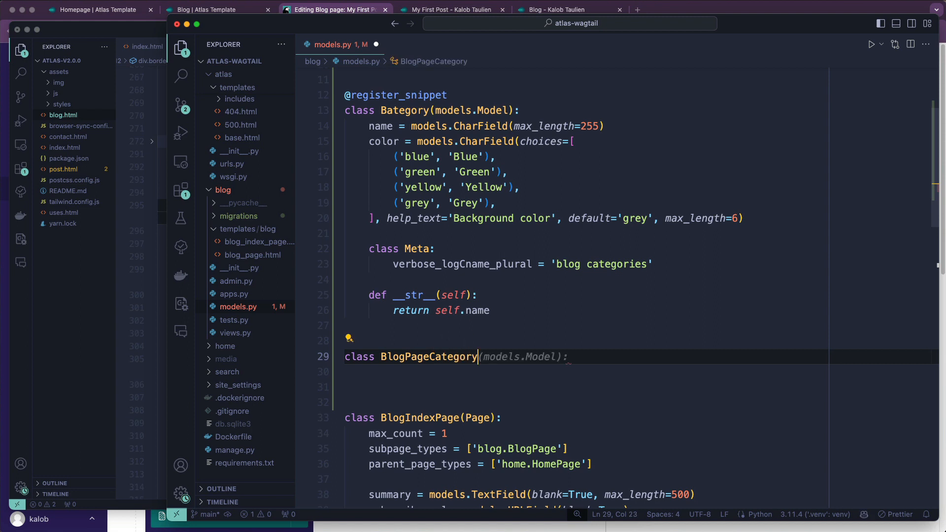
Define BlogPageCategories(Orderable) with a ParentalKey page, ForeignKey category and SnippetChooserPanel
type("ies(")
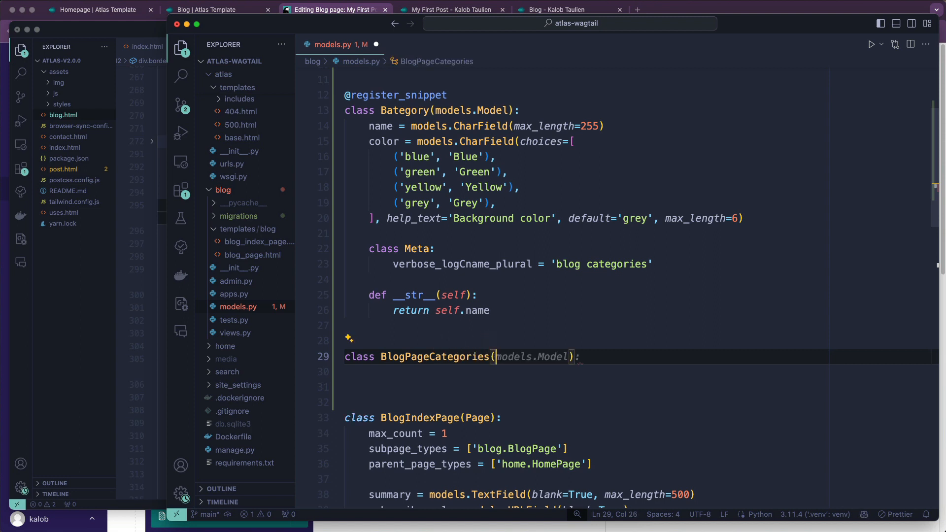
type("Orderable):")
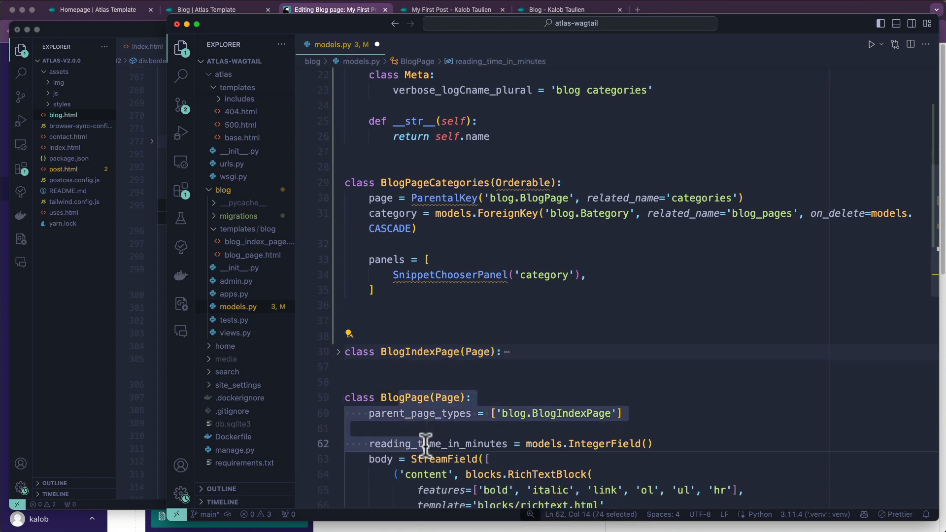
double_click(444, 198)
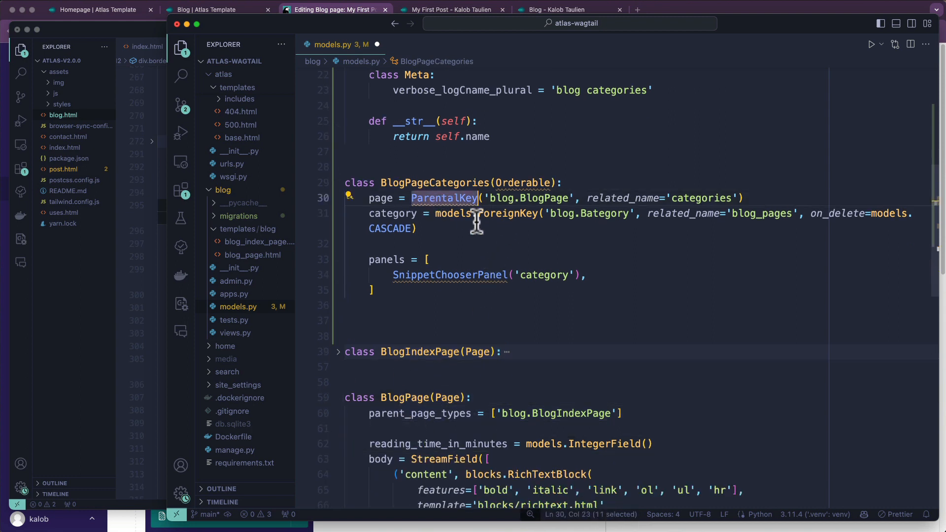
left_click(512, 212)
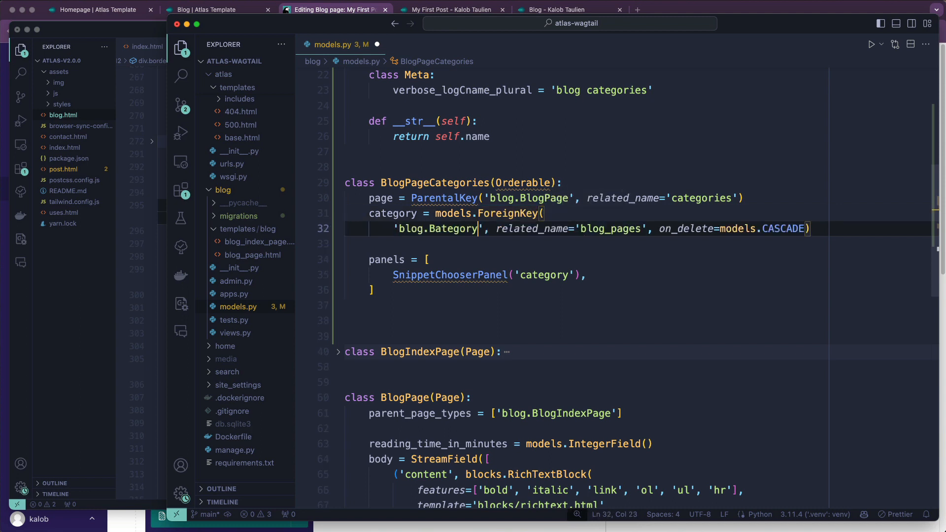
Split the ForeignKey arguments one per line and swap SnippetChooserPanel for FieldPanel('category')
key("Enter")
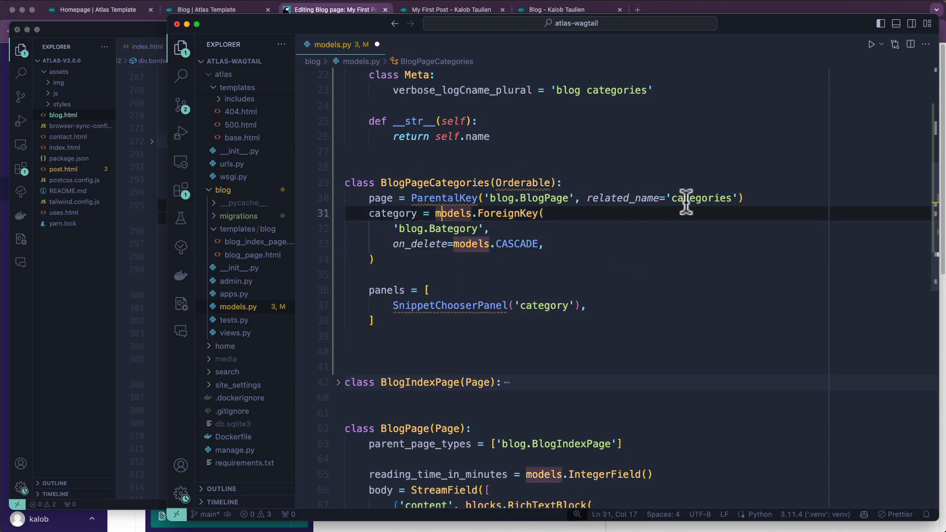
left_click(756, 198)
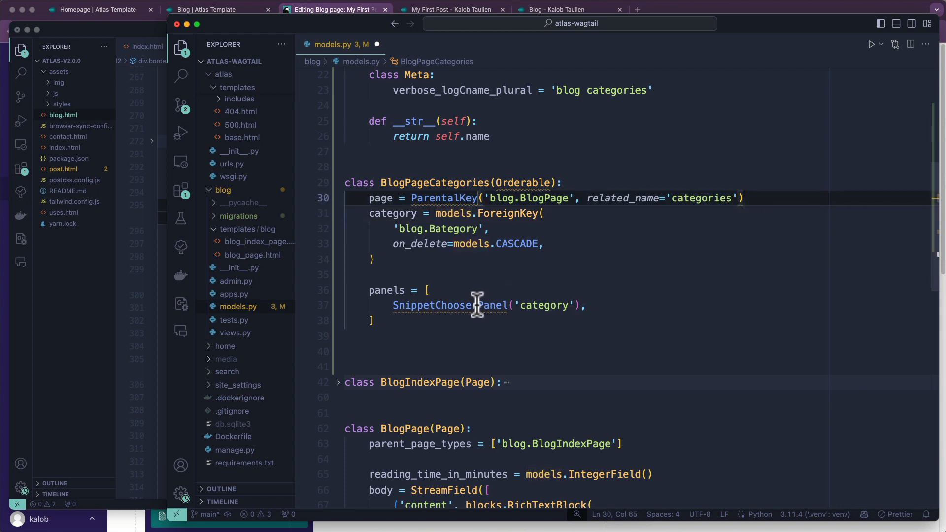
type("FieldPanel")
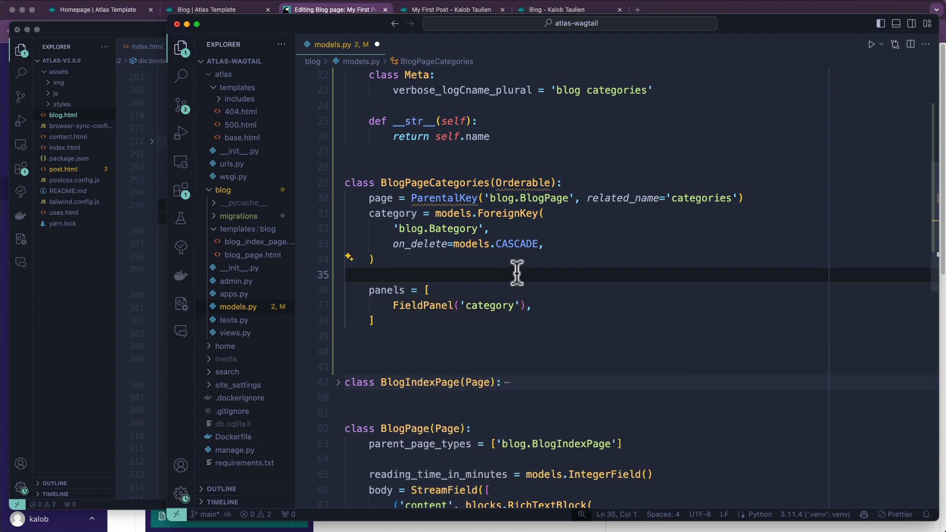
type("from wagtail.snippets.models import register_snippet")
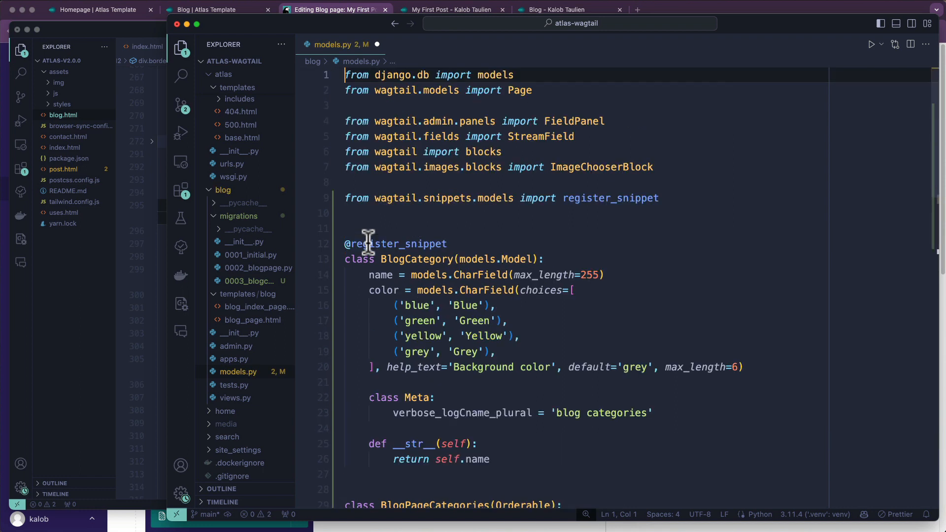
Import ParentalKey from modelcluster.fields and move Orderable into the wagtail.models Page import
type("from wagtail.models import Orderable")
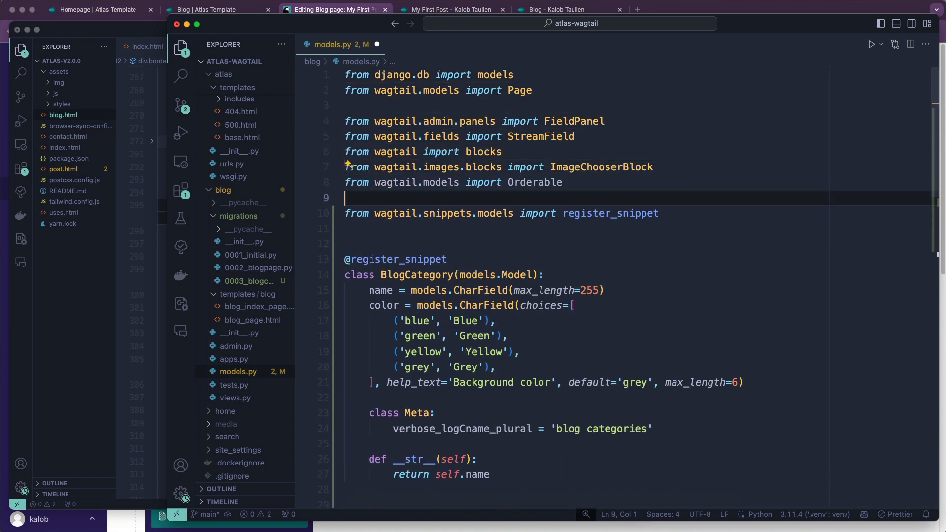
type("from modelcluster.fields import ParentalKey")
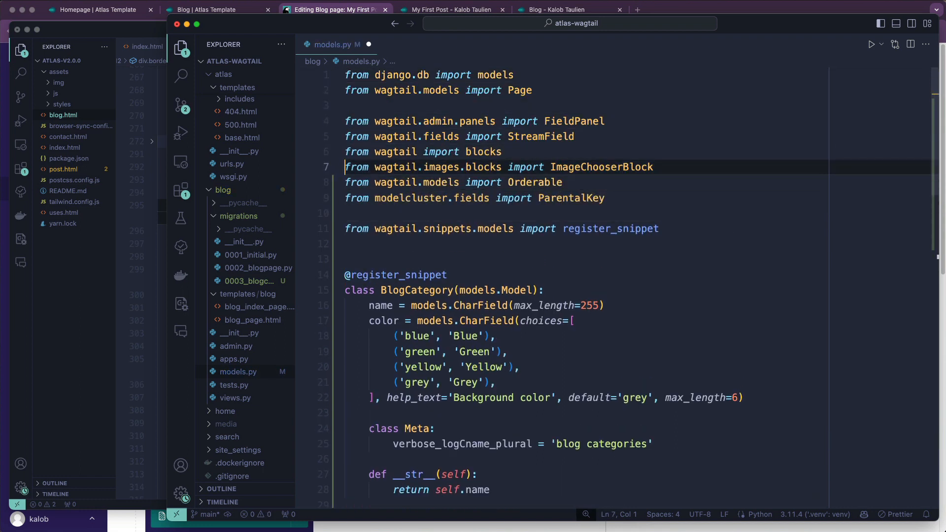
double_click(534, 182)
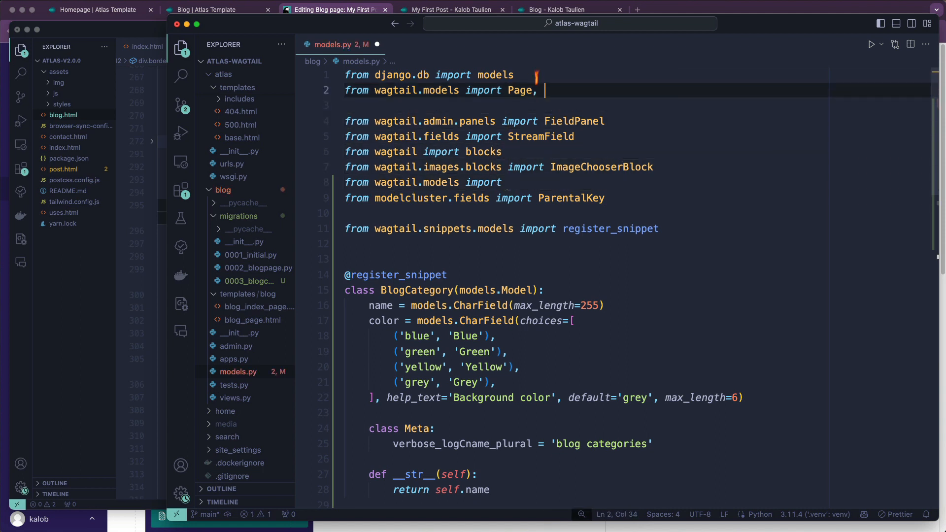
type("Orderable")
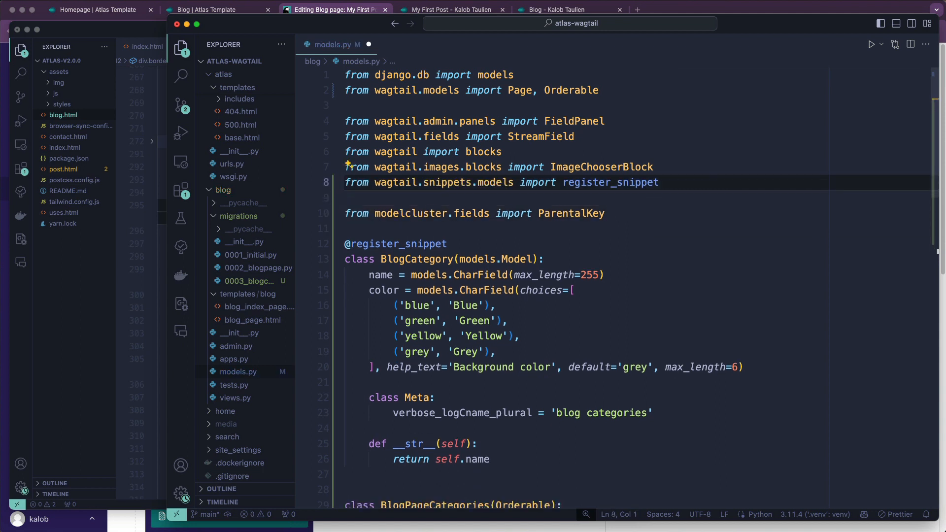
Scroll down through the classes to BlogPage's content_panels
scroll("down", 3)
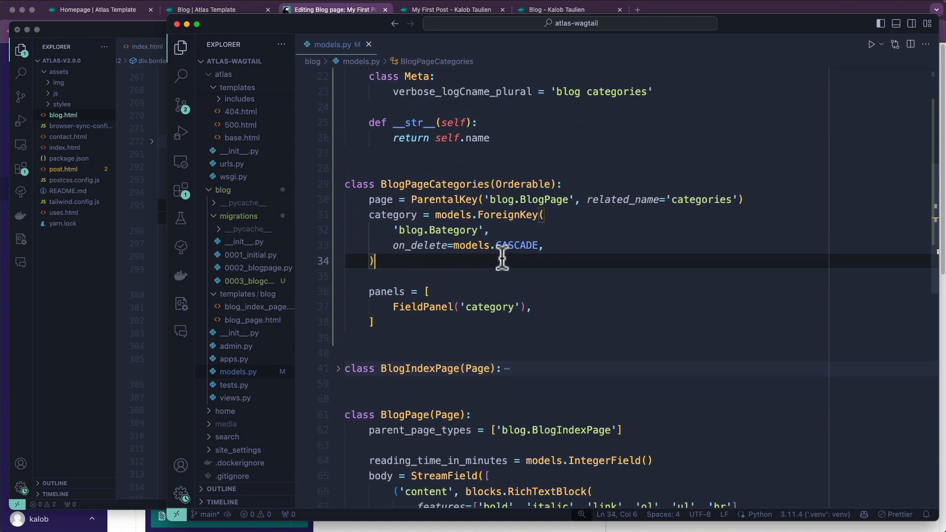
scroll("down", 3)
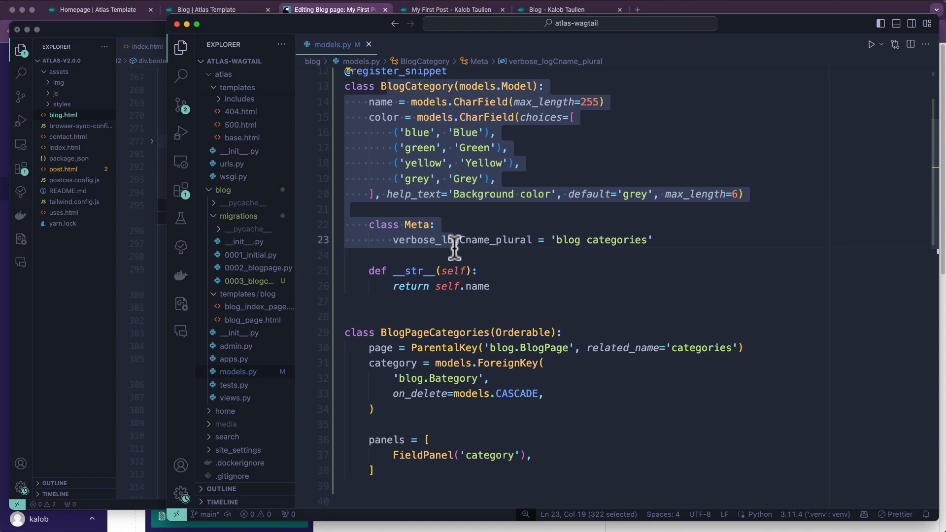
scroll("down", 3)
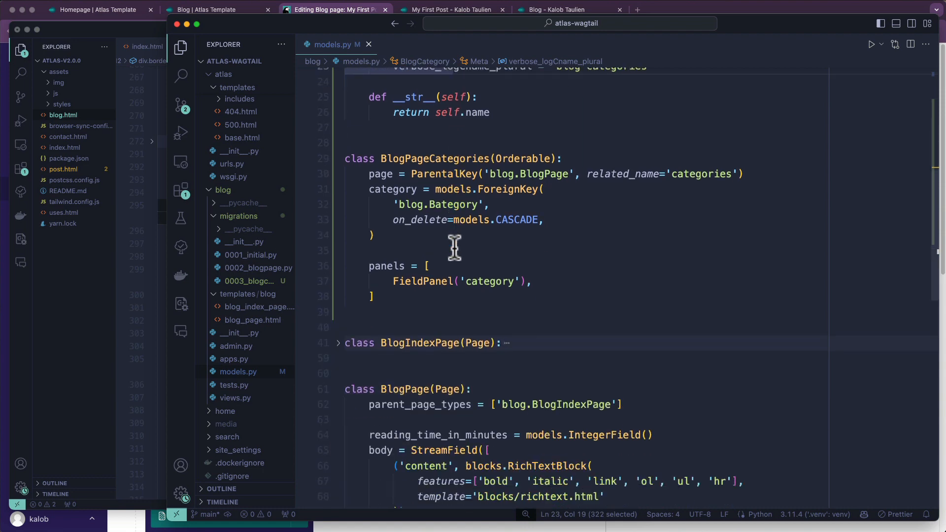
scroll("down", 3)
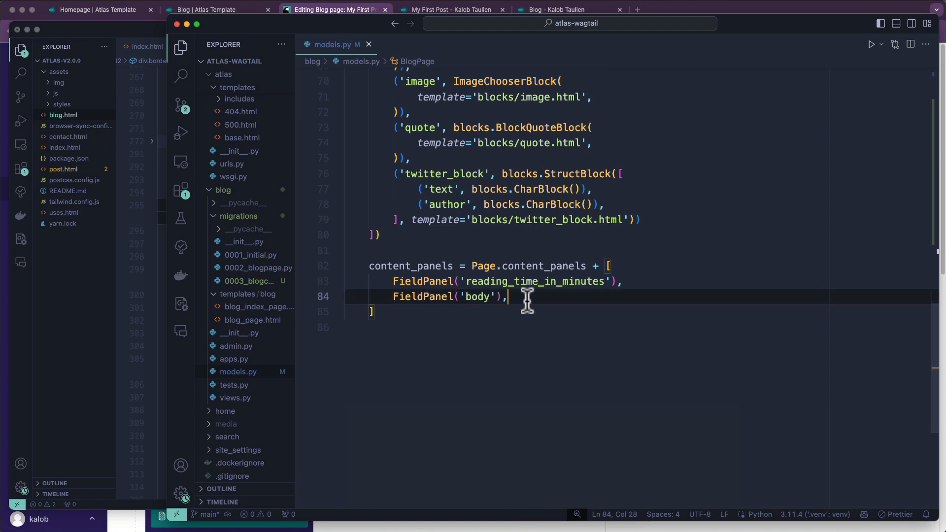
Add InlinePanel('categories', label='Categories') to content_panels and import InlinePanel from wagtail.admin.panels
type("In")
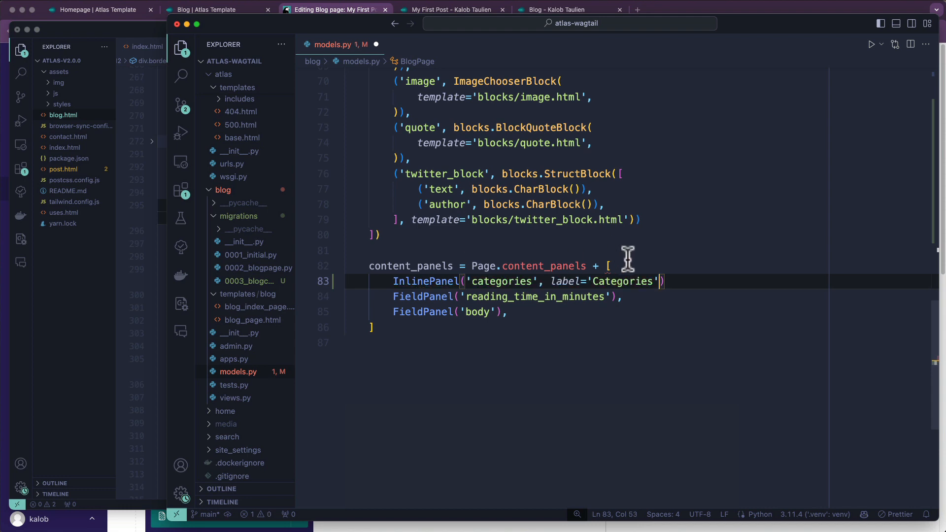
type(",")
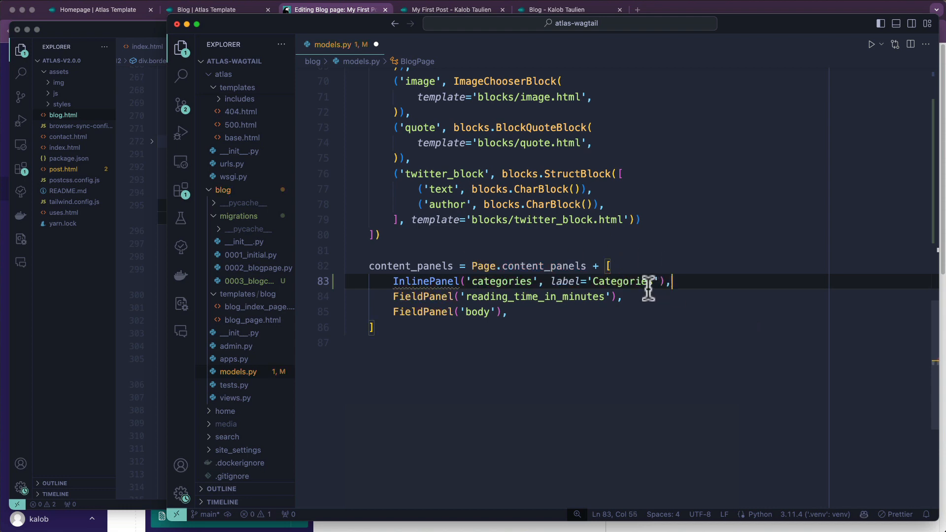
double_click(501, 282)
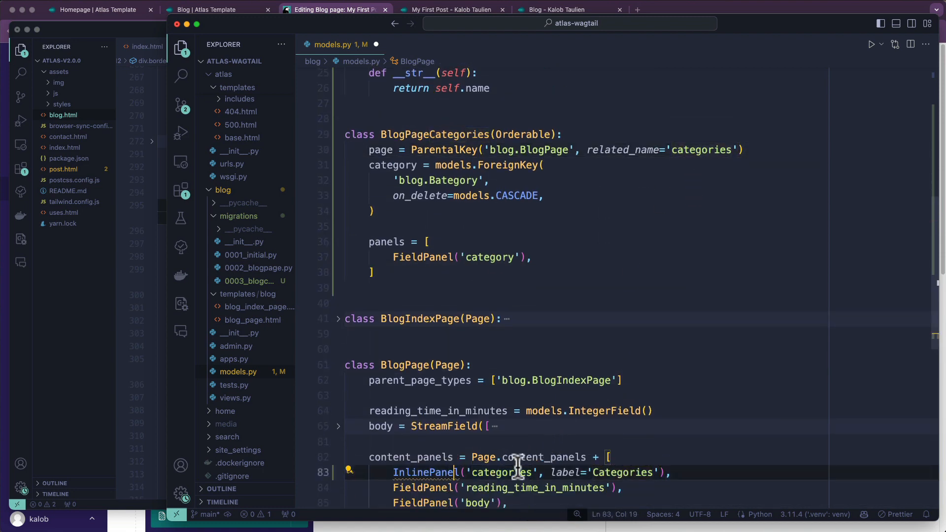
double_click(402, 364)
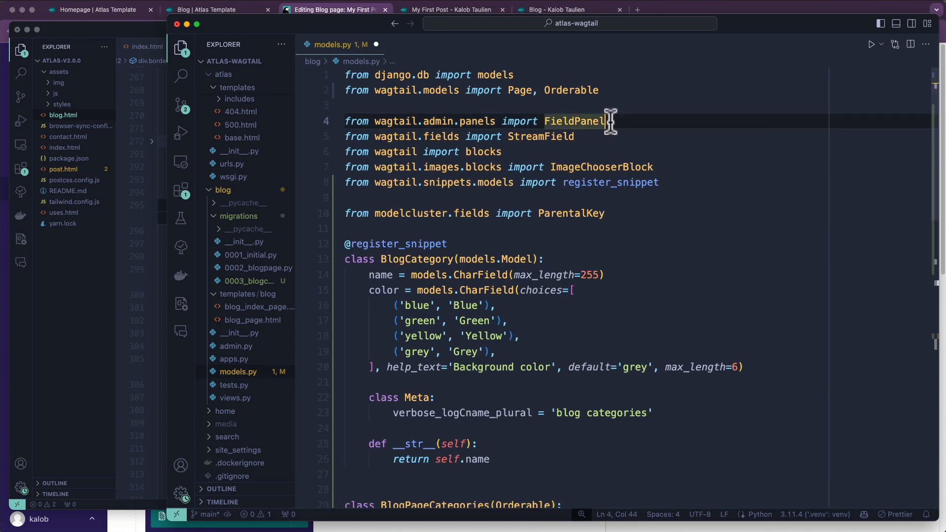
type(", InlinePanel")
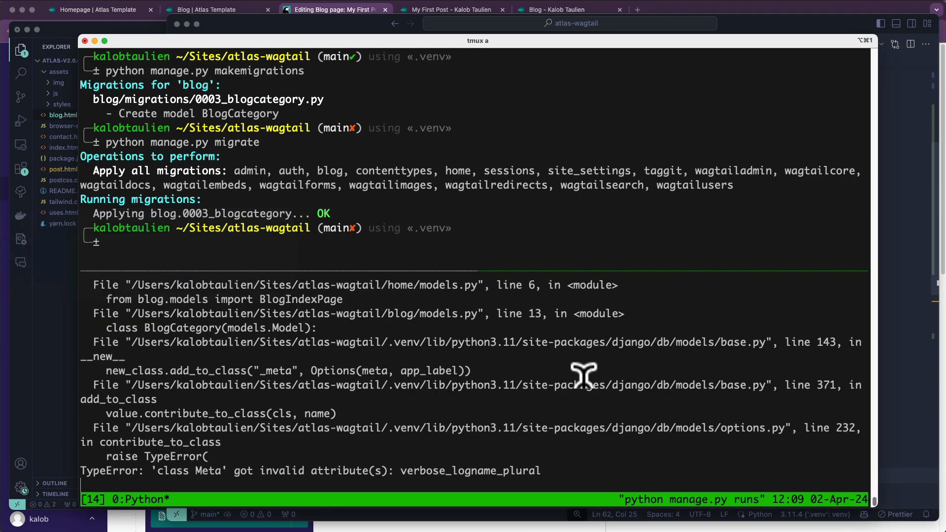
mouse_move(320, 472)
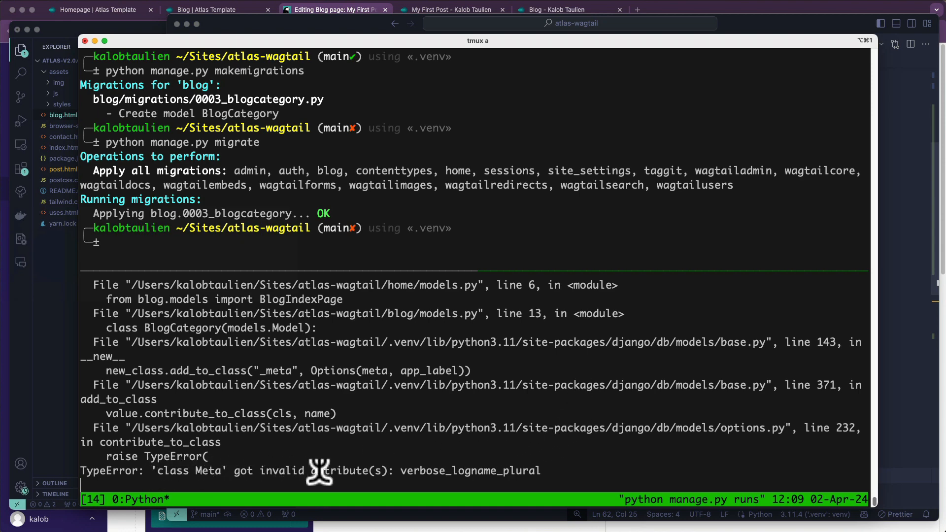
mouse_move(875, 405)
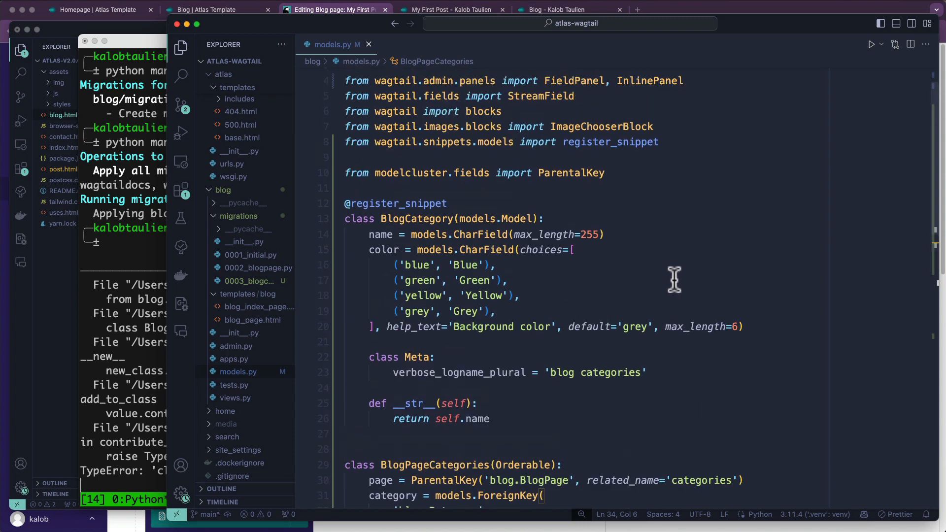
Run makemigrations and migrate in tmux to create and apply the BlogPageCategories migration
scroll("down", 3)
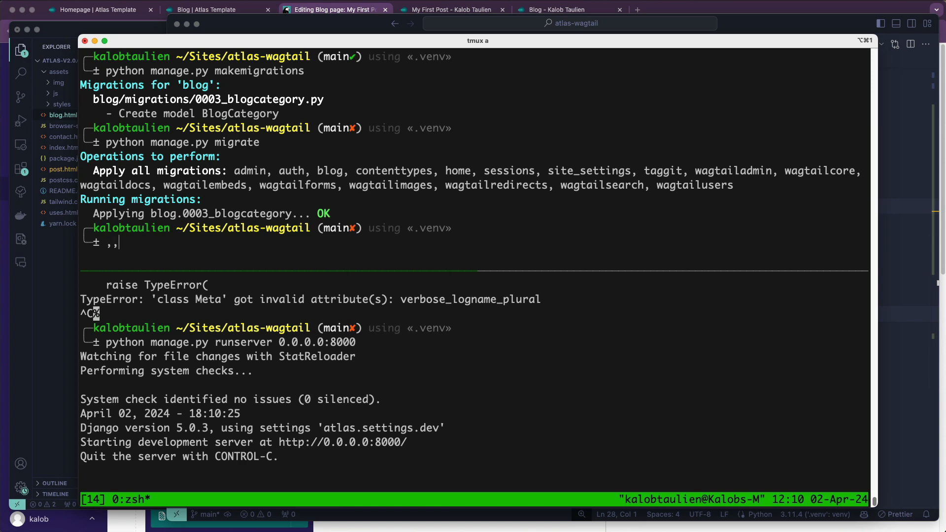
key("Enter")
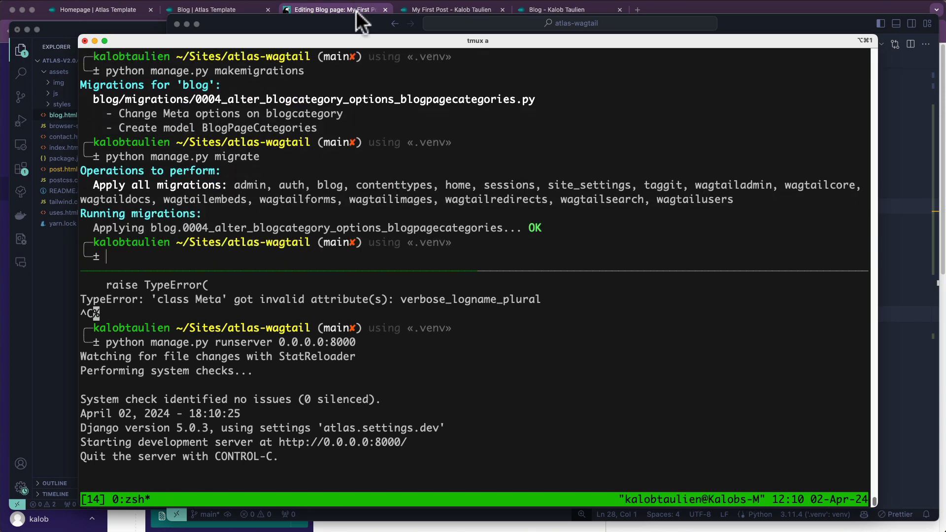
Assign the Python and JavaScript categories to My First Post and publish it
left_click(333, 10)
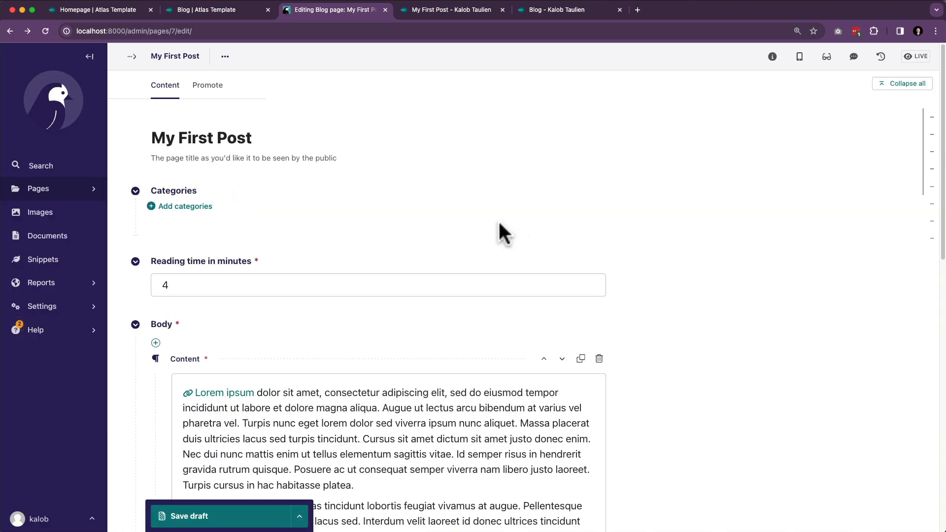
scroll("down", 3)
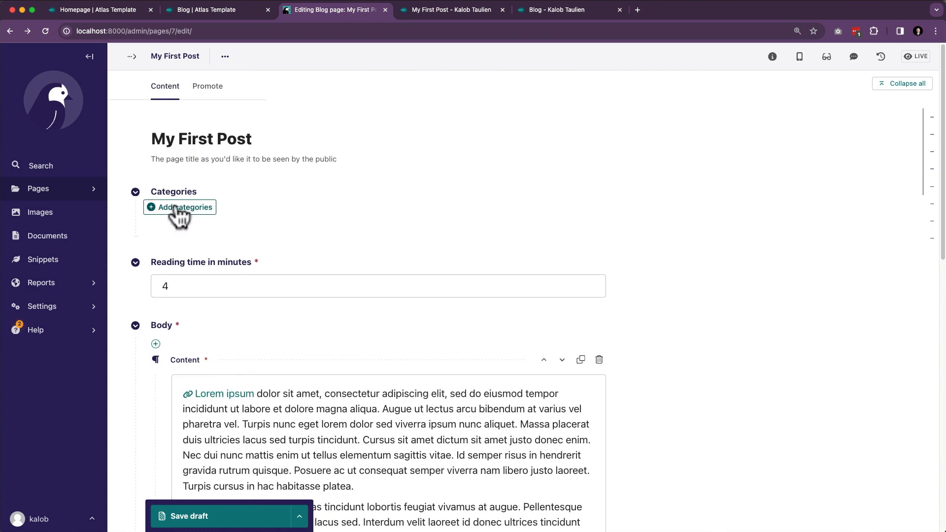
left_click(179, 207)
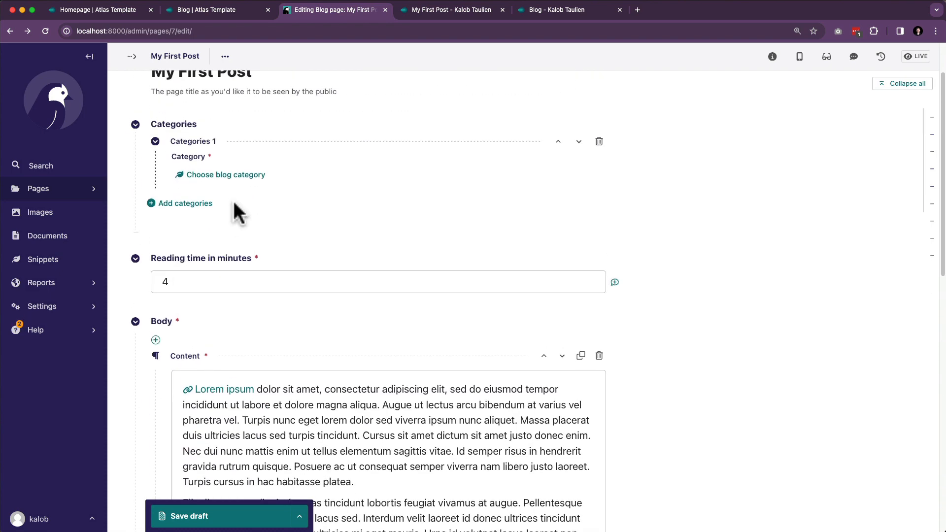
left_click(224, 175)
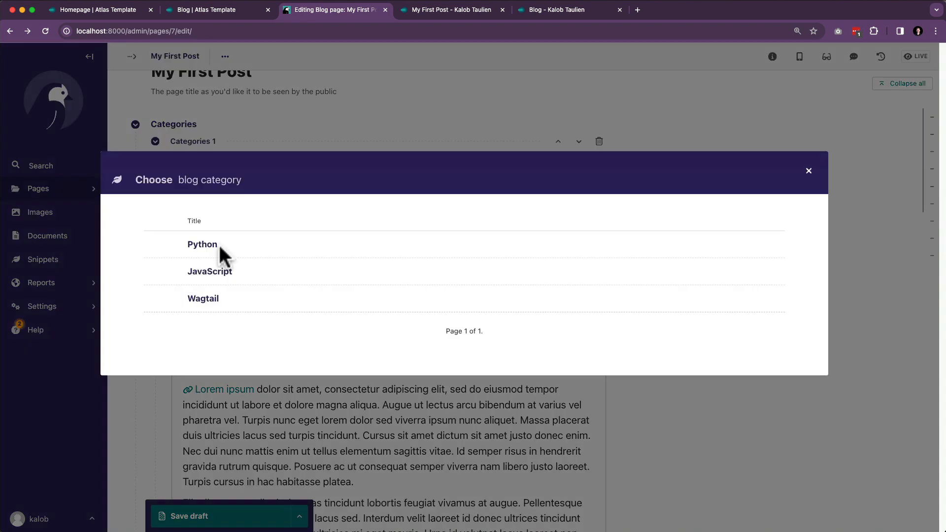
left_click(202, 245)
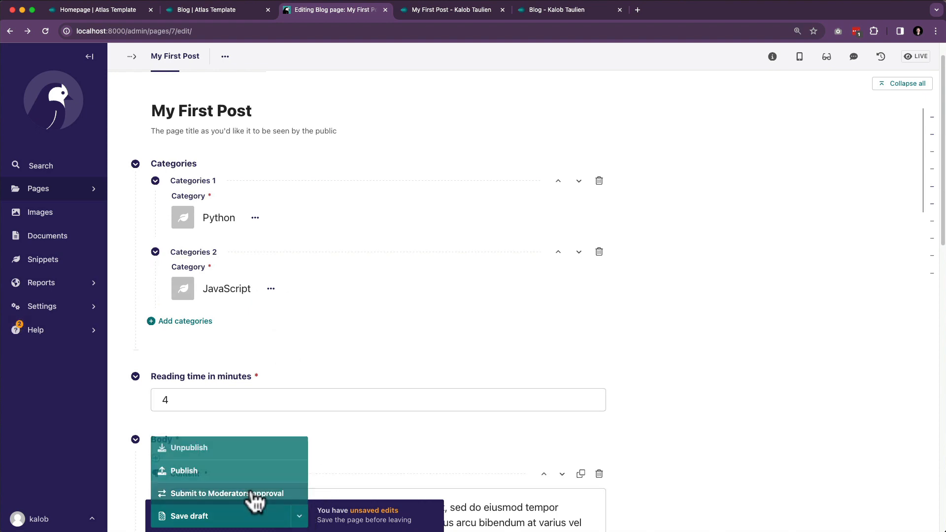
left_click(183, 471)
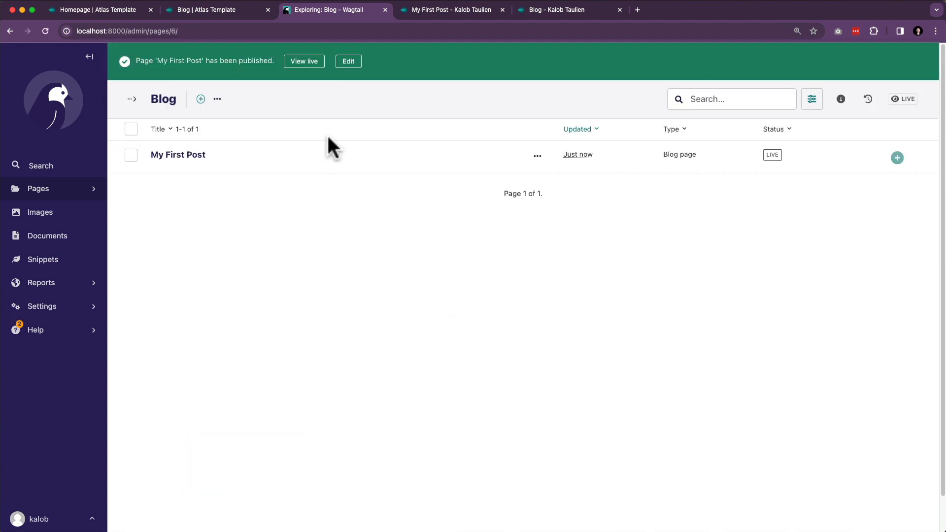
mouse_move(475, 28)
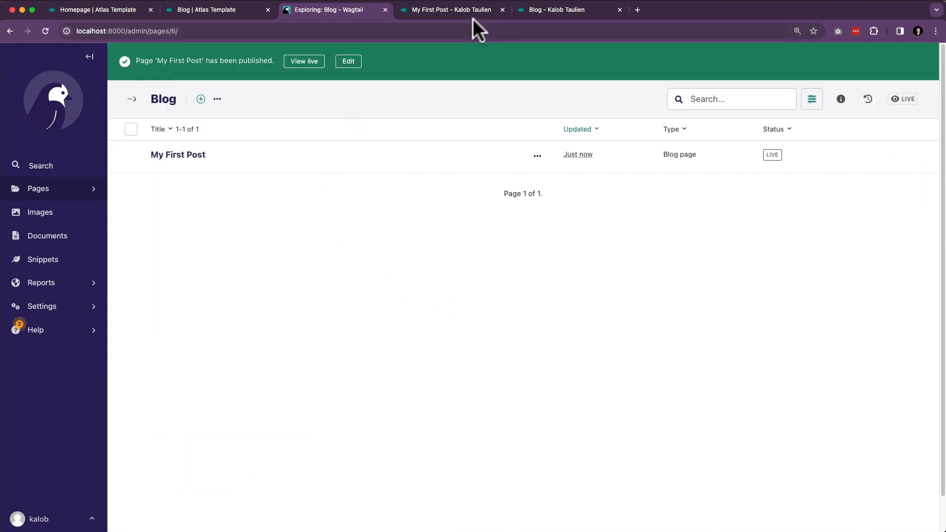
left_click(451, 10)
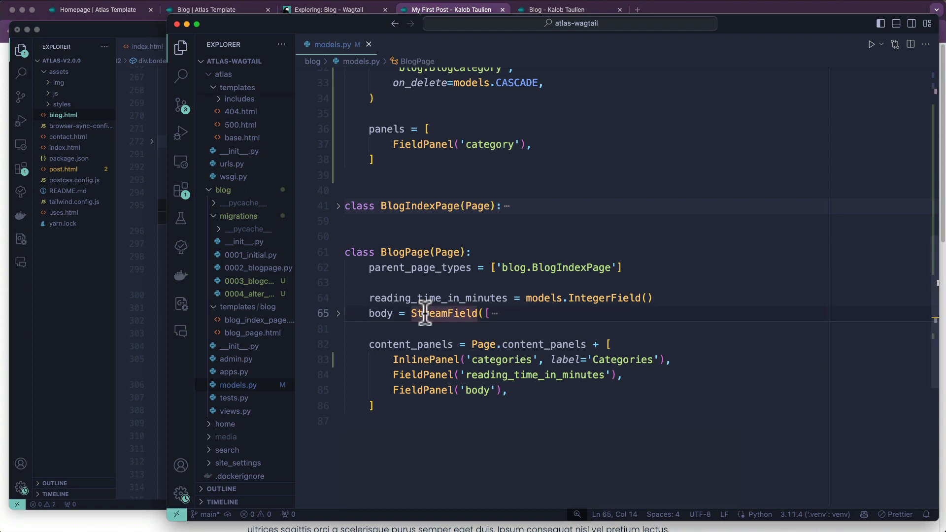
Wrap the badge span in {% for orderable in page.categories.all %} … {% endfor %} in blog_page.html
type("blog_post")
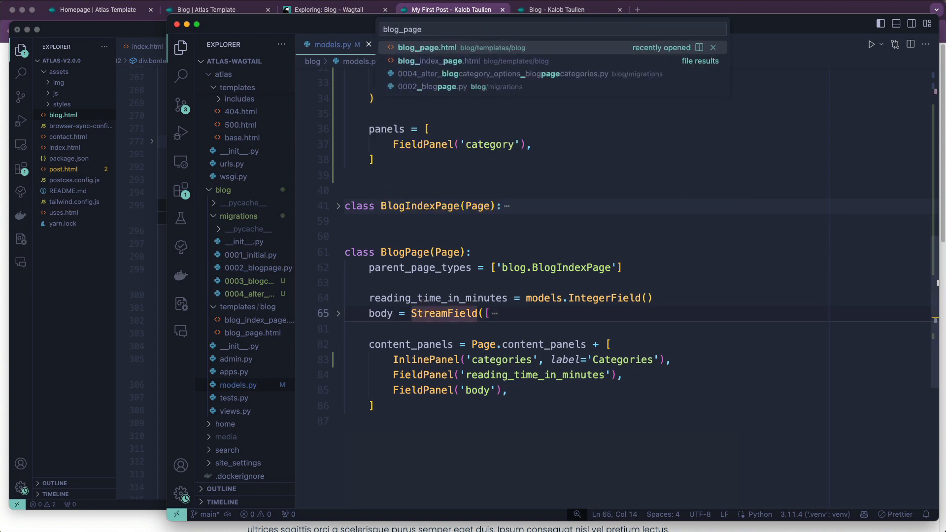
left_click(430, 47)
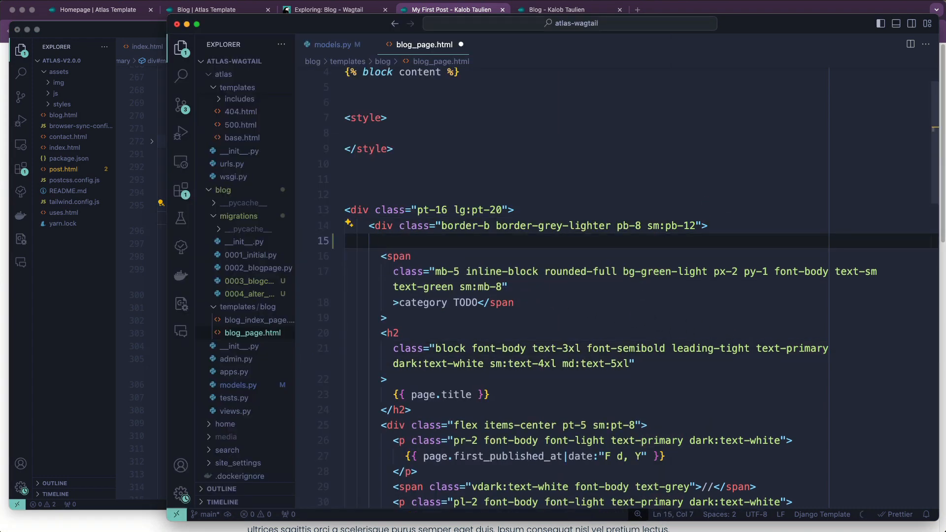
type("{}")
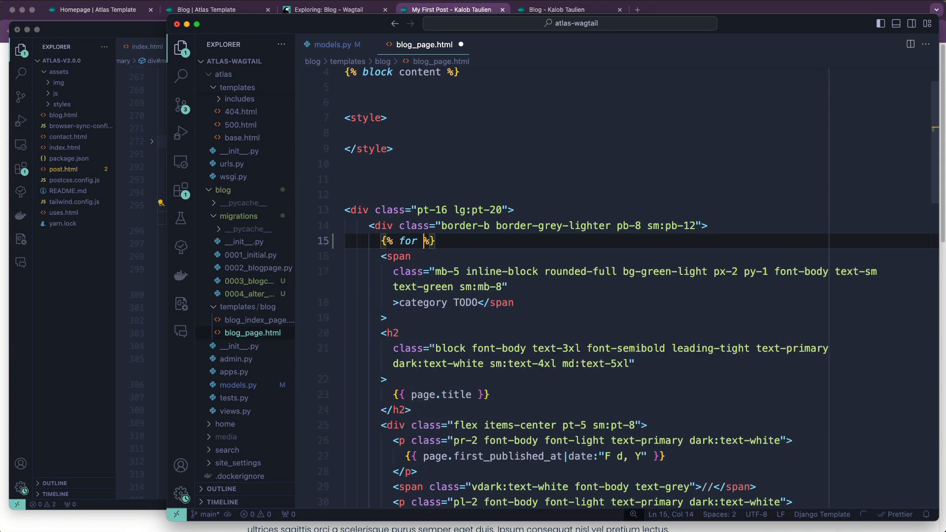
type("catgory")
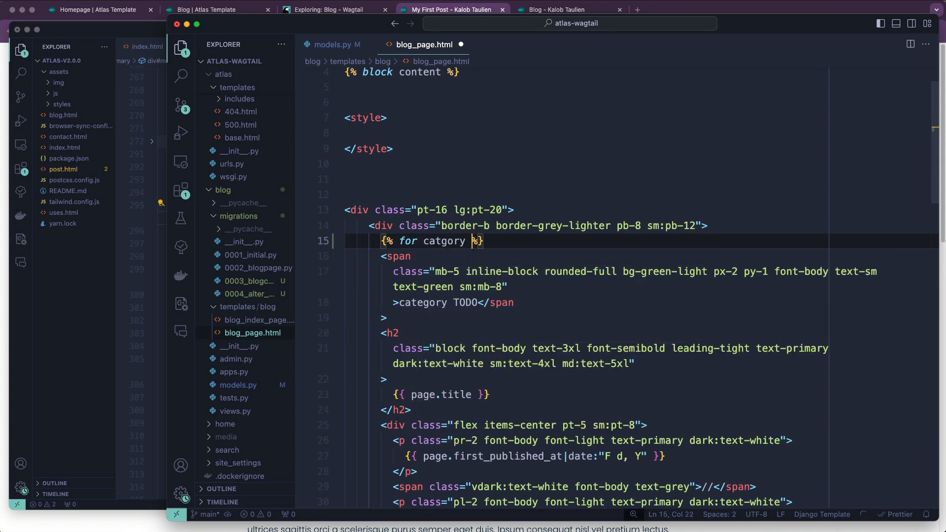
type("oderable")
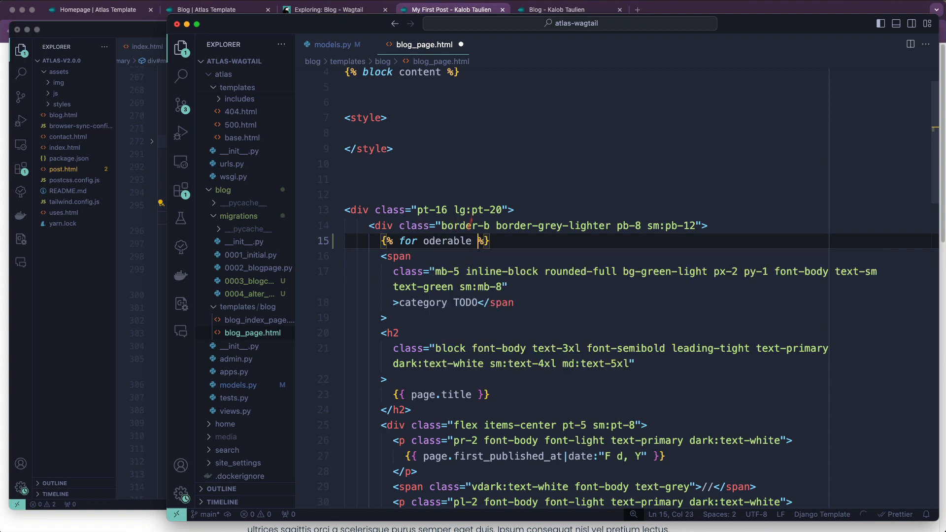
type("in")
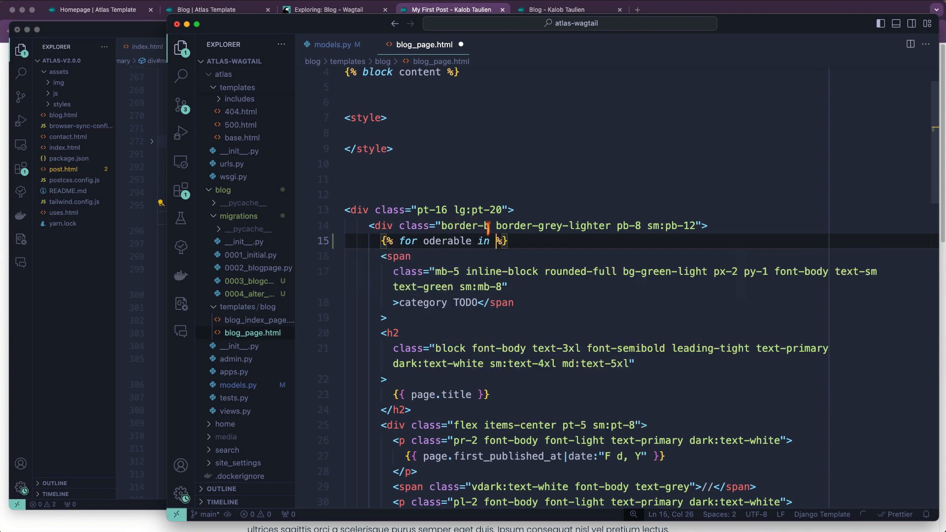
type("page.")
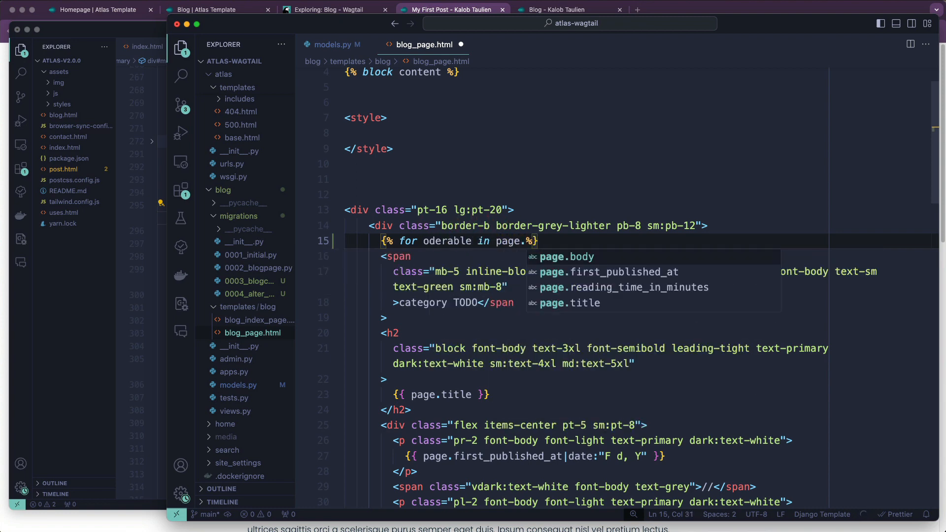
type(".categories.all")
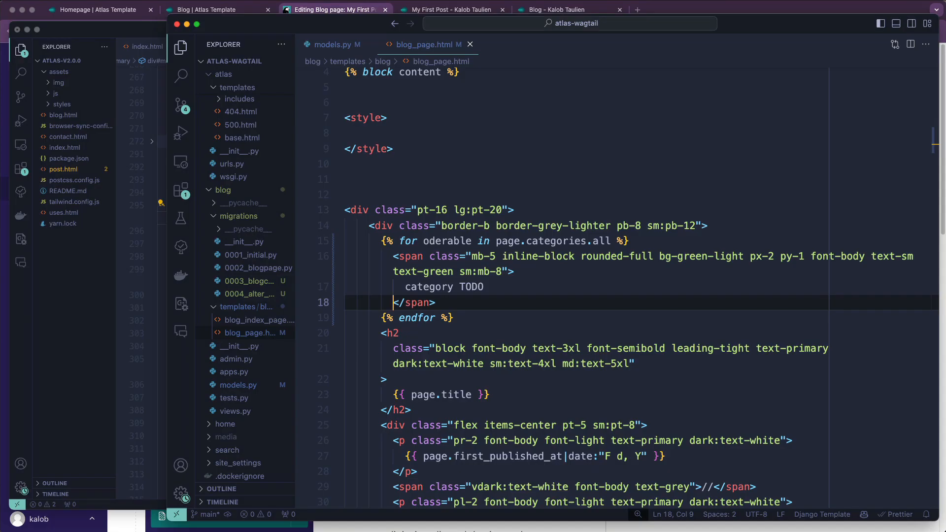
Check the Orderable model, then output {{ orderable.category.name }} inside the badge
left_click(333, 45)
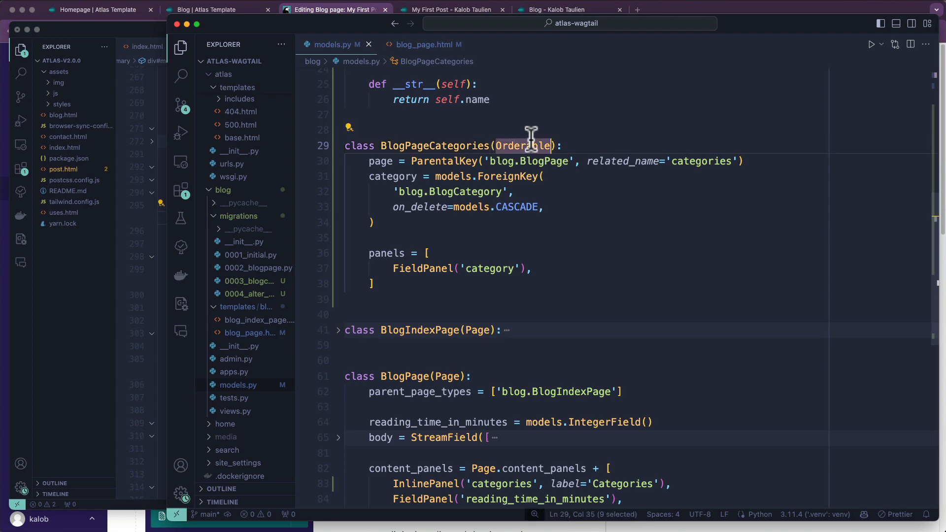
mouse_move(524, 146)
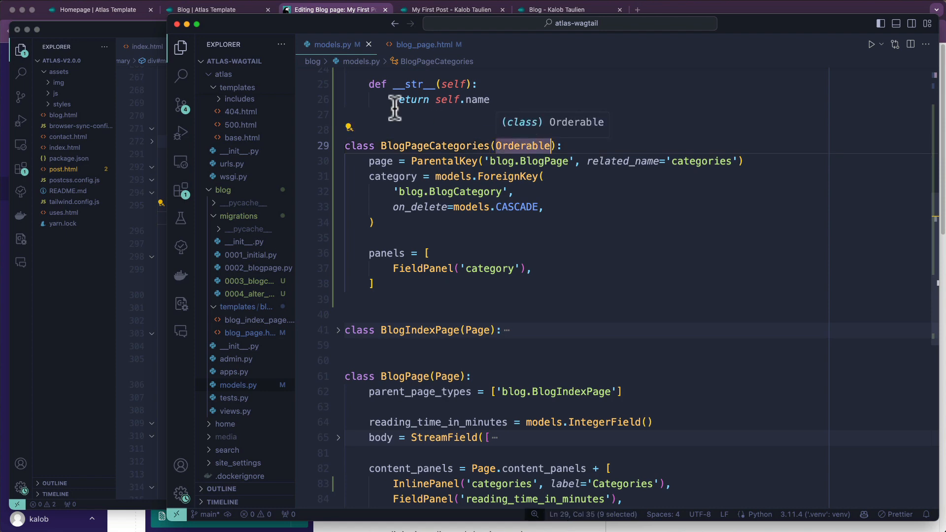
left_click(339, 8)
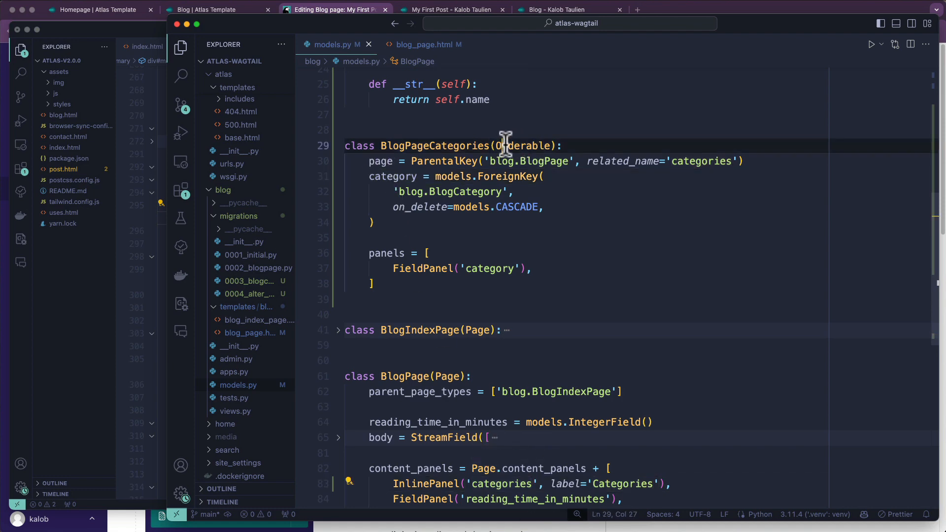
double_click(393, 176)
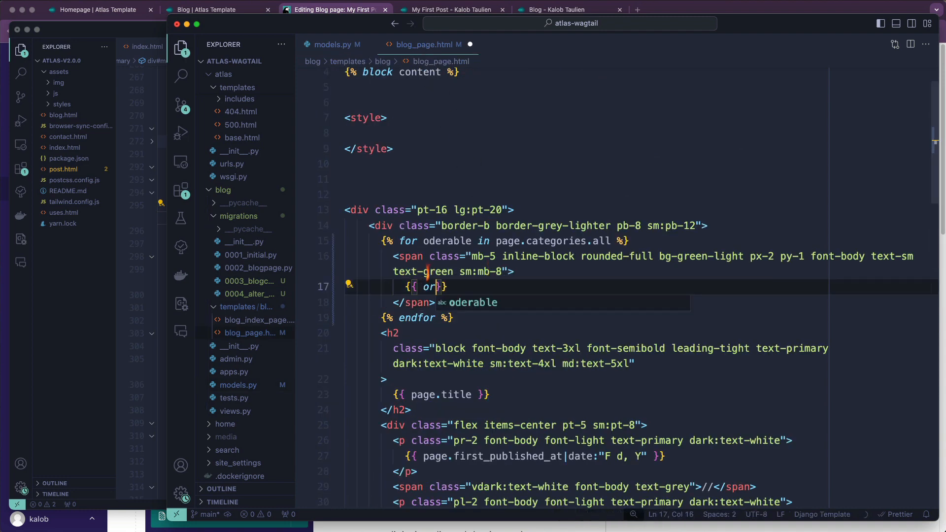
type("derable.categor")
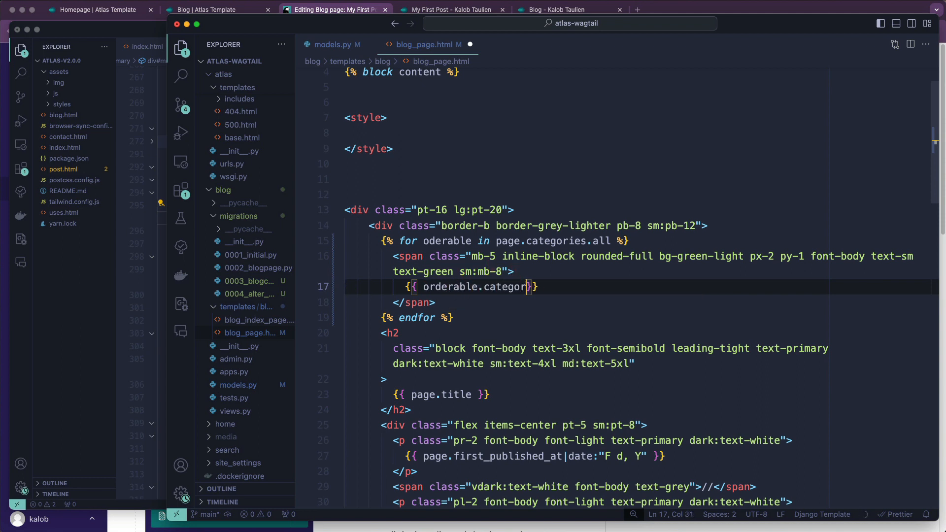
type(".name")
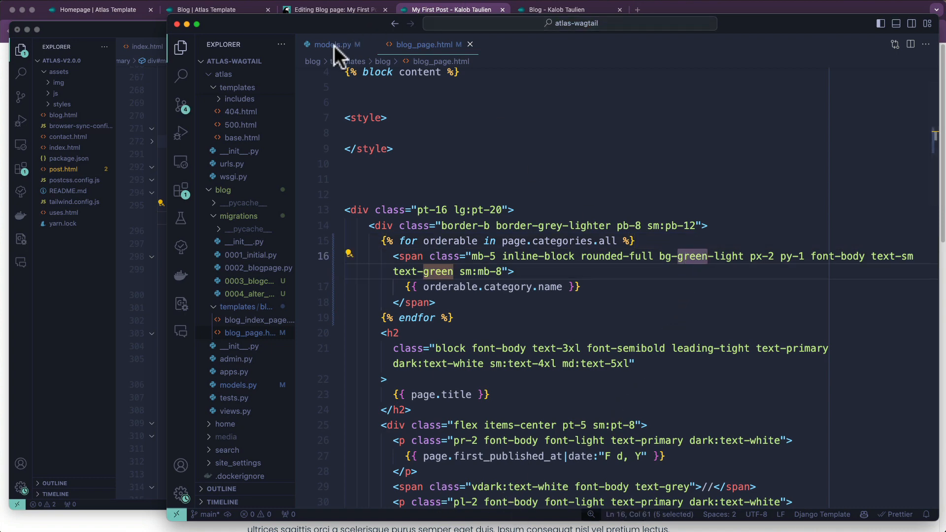
Set the badge class to bg-{{ orderable.category.color }} and check the post in Chrome
left_click(333, 44)
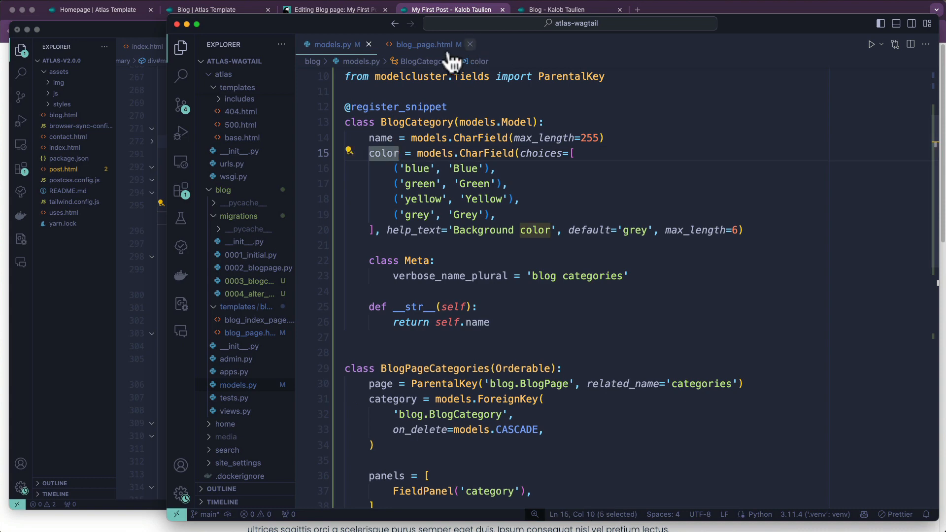
left_click(426, 45)
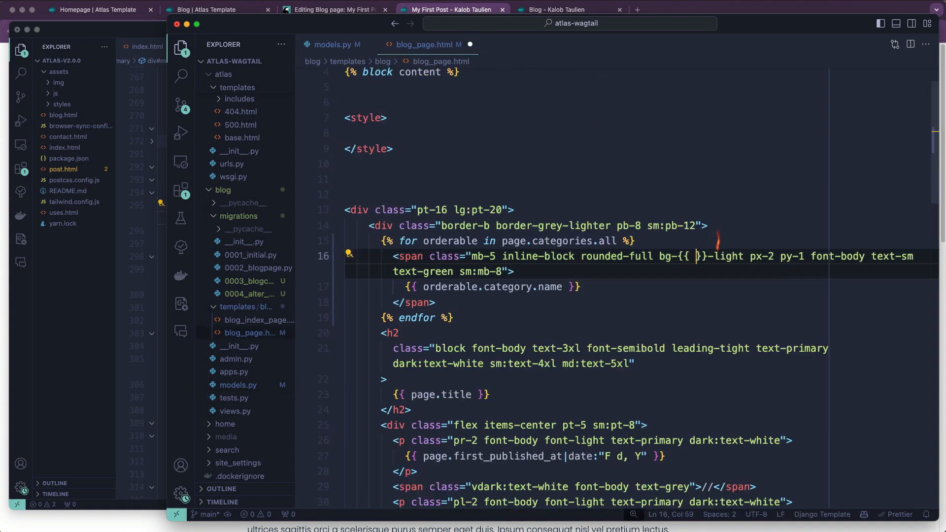
type("oder")
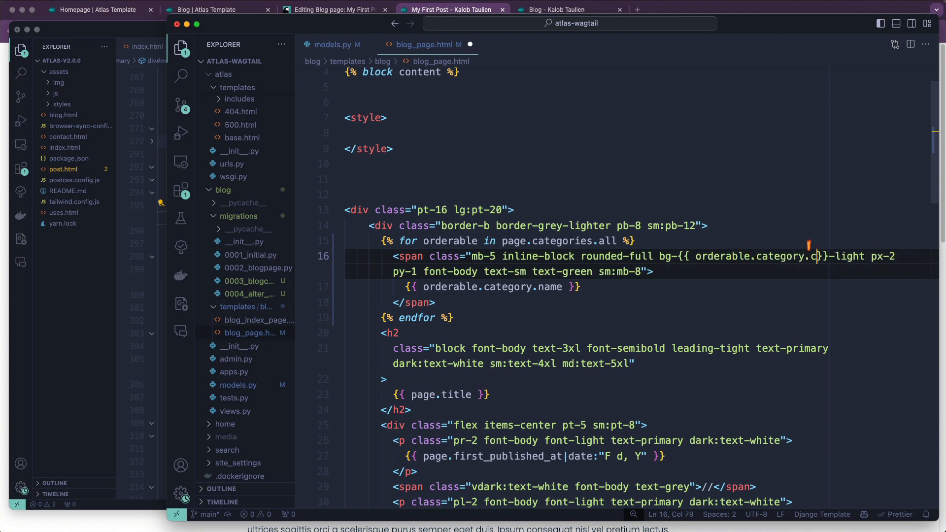
type("olor")
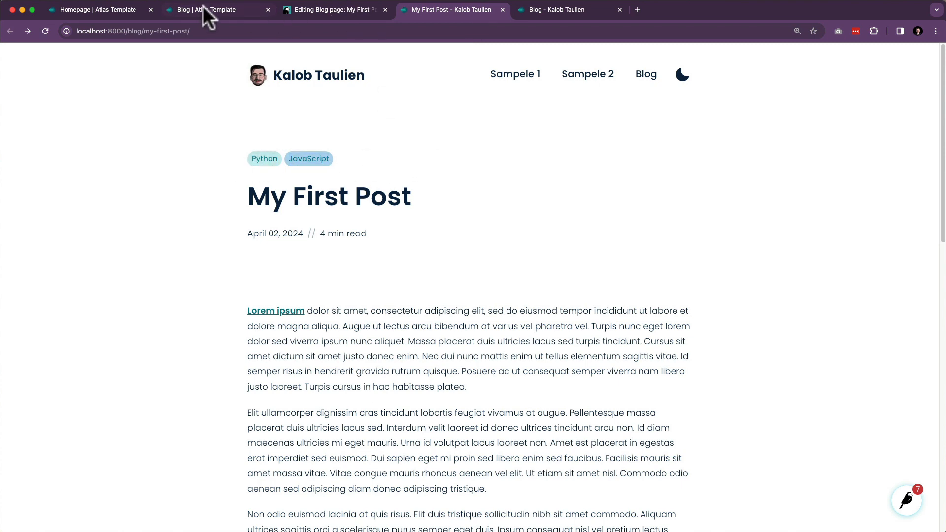
left_click(205, 10)
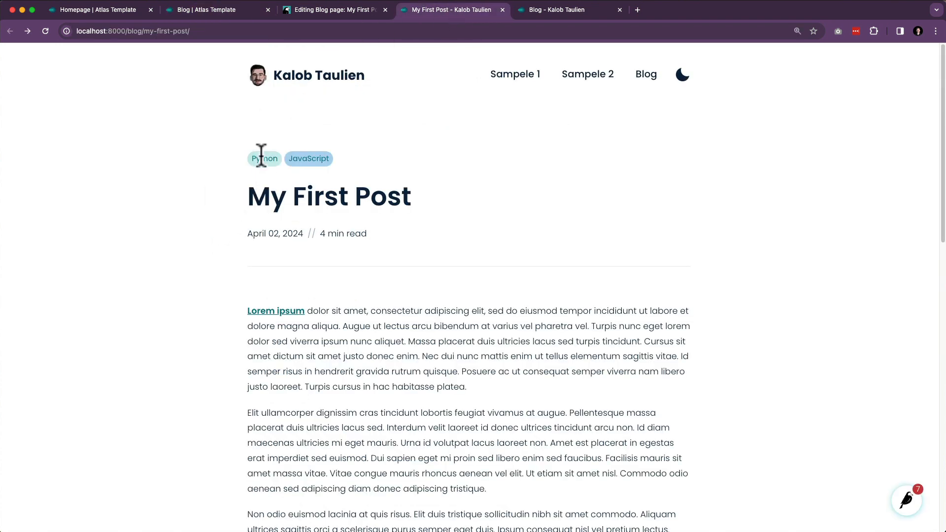
mouse_move(274, 34)
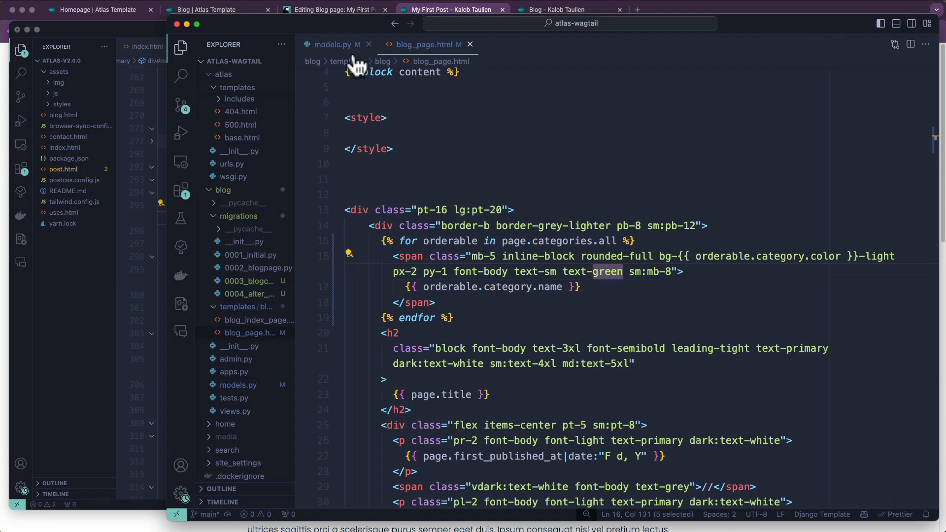
left_click(332, 45)
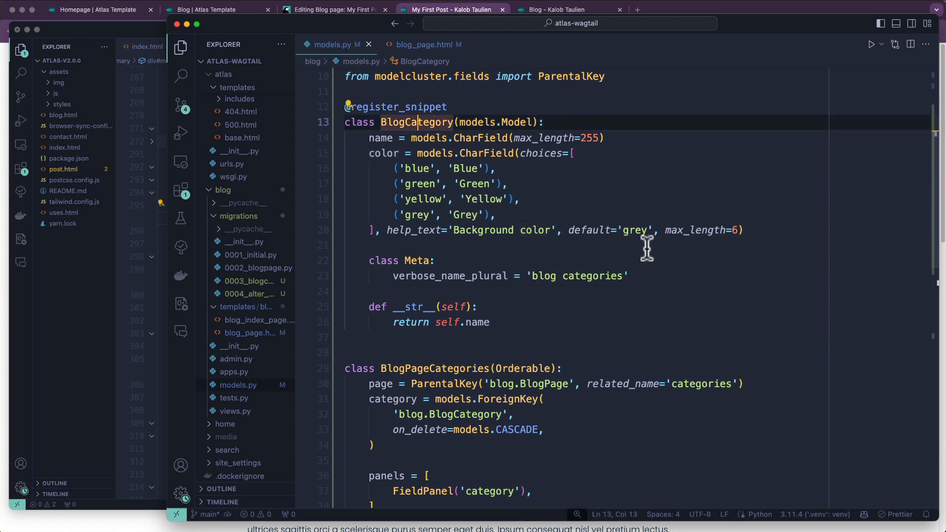
double_click(415, 168)
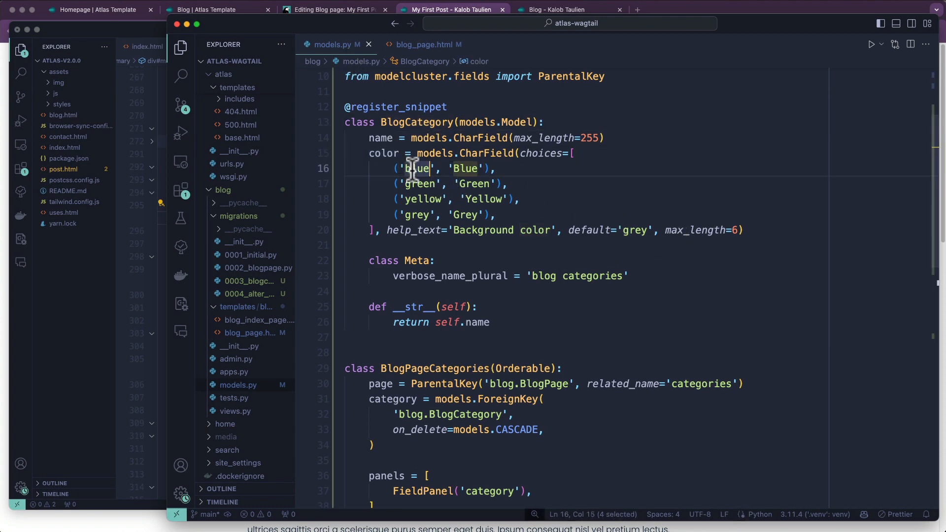
left_click(748, 231)
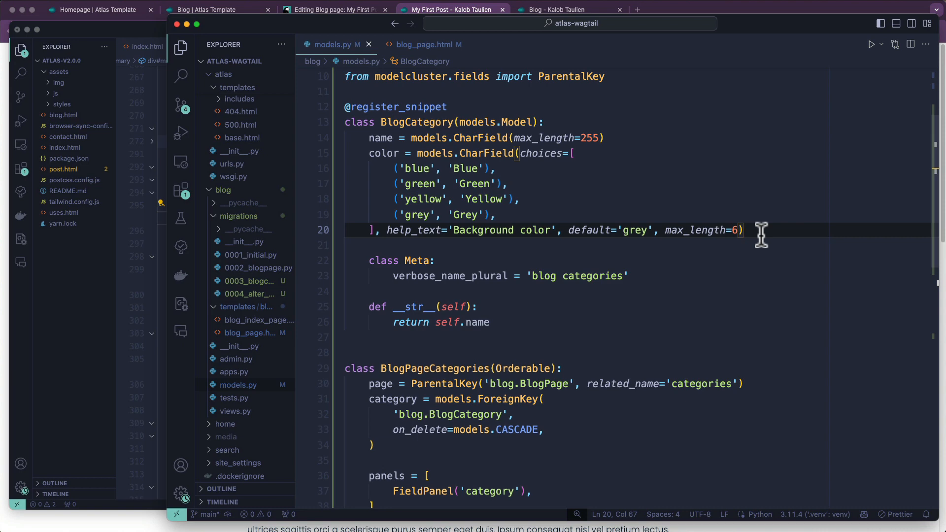
type("@")
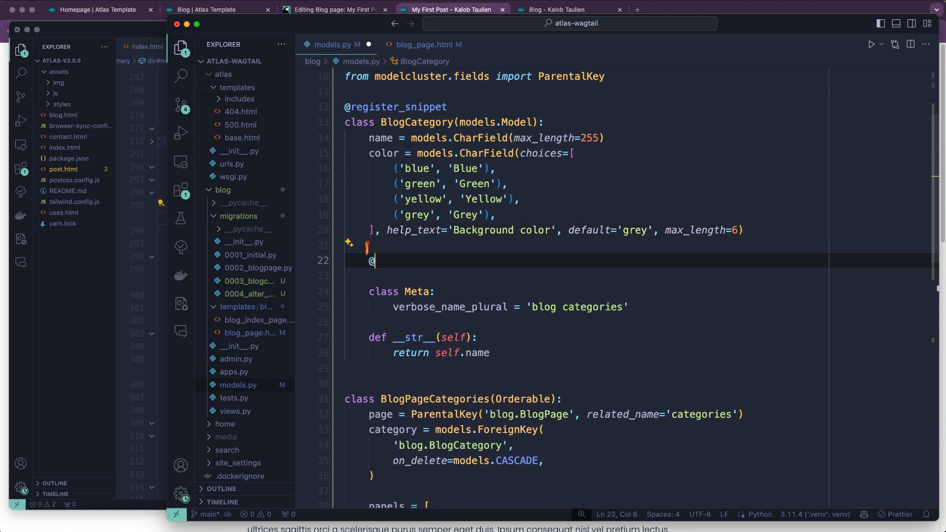
type("@property")
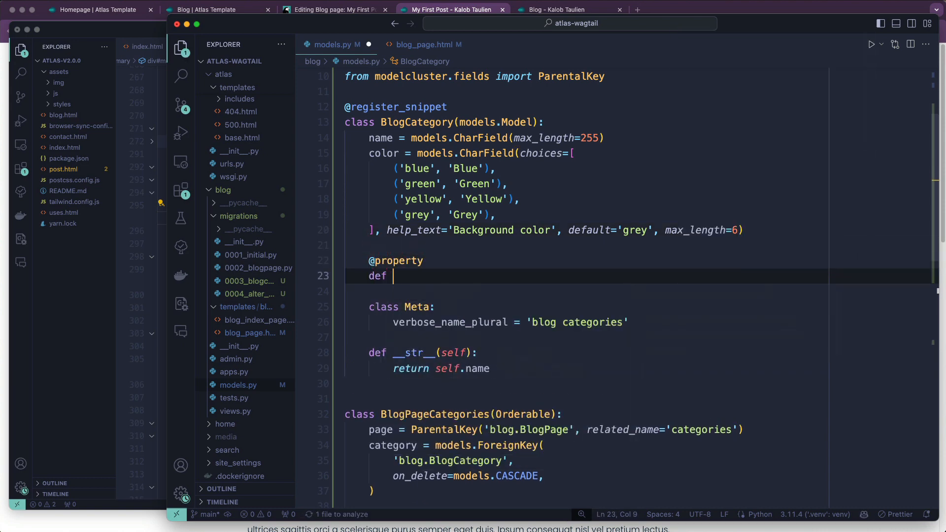
type("text_color")
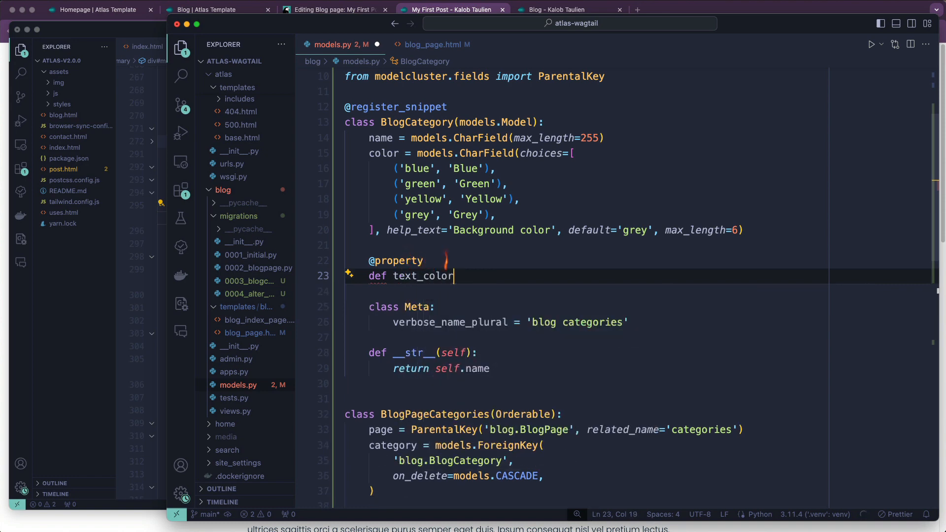
type("(self):")
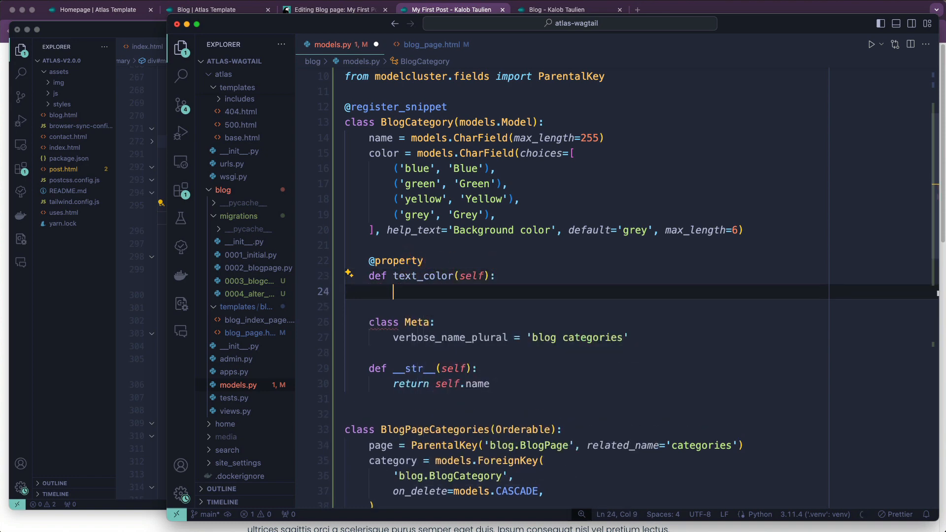
Add branches returning 'blue-dark' for the yellow and blue colour checks
type("if self.color == 'yellow':")
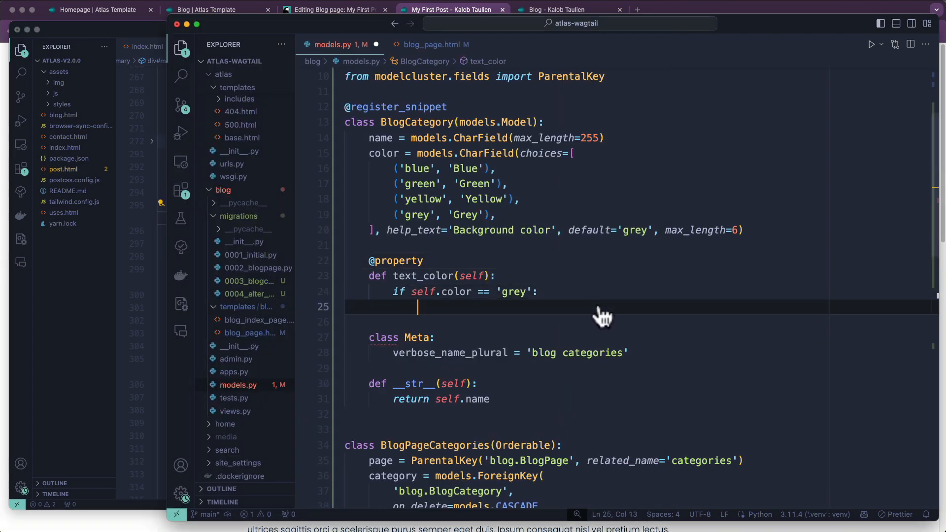
type("return 'blue-dark'")
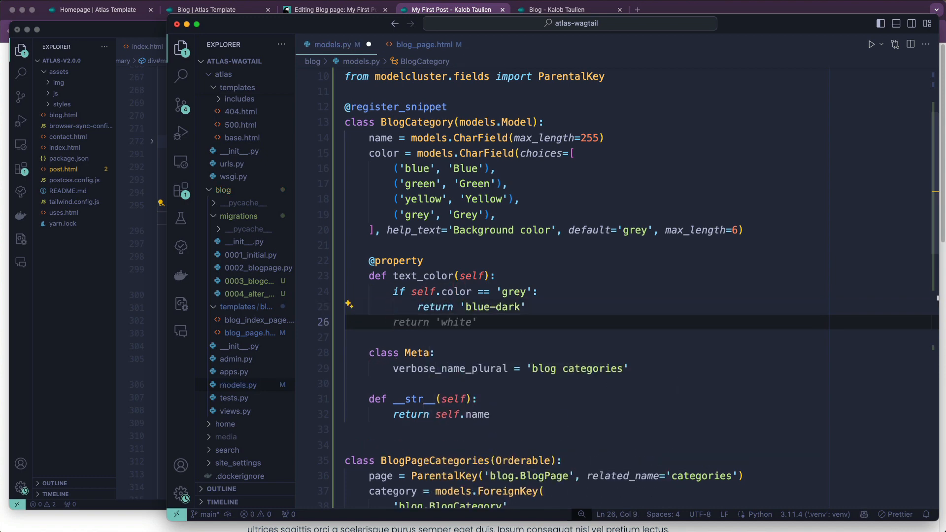
type("elif self.col")
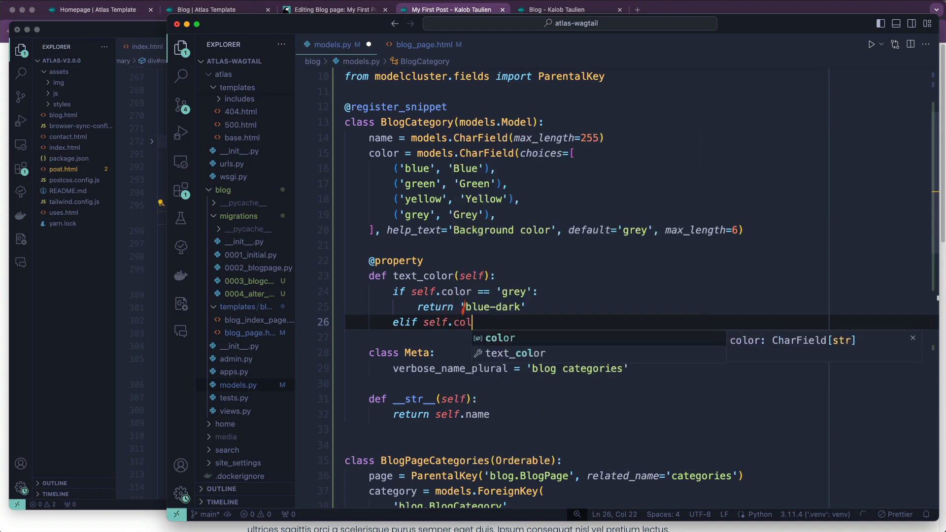
type("or == 'blue':")
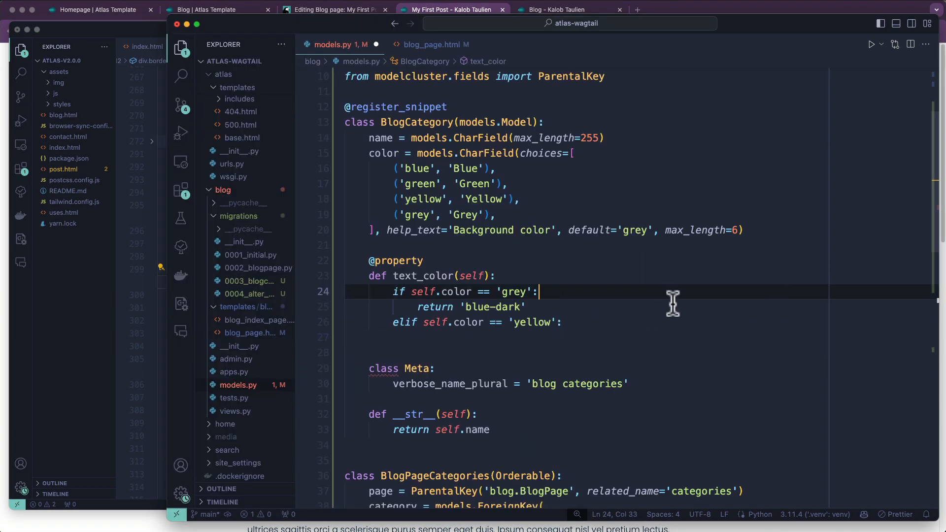
type("return 'blue-dark'")
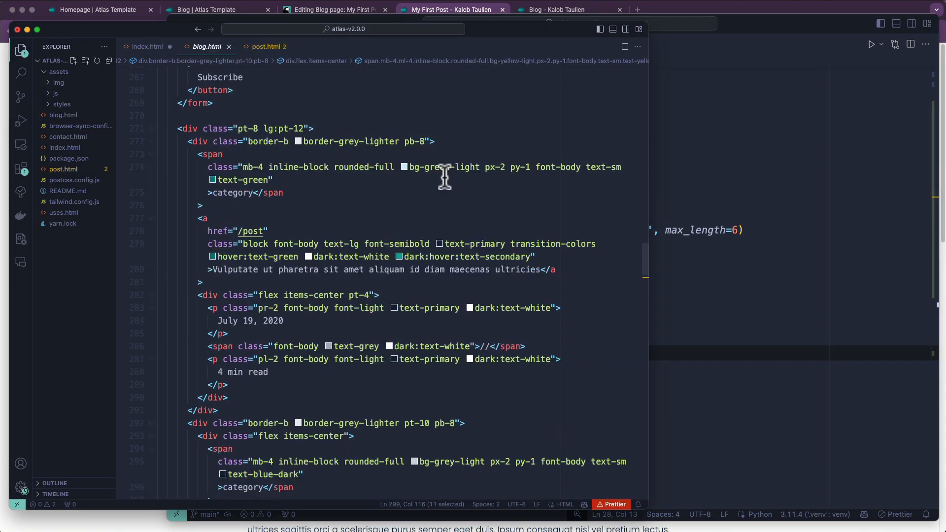
mouse_move(440, 170)
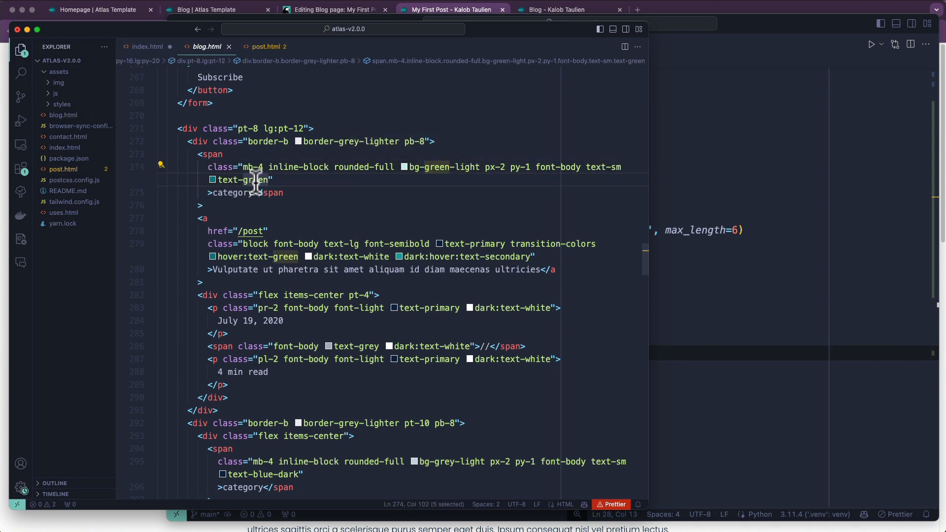
Scroll through the Atlas blog.html to see the category badge text colour classes
scroll("down", 3)
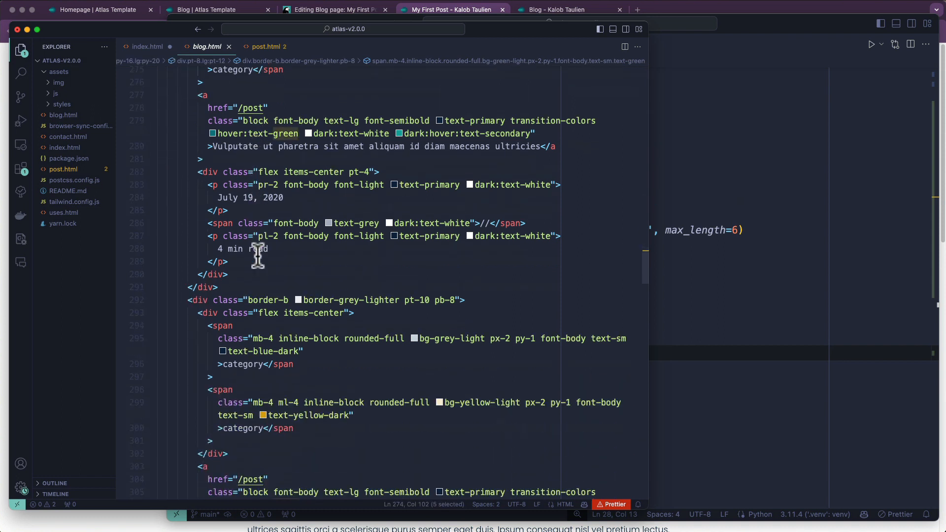
scroll("down", 3)
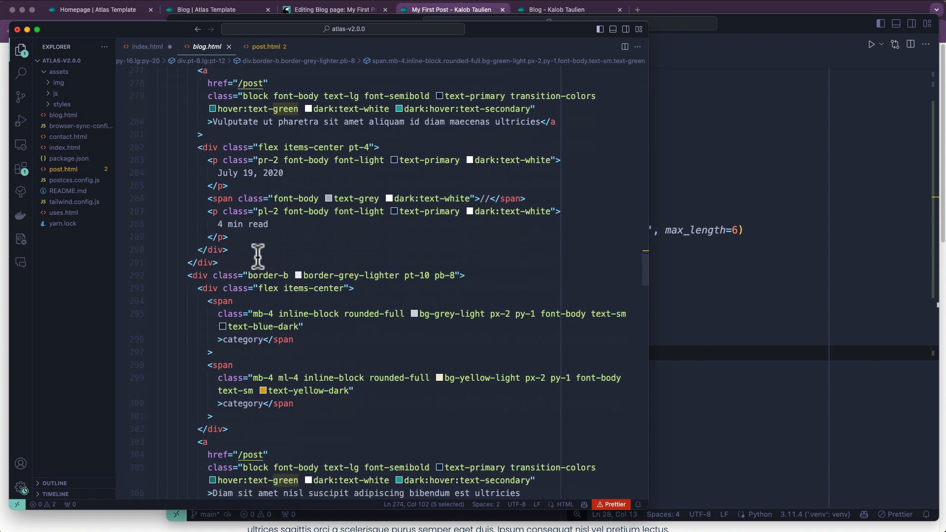
scroll("down", 3)
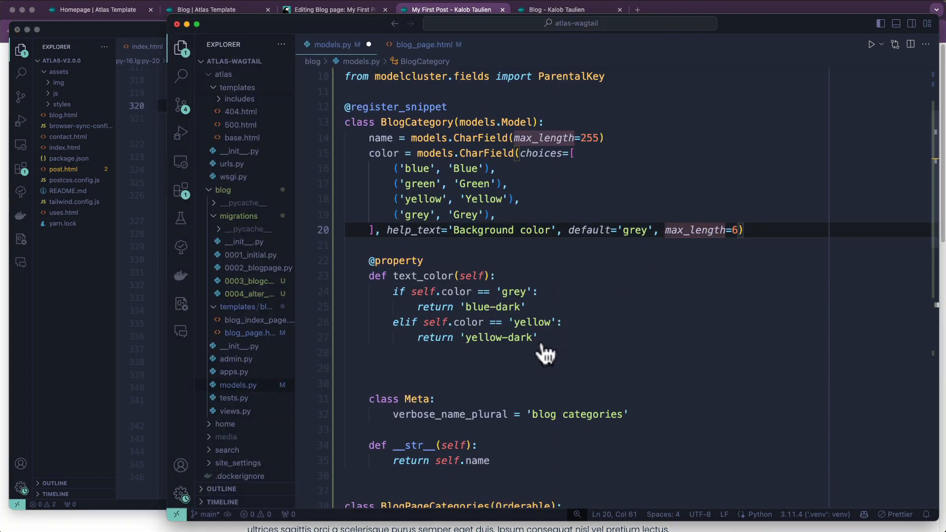
Finish text_color with an else branch returning self.color
type("else:")
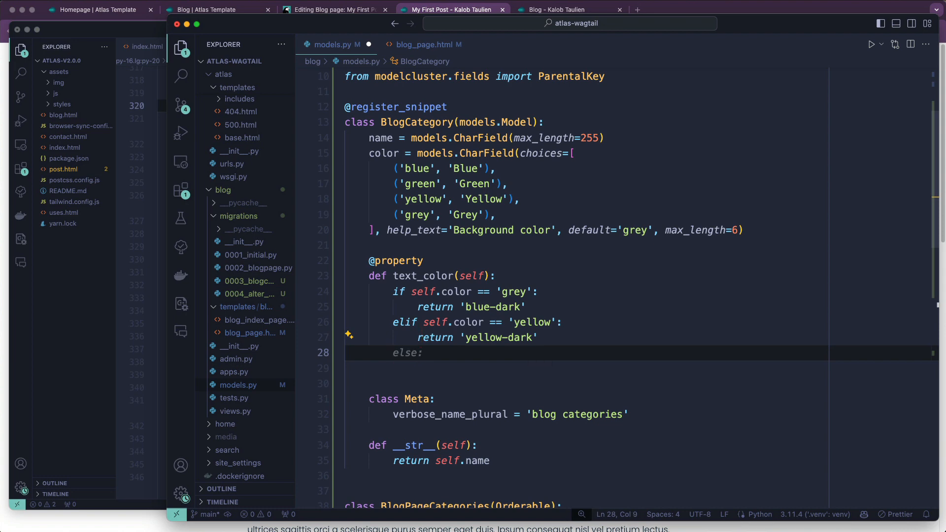
type("return self.col")
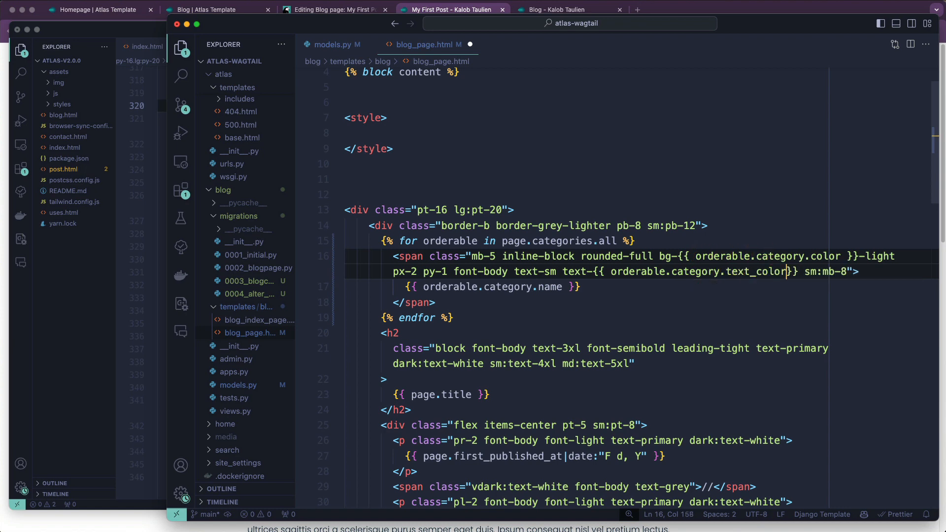
In the My First Post editor, add the Wagtail category to the post
left_click(450, 10)
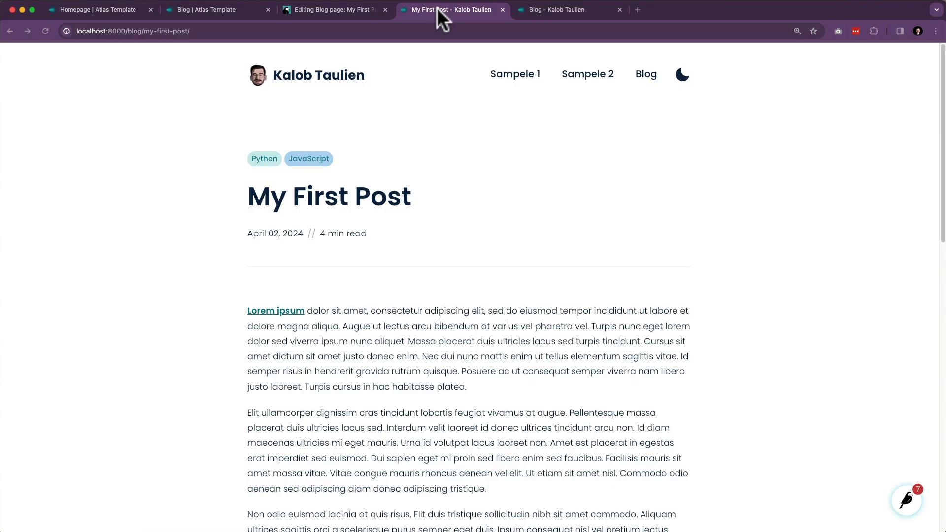
mouse_move(303, 176)
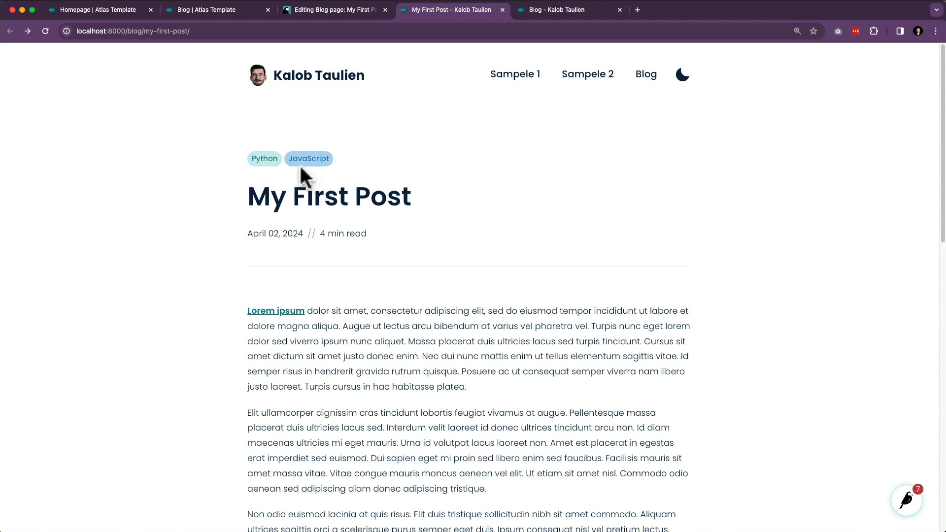
mouse_move(347, 28)
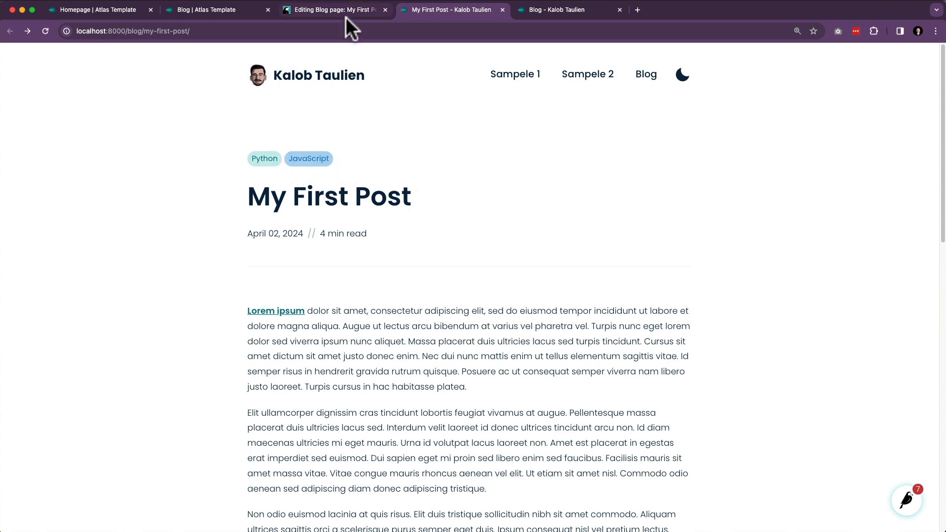
mouse_move(311, 61)
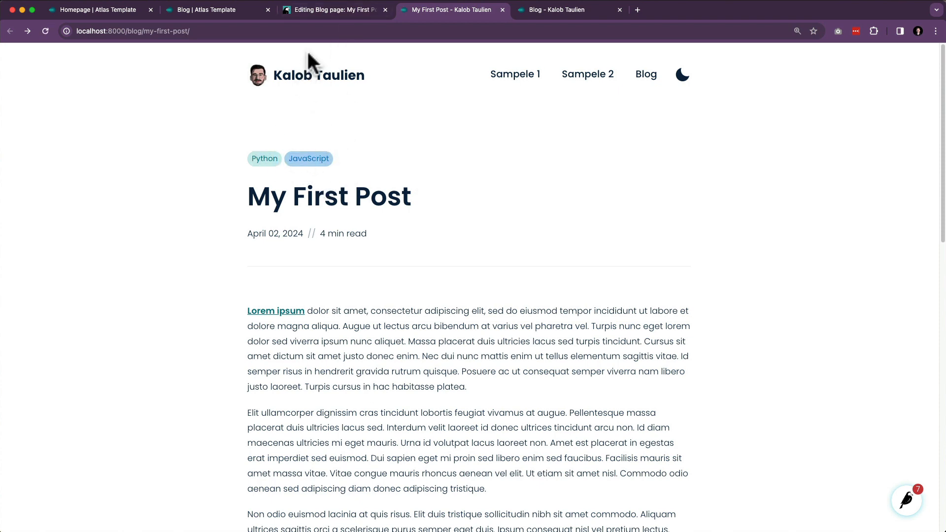
left_click(335, 10)
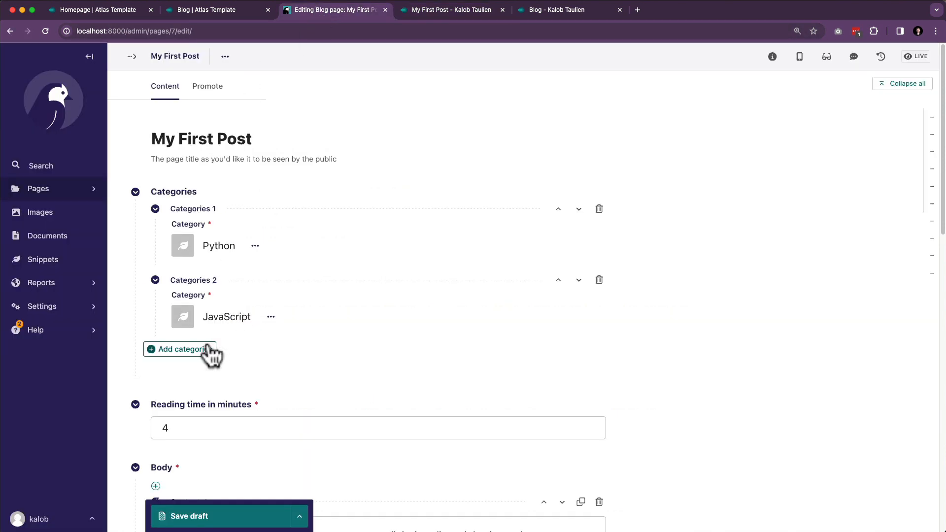
left_click(179, 349)
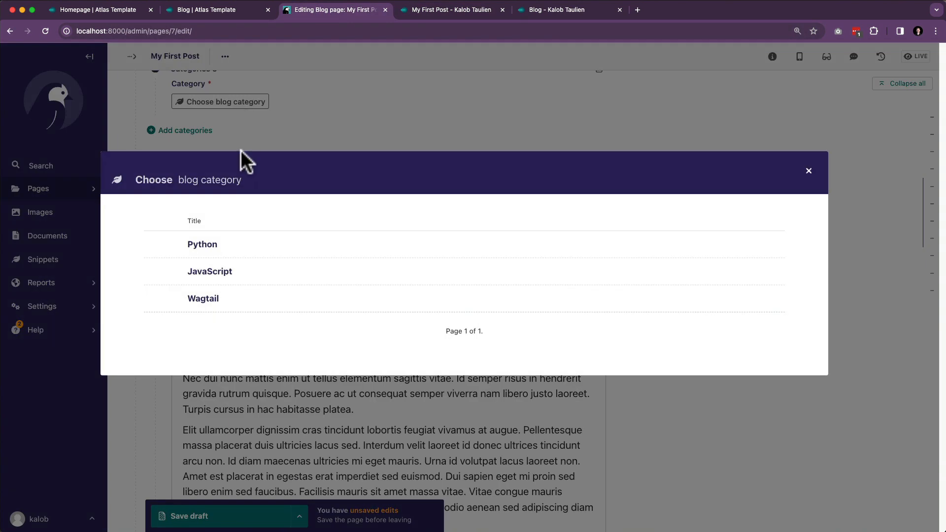
left_click(203, 299)
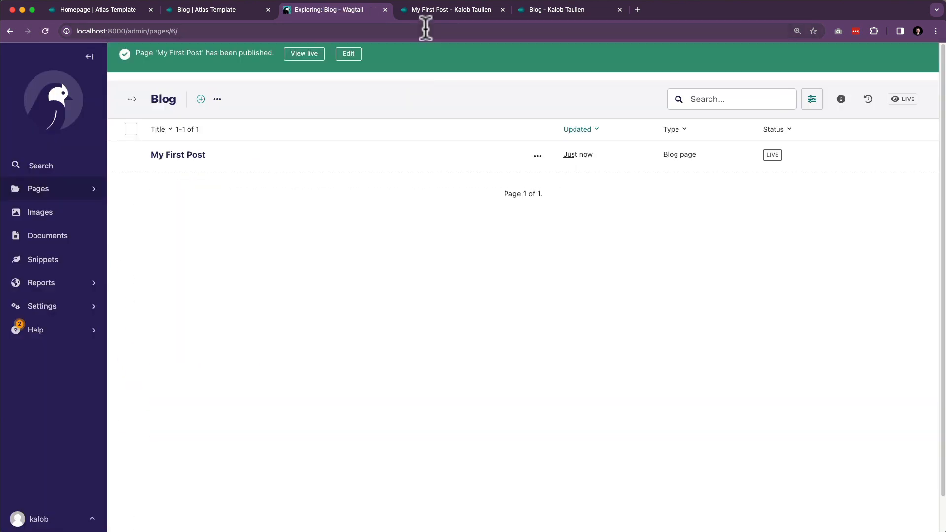
View the post live with Python, JavaScript and Wagtail badges, browse the Blog listing, and return
left_click(451, 10)
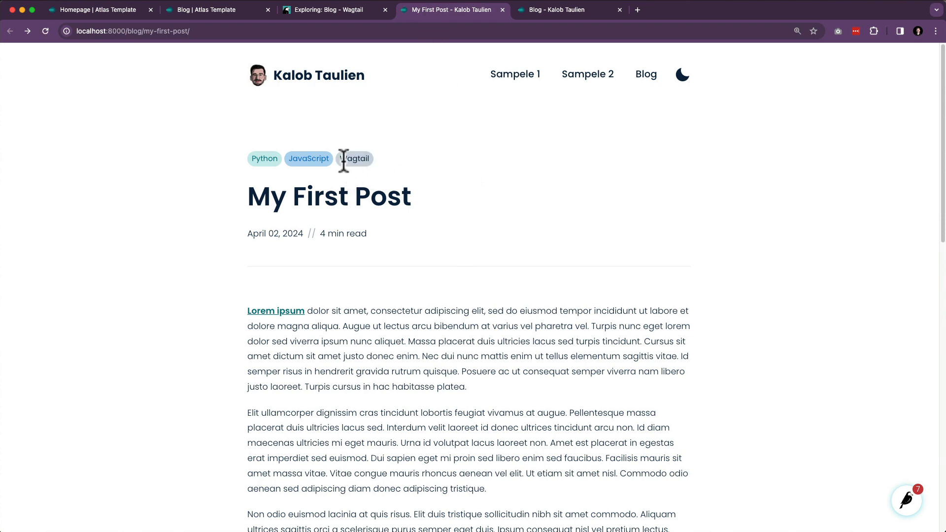
mouse_move(347, 159)
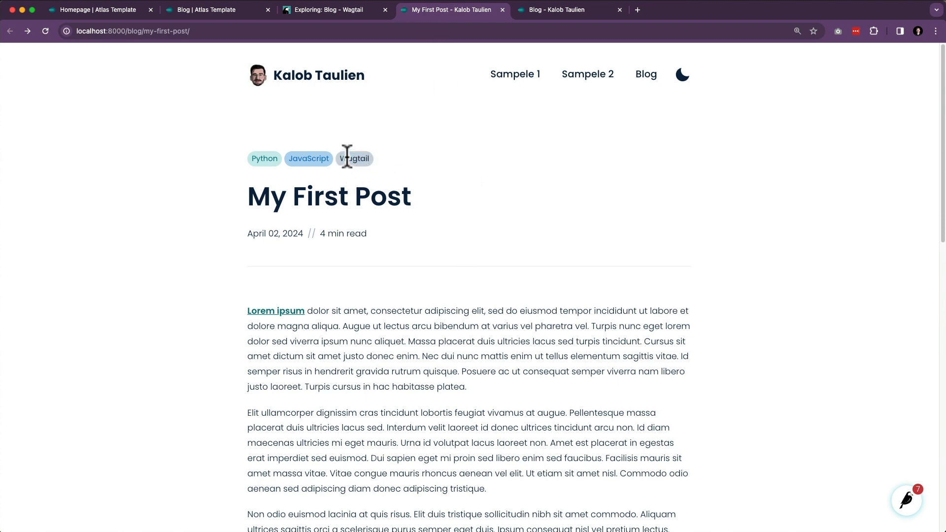
mouse_move(381, 169)
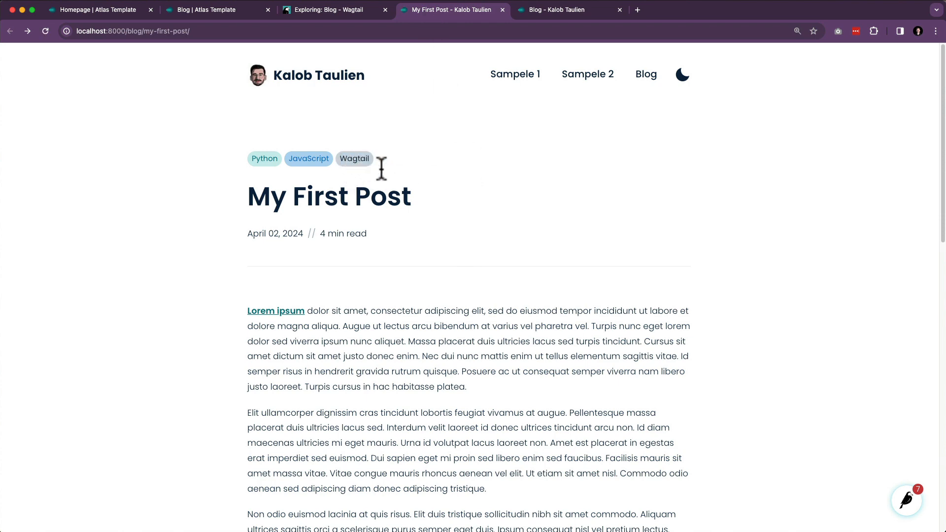
mouse_move(704, 91)
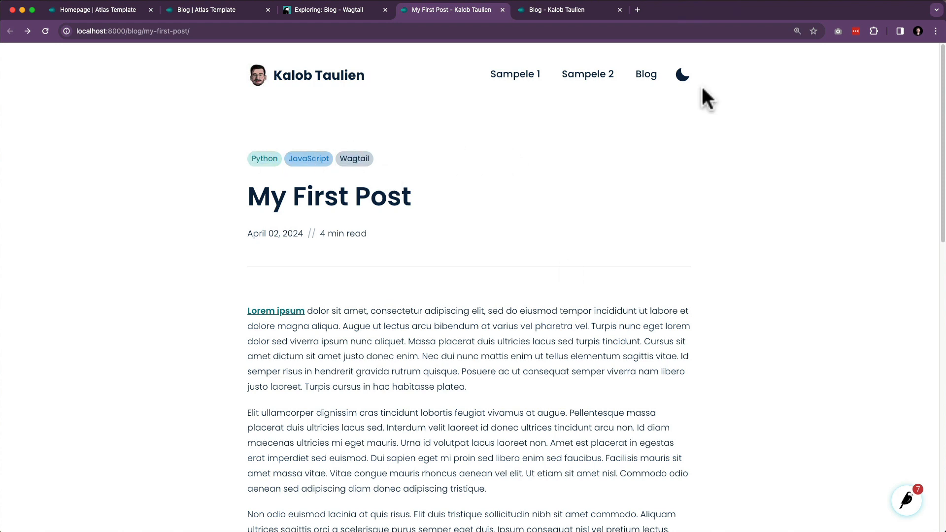
left_click(645, 74)
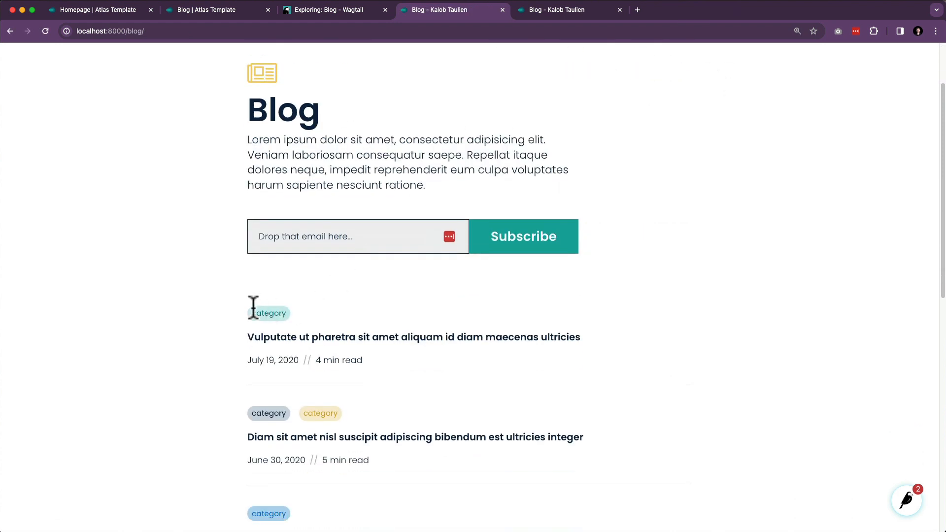
mouse_move(413, 265)
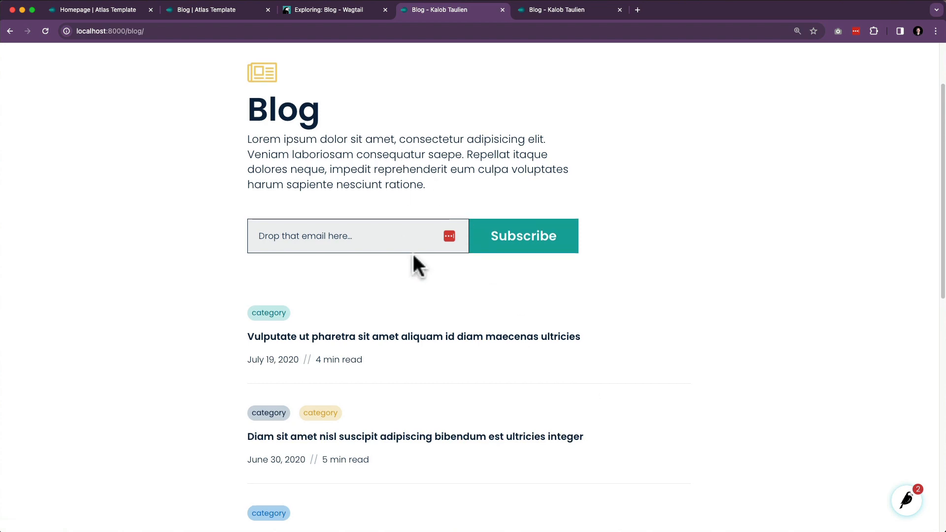
scroll("down", 3)
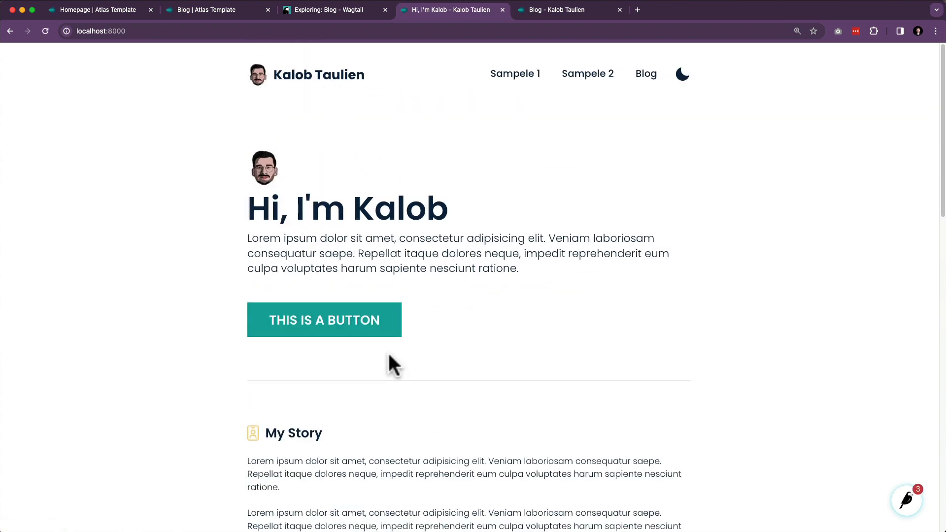
scroll("down", 3)
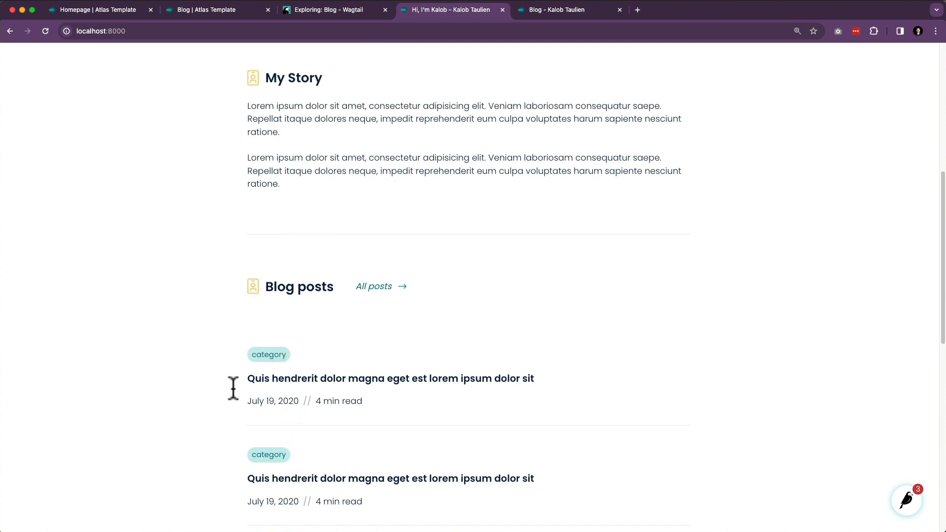
scroll("up", 3)
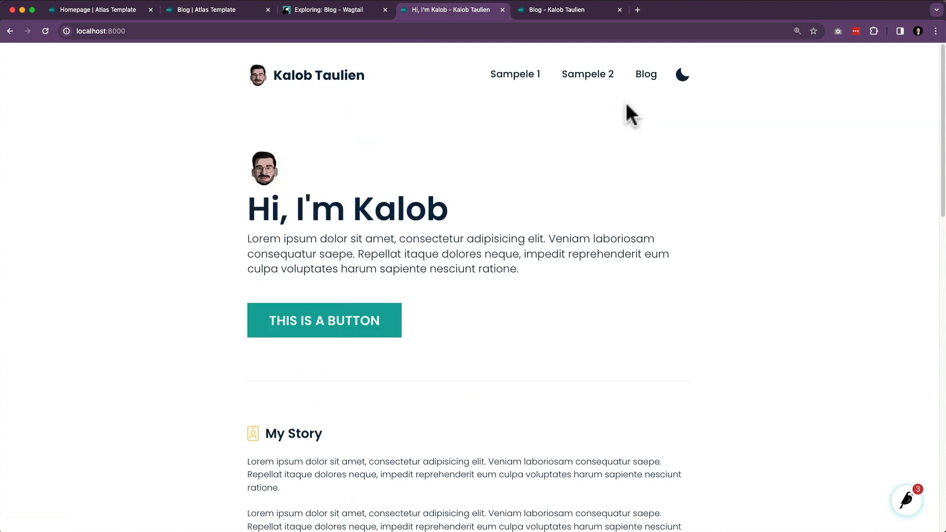
left_click(646, 73)
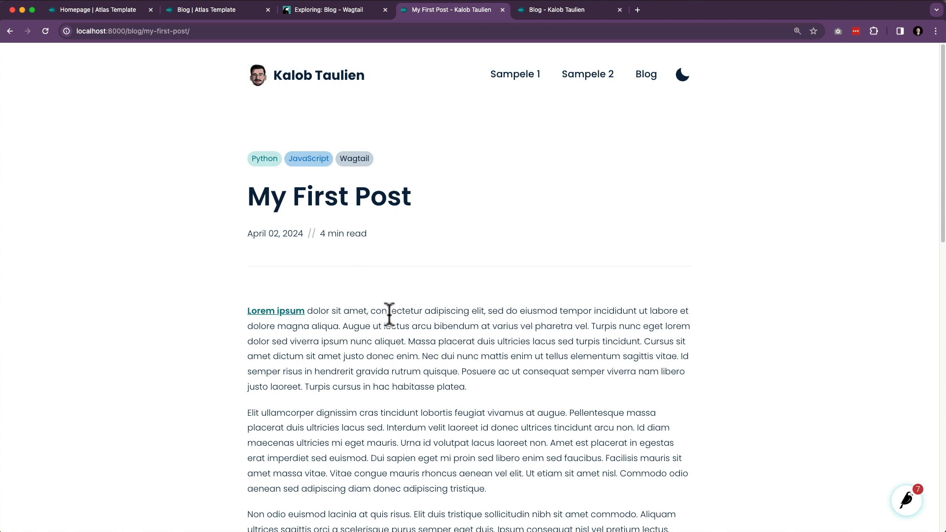
mouse_move(393, 316)
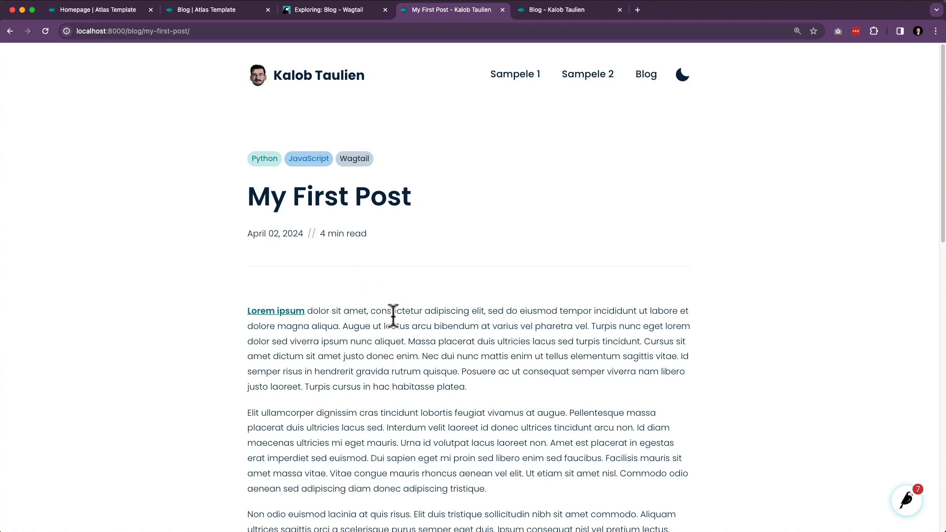